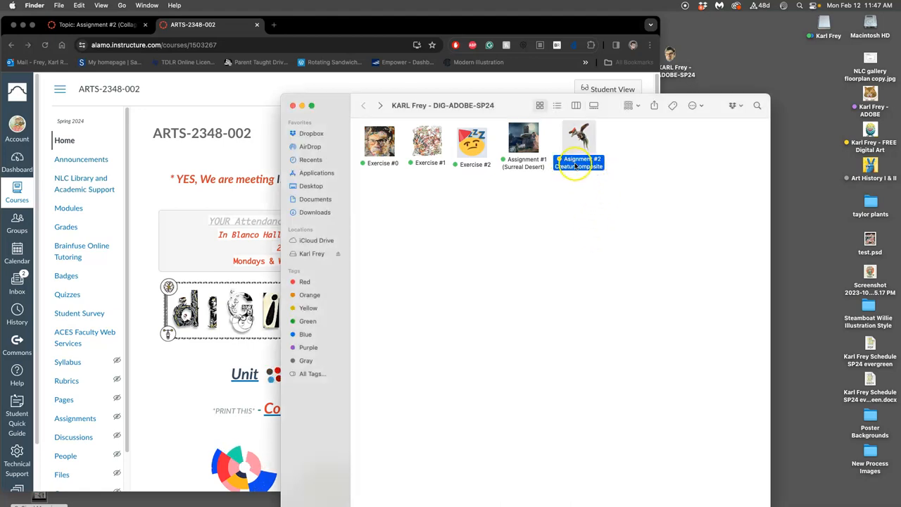
Open the SP24 creature sketch from the Assignment #2 Creature Composite folder in Preview.
right_click(579, 140)
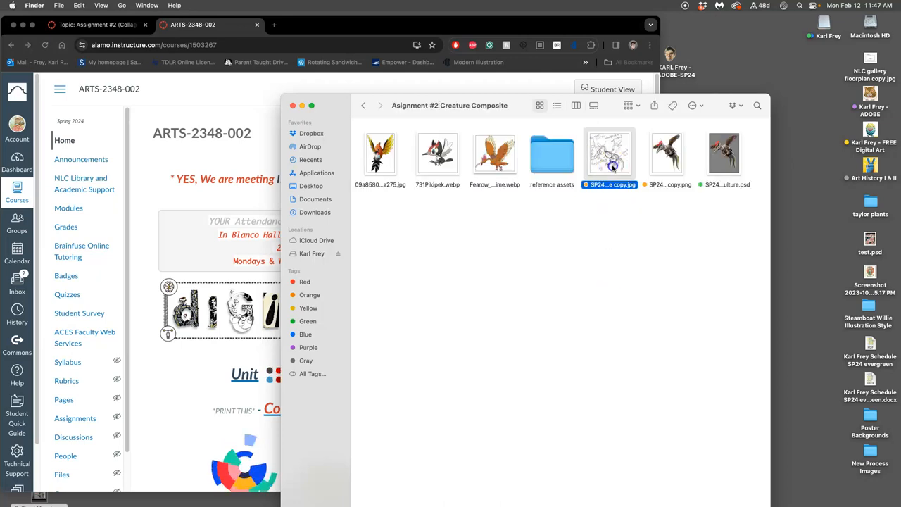
double_click(609, 153)
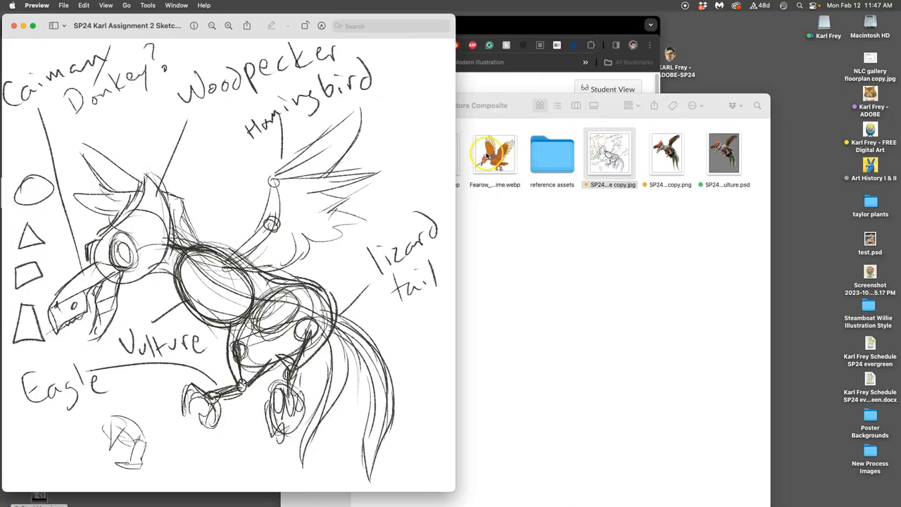
Bring the Finder folder back to the front after comparing the sketch and the composite.
left_click(667, 153)
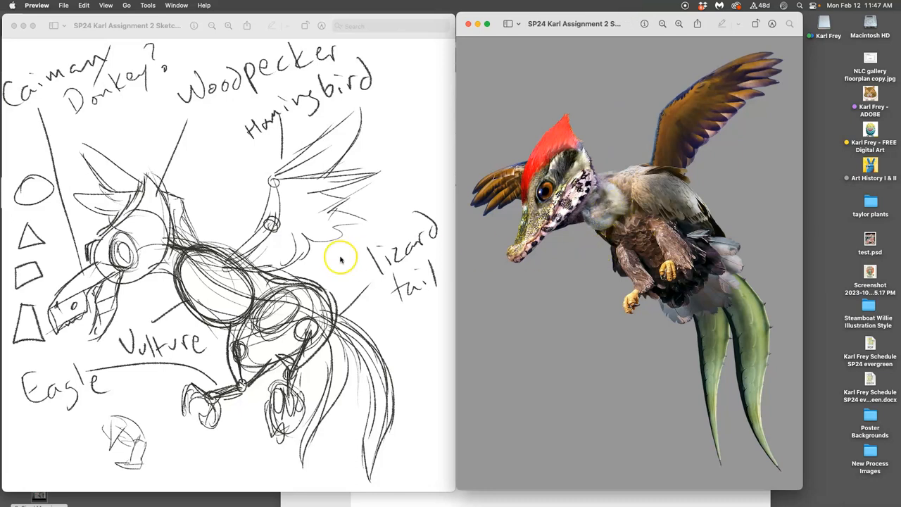
mouse_move(312, 40)
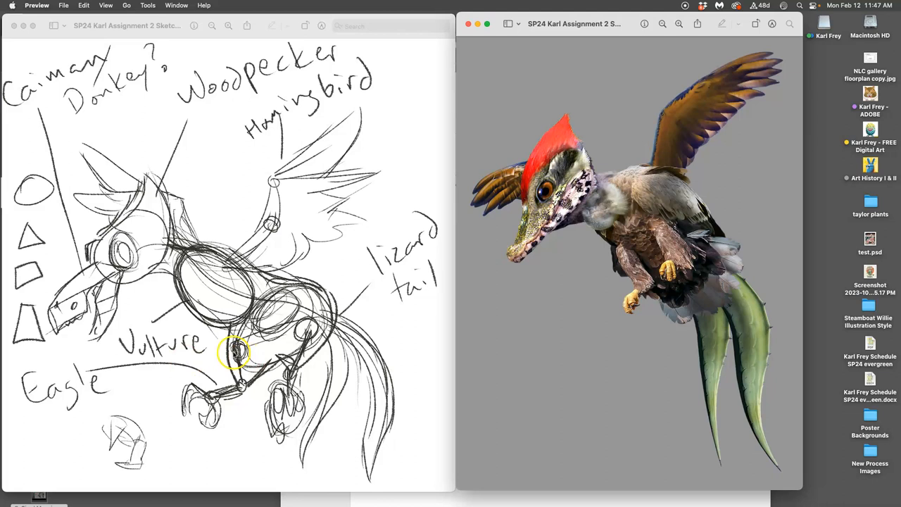
mouse_move(617, 313)
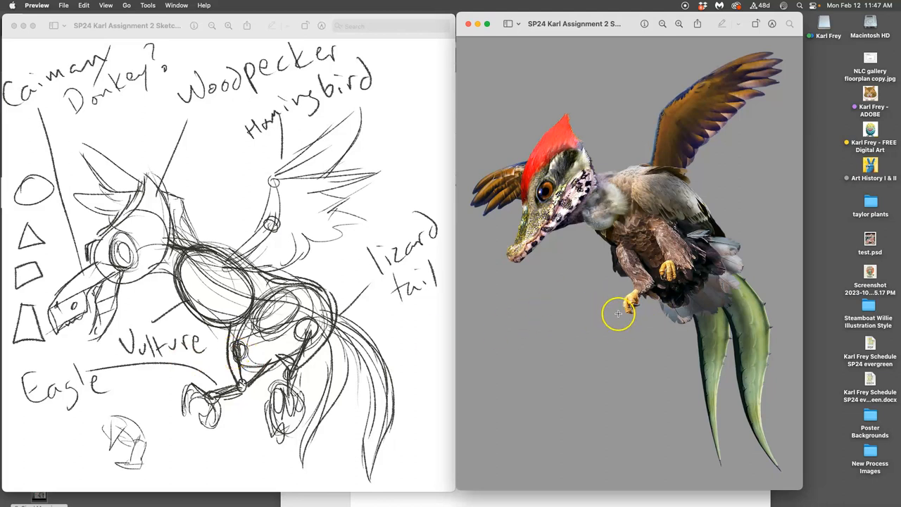
mouse_move(611, 23)
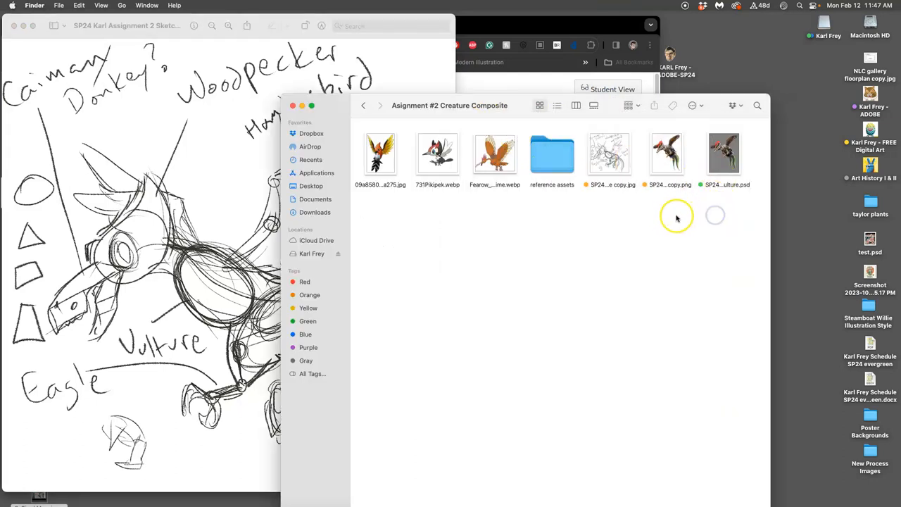
Return to the course folder and point out Exercise #2, Exercise #1 and Assignment #1 Surreal Desert.
left_click(363, 105)
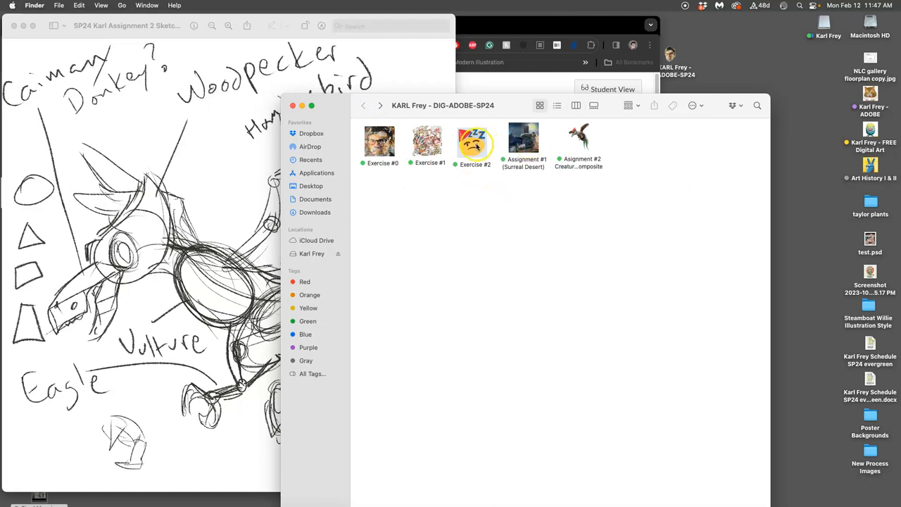
left_click(523, 137)
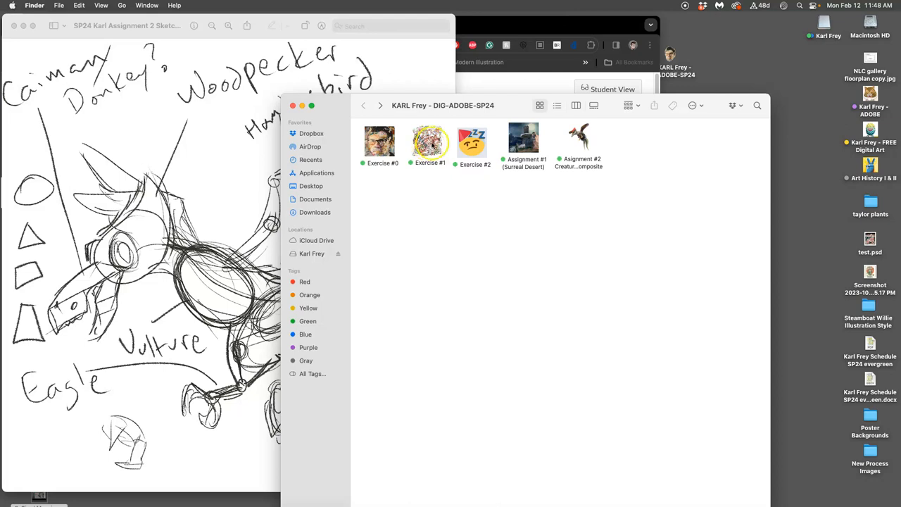
left_click(524, 138)
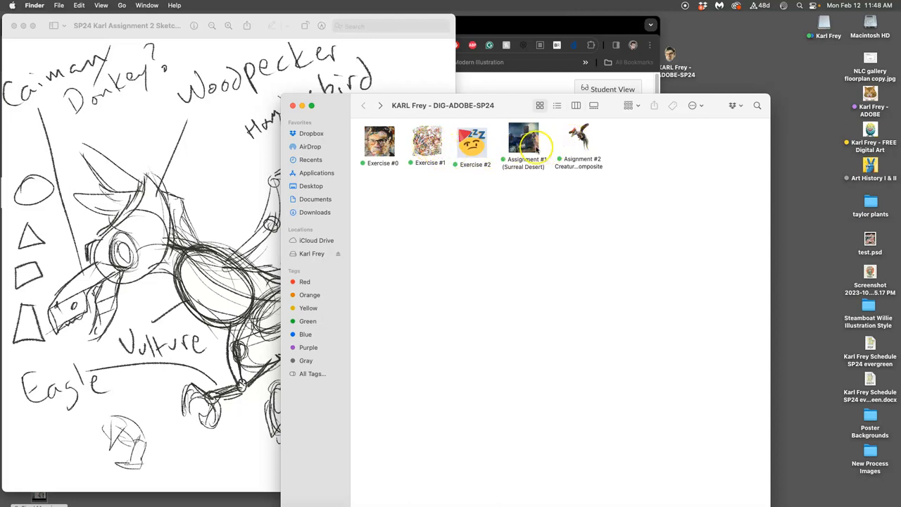
left_click(579, 137)
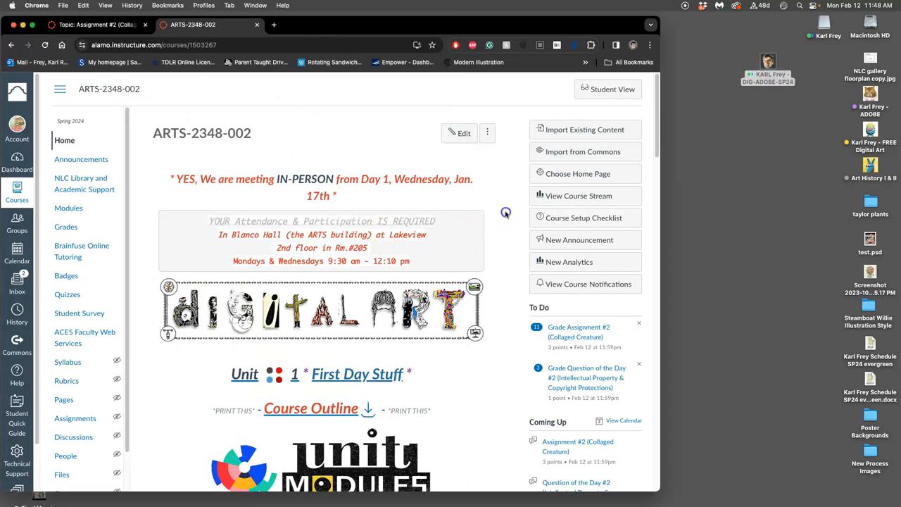
Scroll the Units 1–16 list on UNIT Modules and open Unit 6 Proving Ground 1.
scroll("down", 3)
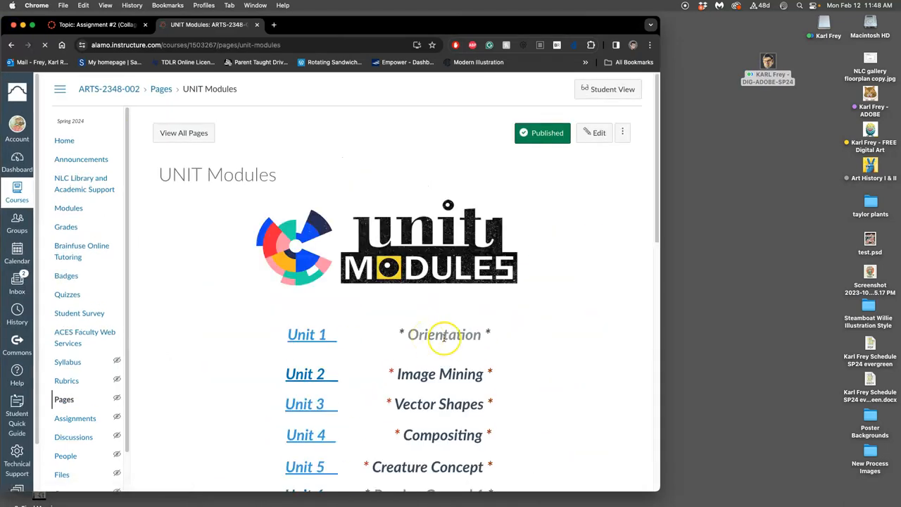
scroll("down", 3)
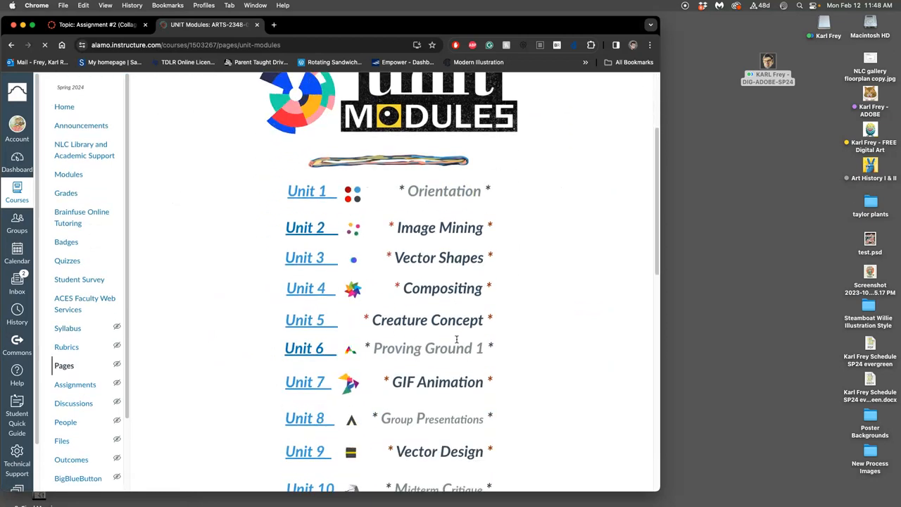
scroll("down", 3)
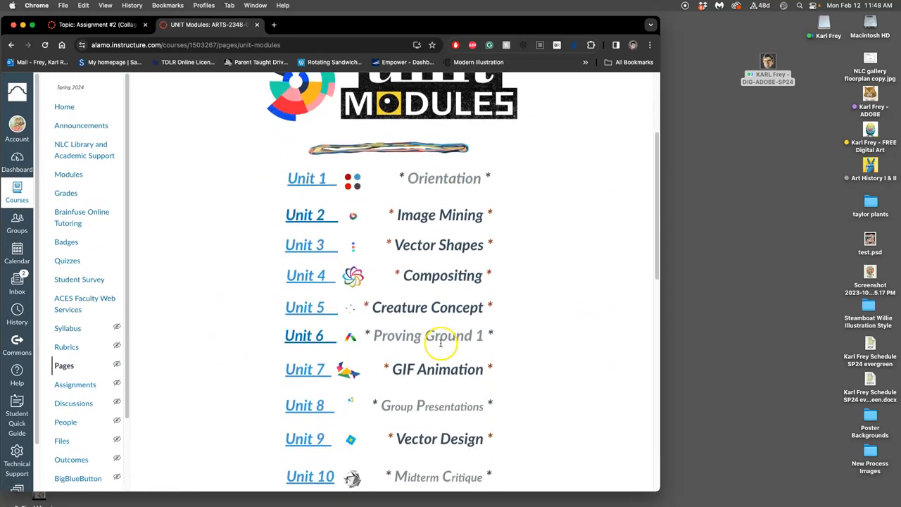
scroll("down", 3)
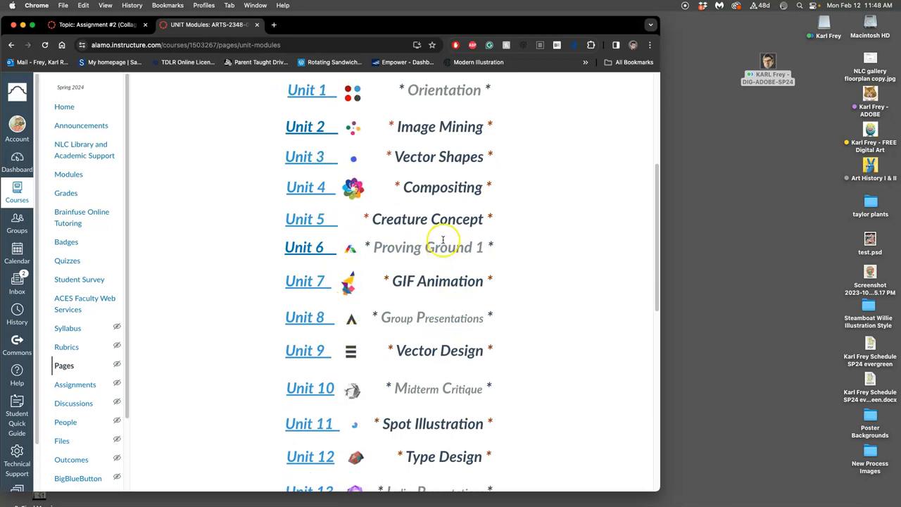
mouse_move(434, 154)
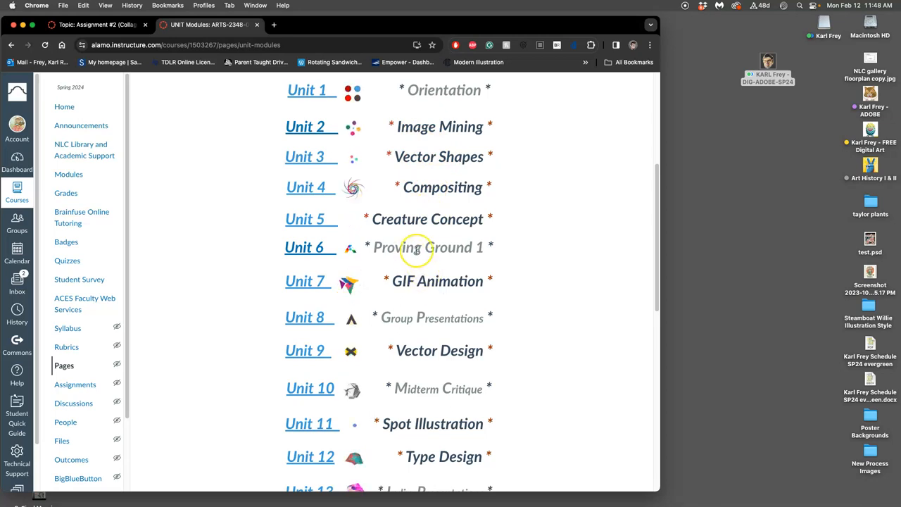
mouse_move(375, 404)
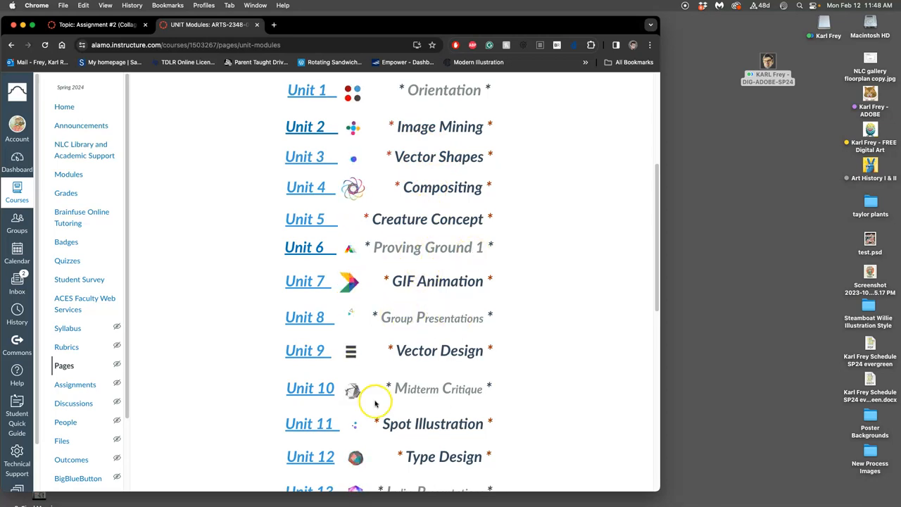
scroll("down", 3)
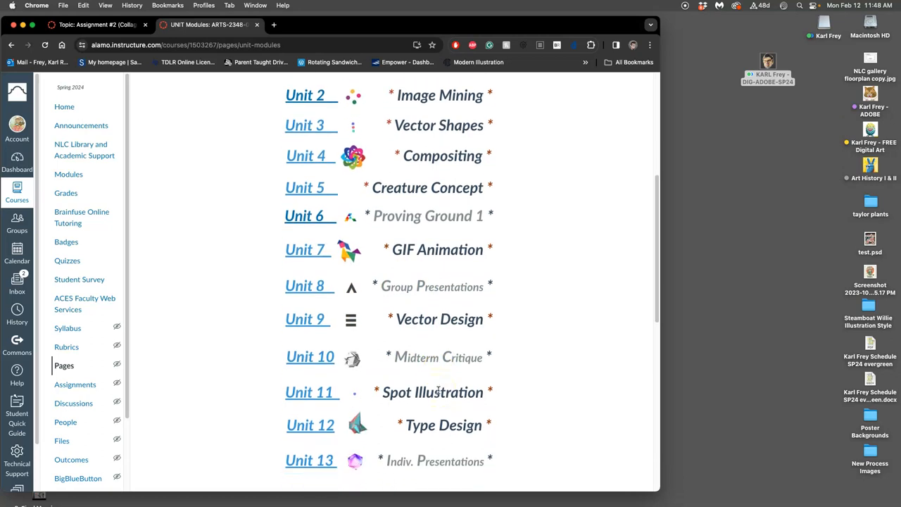
scroll("down", 3)
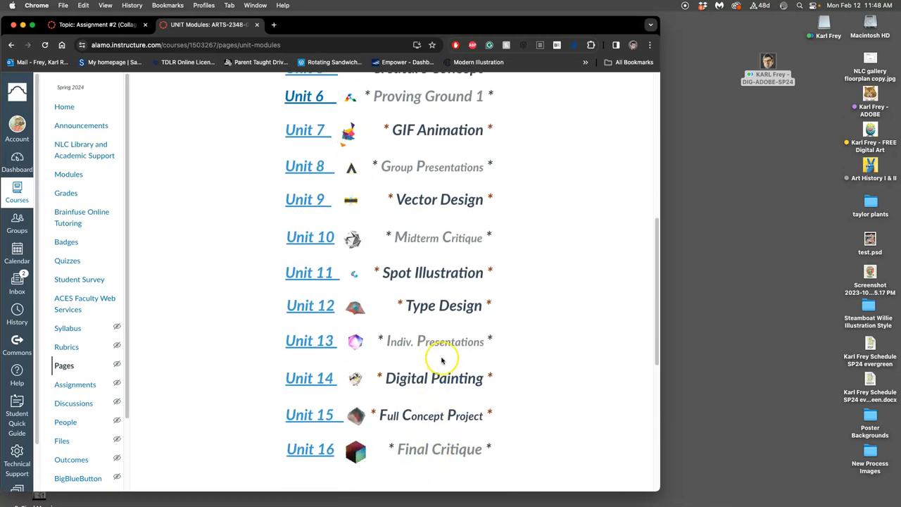
scroll("up", 3)
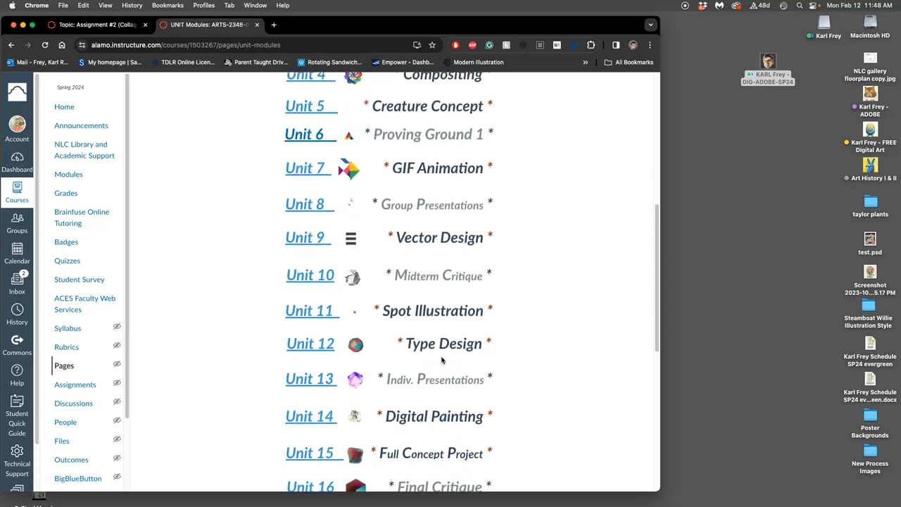
scroll("up", 3)
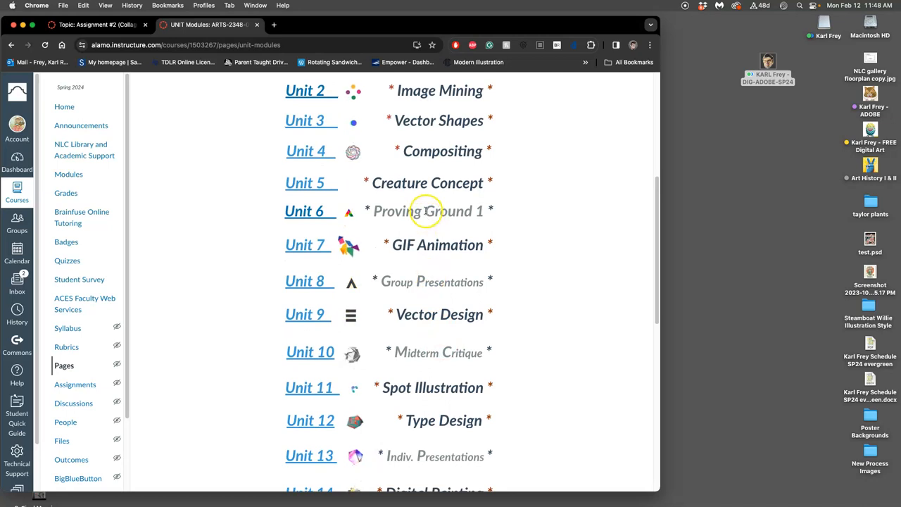
left_click(305, 211)
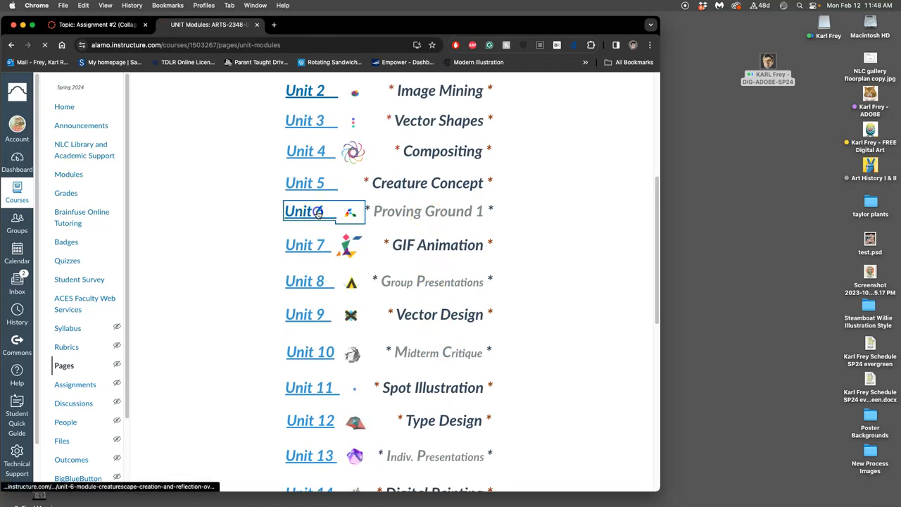
Open the Unit 6 Creaturescape overview and scroll to its tasks and deliverables.
left_click(302, 211)
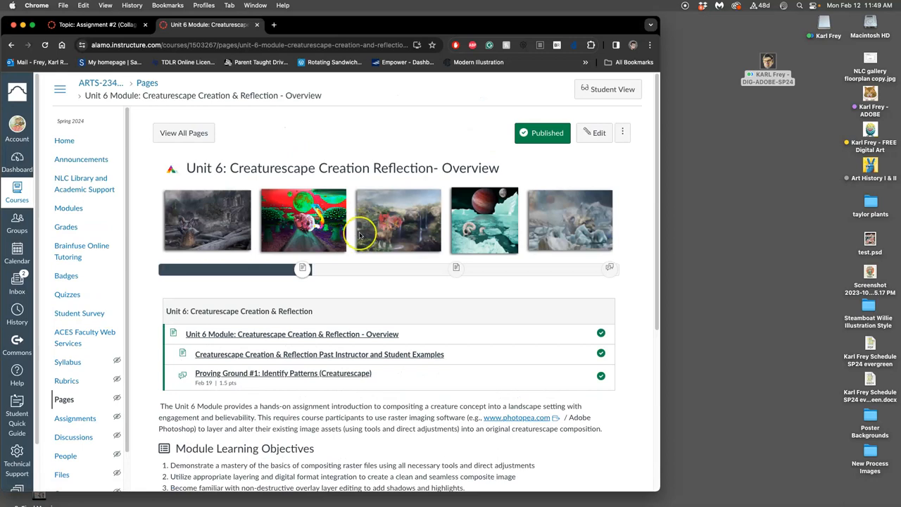
scroll("down", 3)
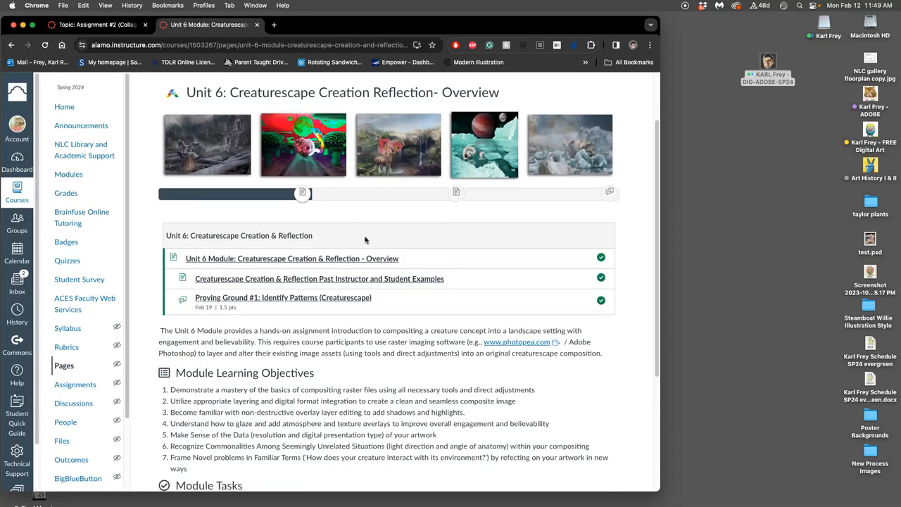
scroll("down", 3)
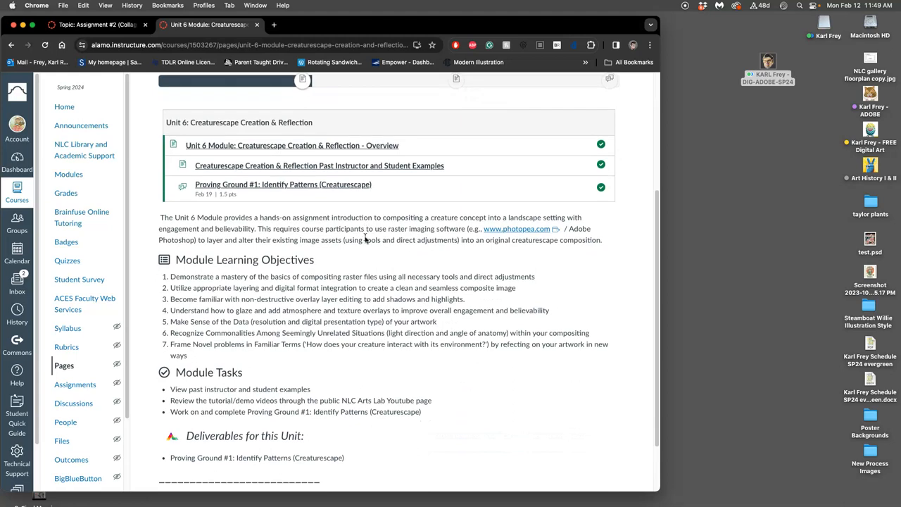
mouse_move(247, 425)
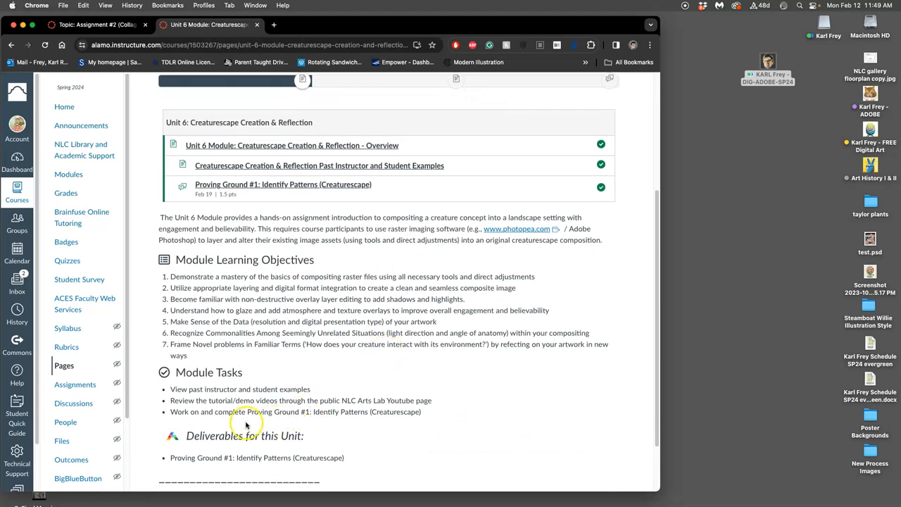
mouse_move(250, 327)
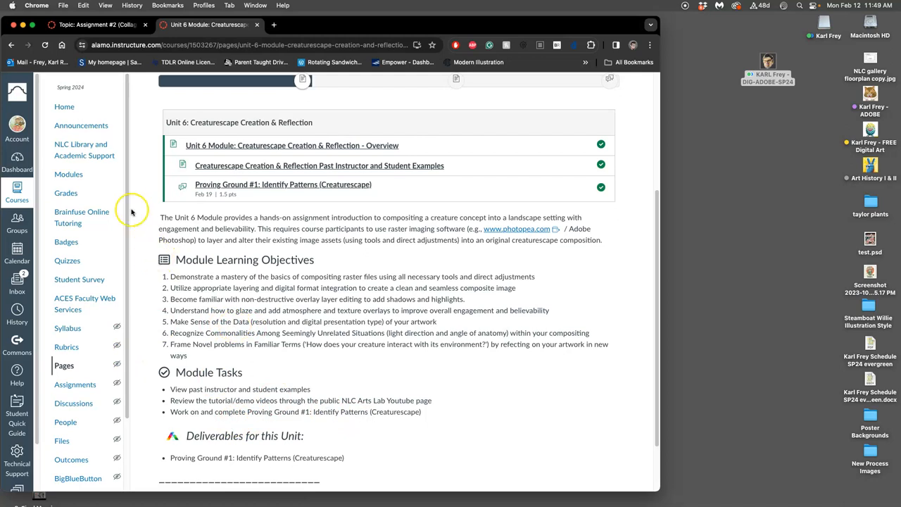
mouse_move(65, 193)
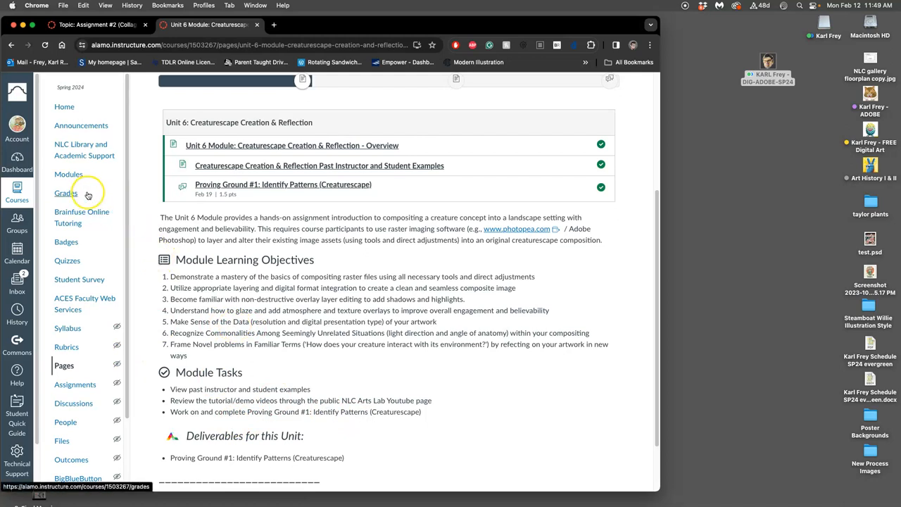
Open the Creative Problem-Solving badge details page and scroll through it.
left_click(67, 242)
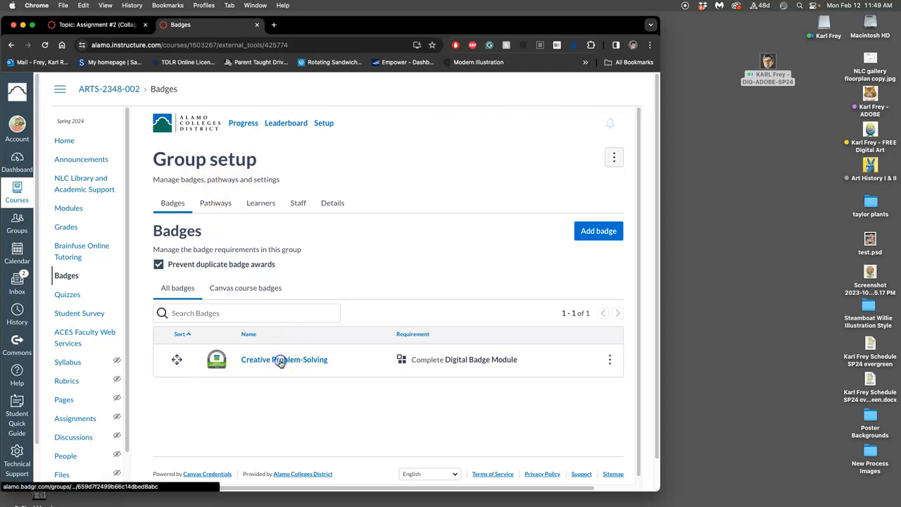
left_click(284, 359)
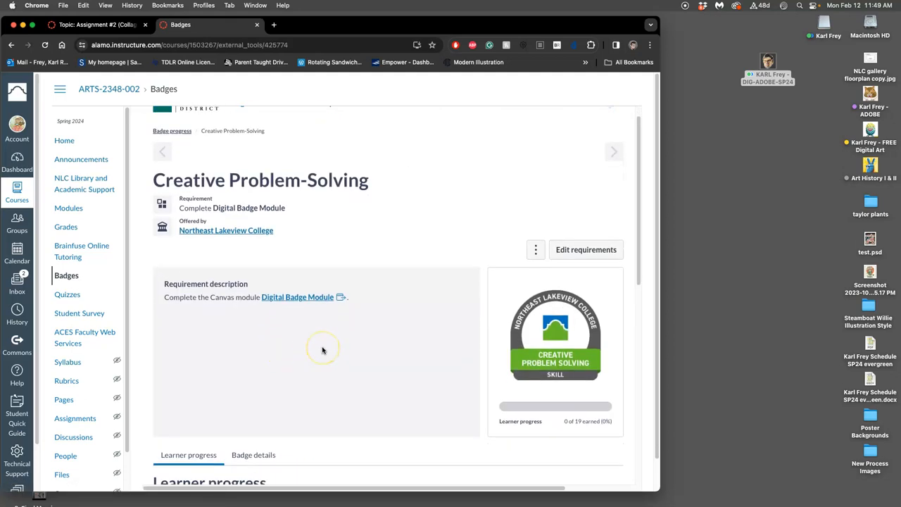
scroll("down", 3)
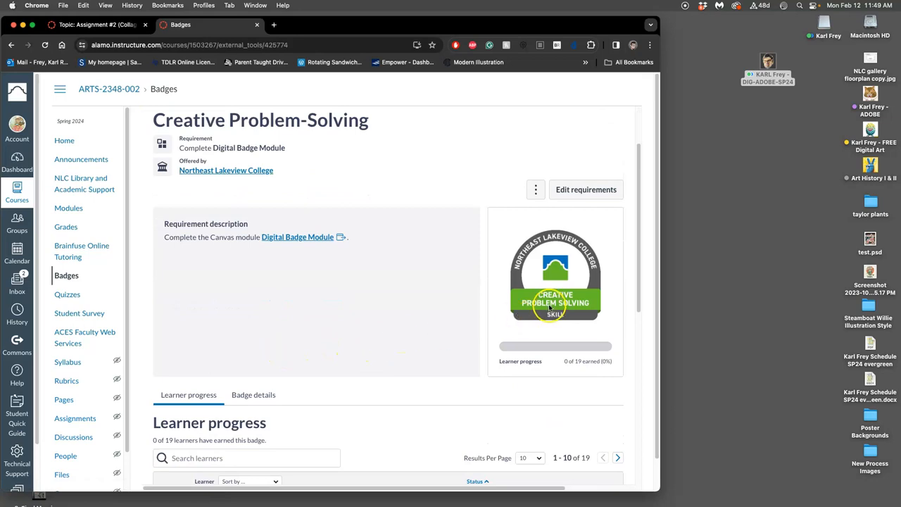
scroll("down", 3)
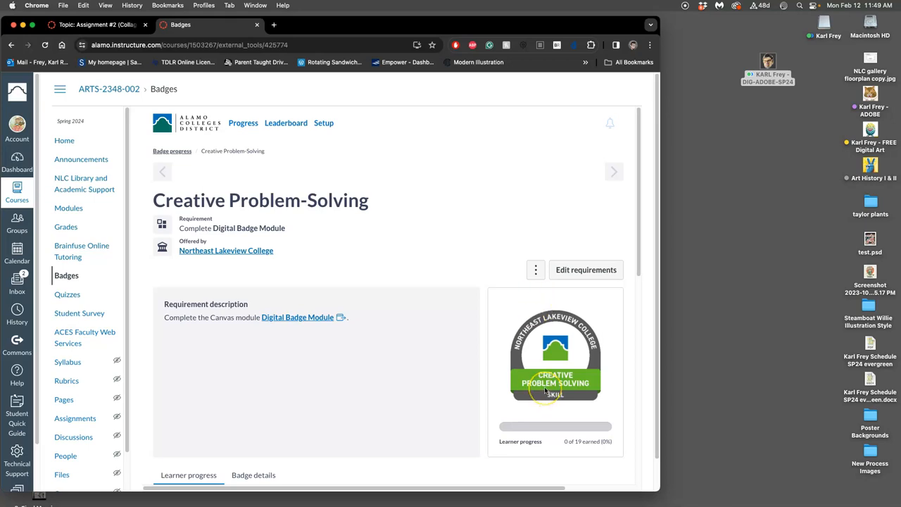
mouse_move(555, 380)
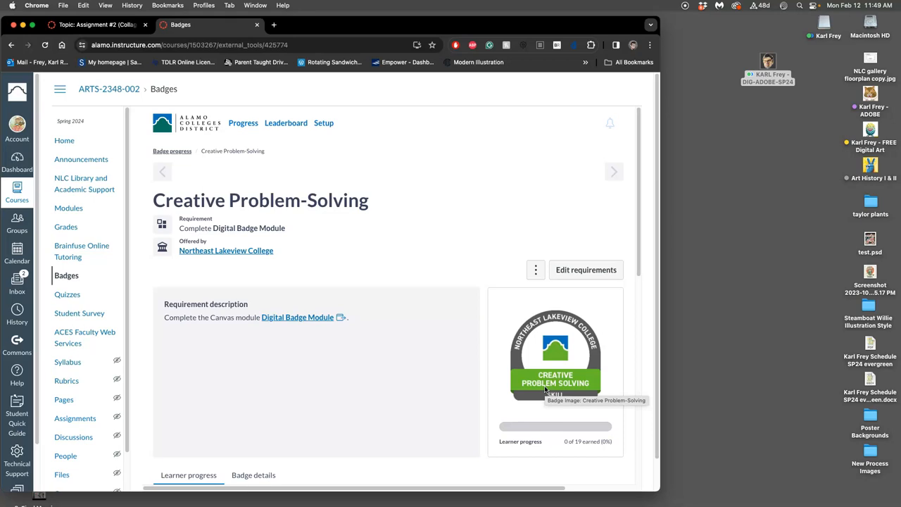
mouse_move(399, 371)
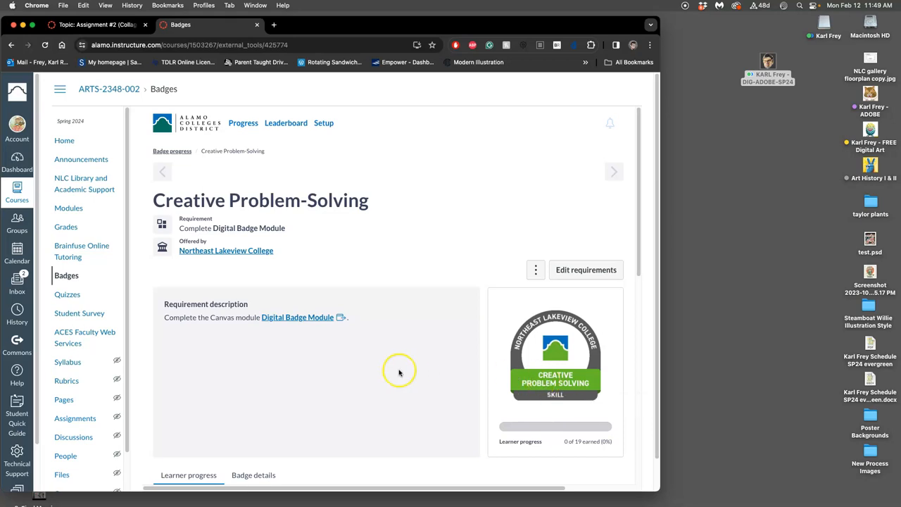
mouse_move(296, 317)
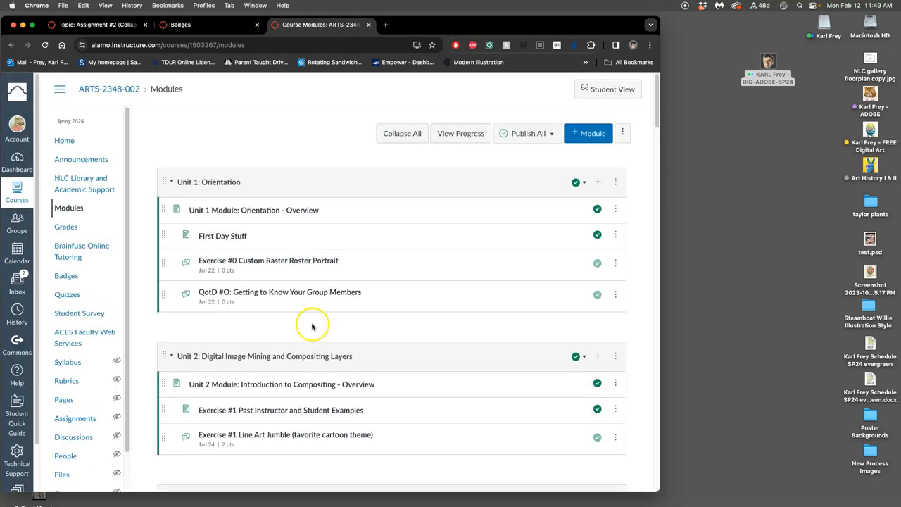
Read the About the Creative Problem-Solving Badge-2 page and follow its Proving Ground 1 link.
scroll("down", 3)
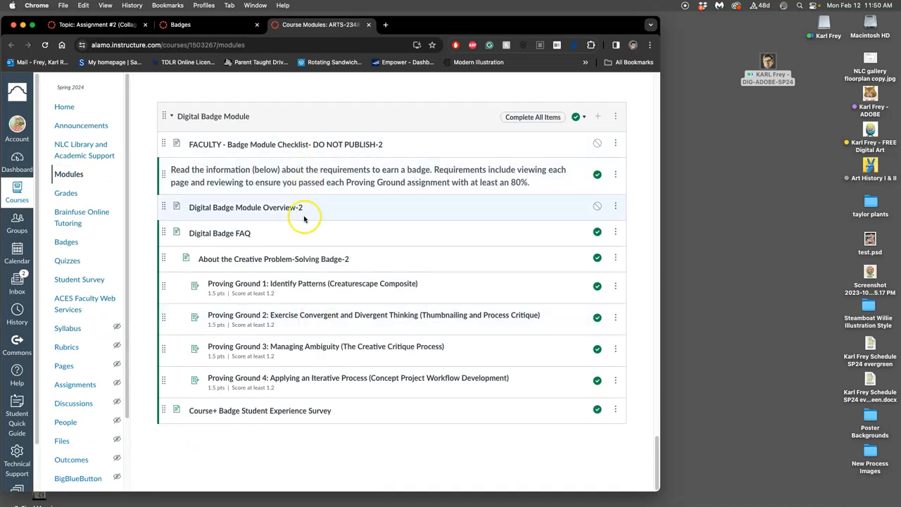
left_click(274, 259)
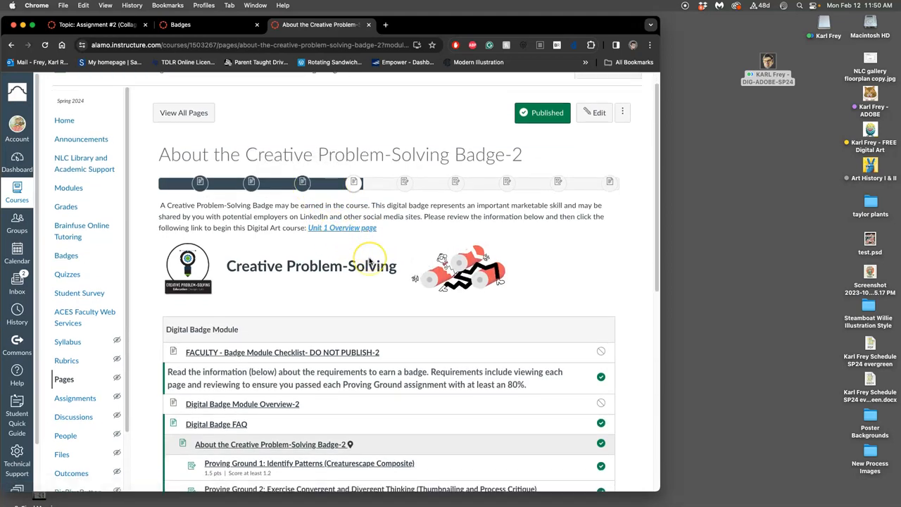
scroll("down", 3)
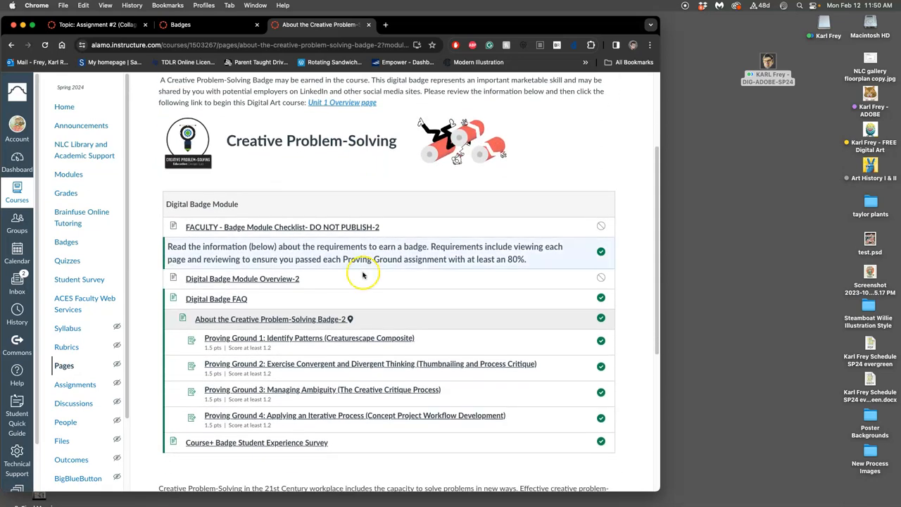
scroll("down", 3)
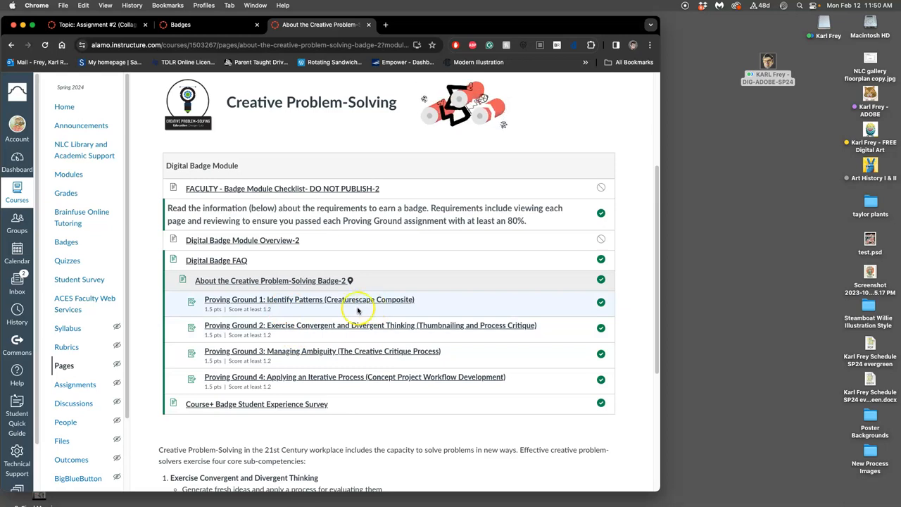
mouse_move(305, 307)
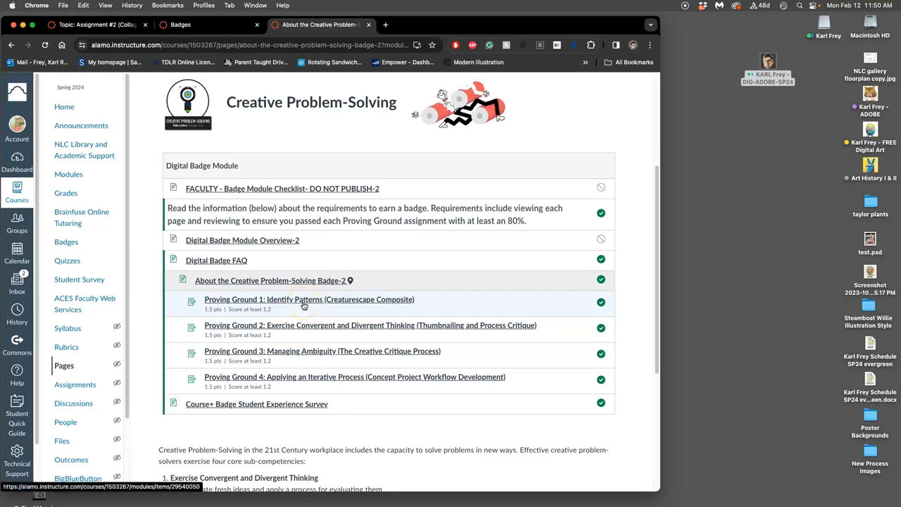
mouse_move(309, 300)
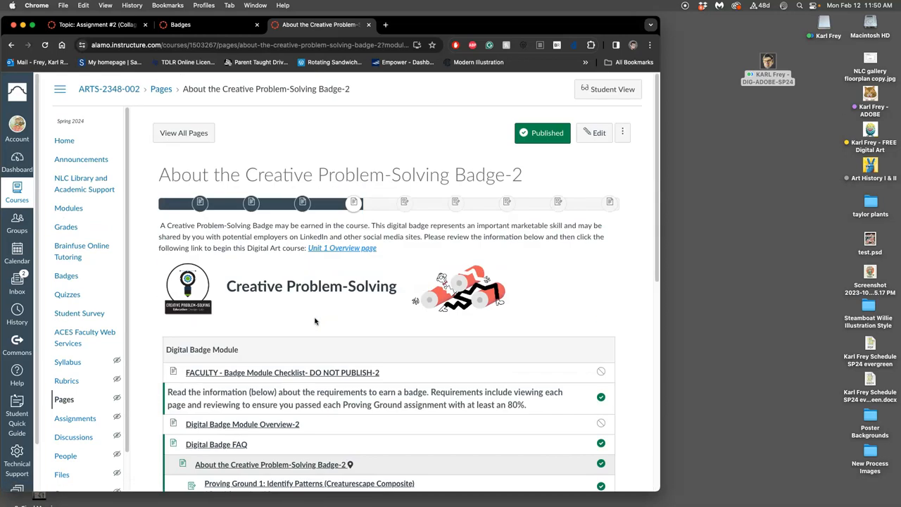
scroll("down", 3)
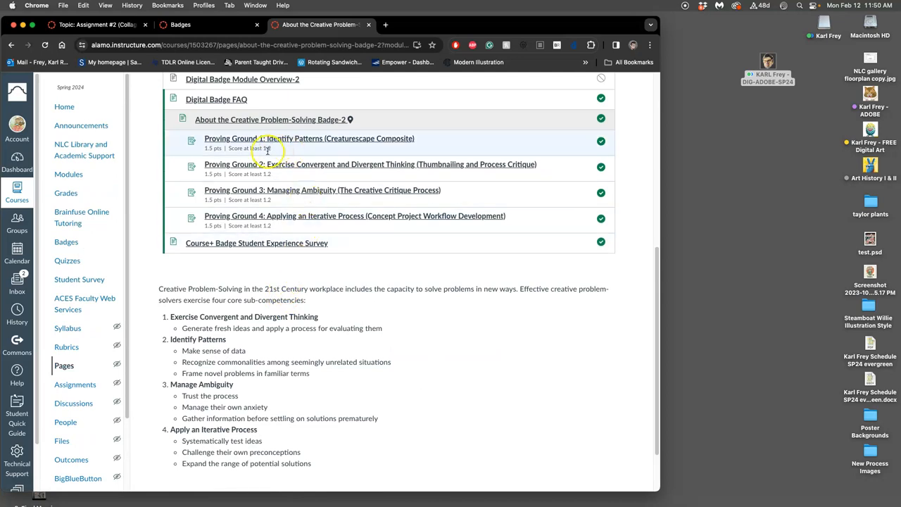
mouse_move(204, 147)
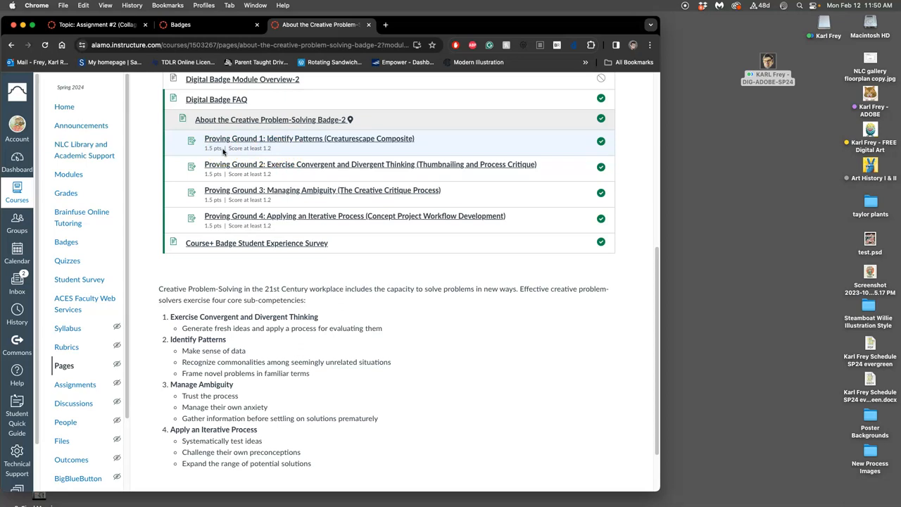
left_click(309, 138)
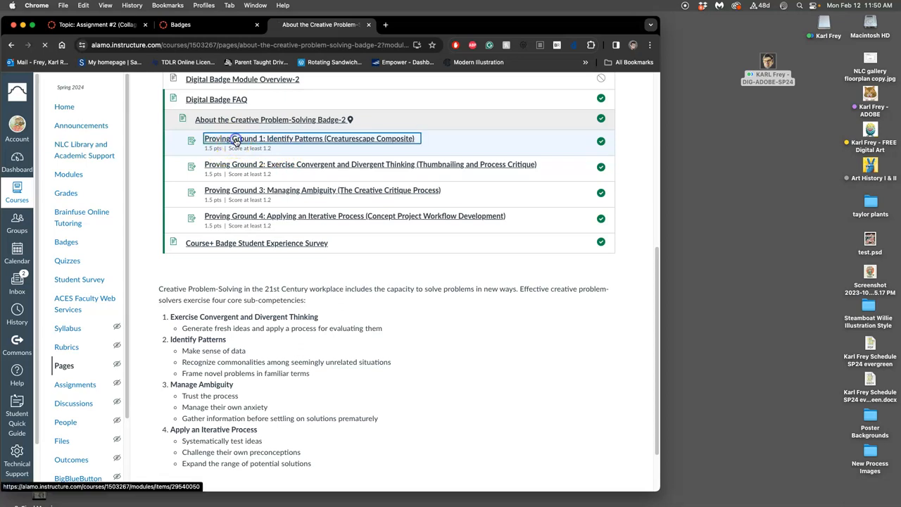
Review the Proving Ground 1: Identify Patterns assignment and follow its resubmit link.
left_click(309, 138)
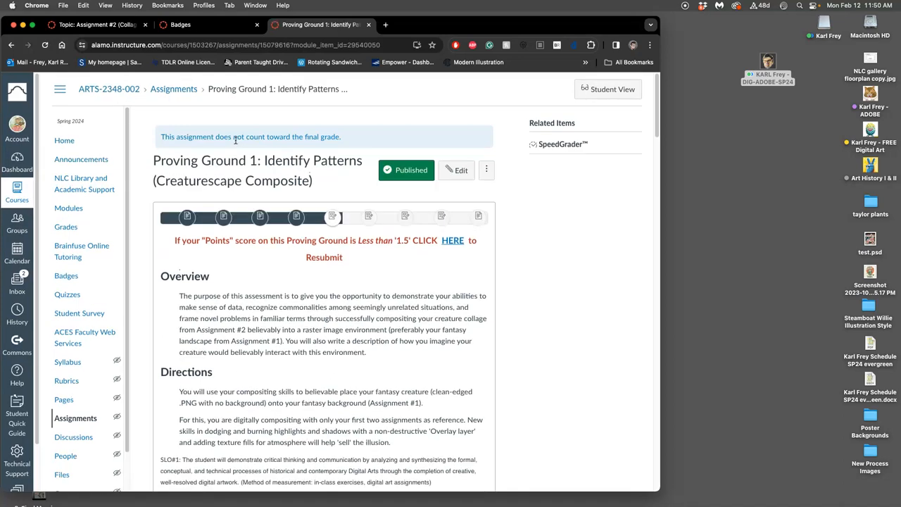
scroll("down", 3)
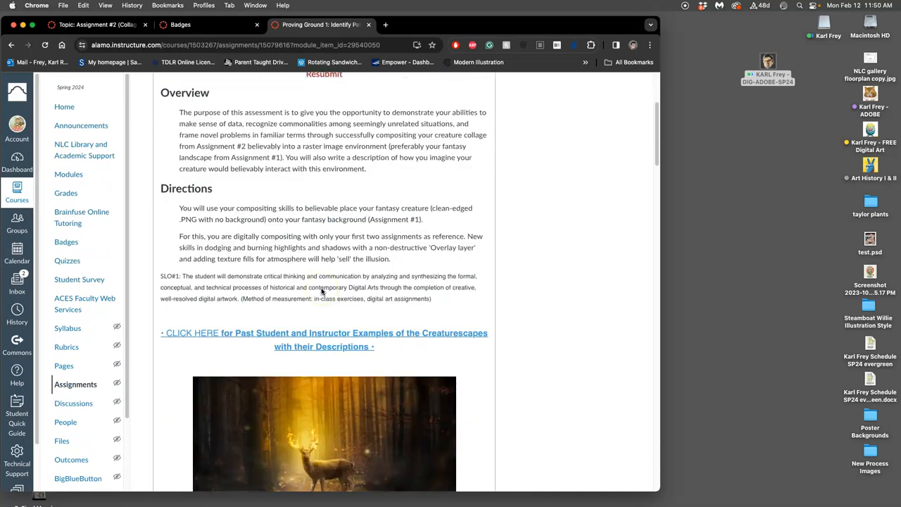
scroll("up", 3)
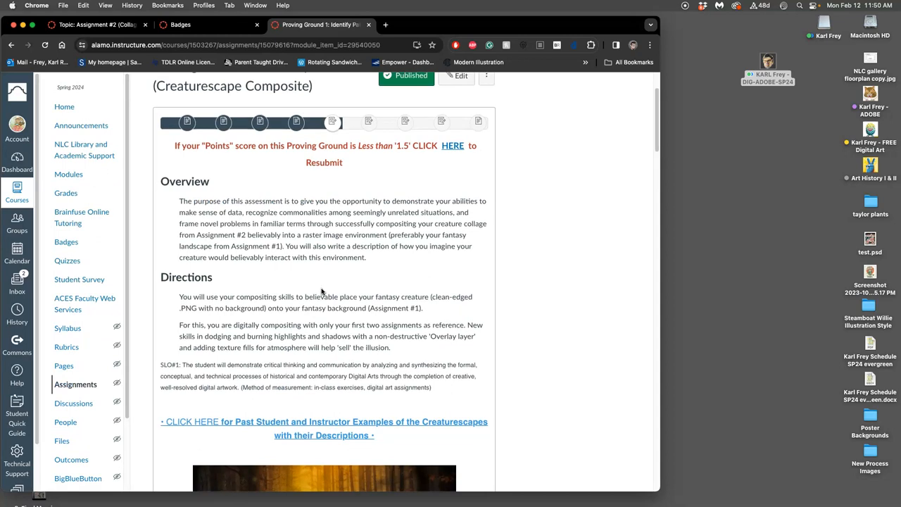
scroll("up", 3)
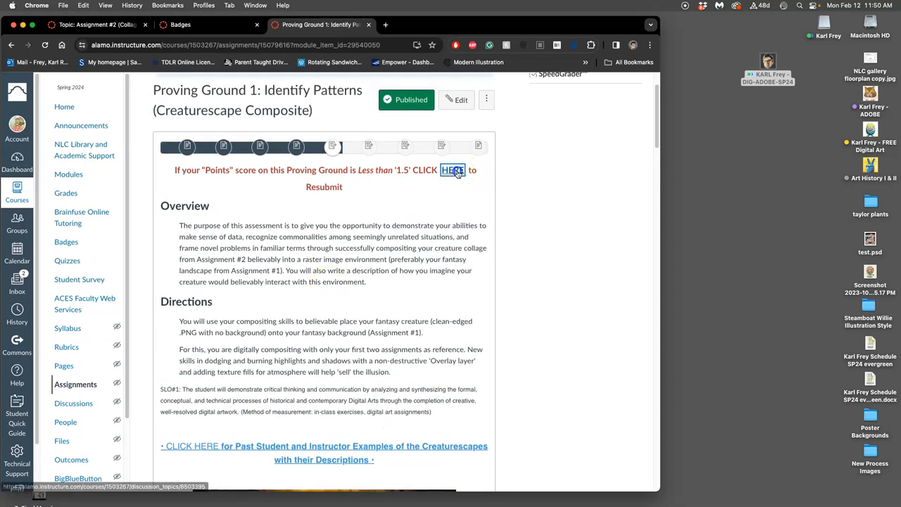
left_click(452, 170)
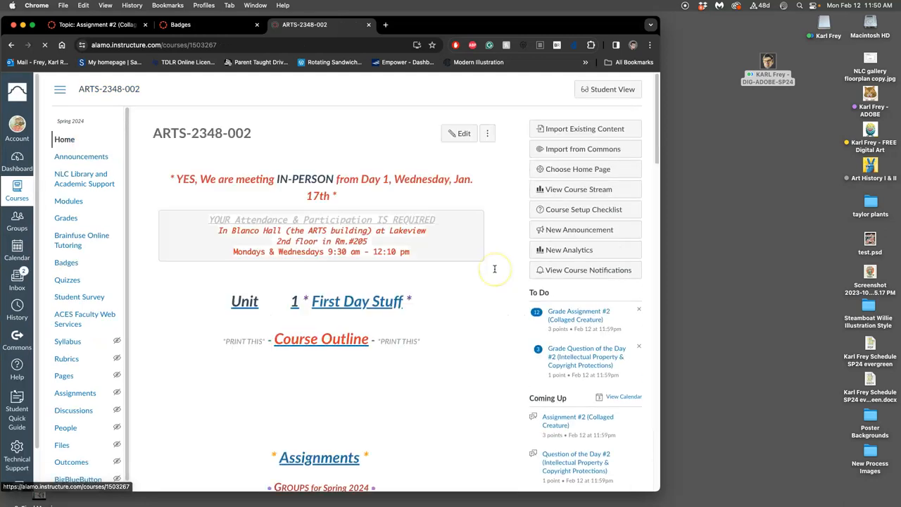
Scroll the Unit 6 page and advance to Past Instructor and Student Examples.
scroll("up", 3)
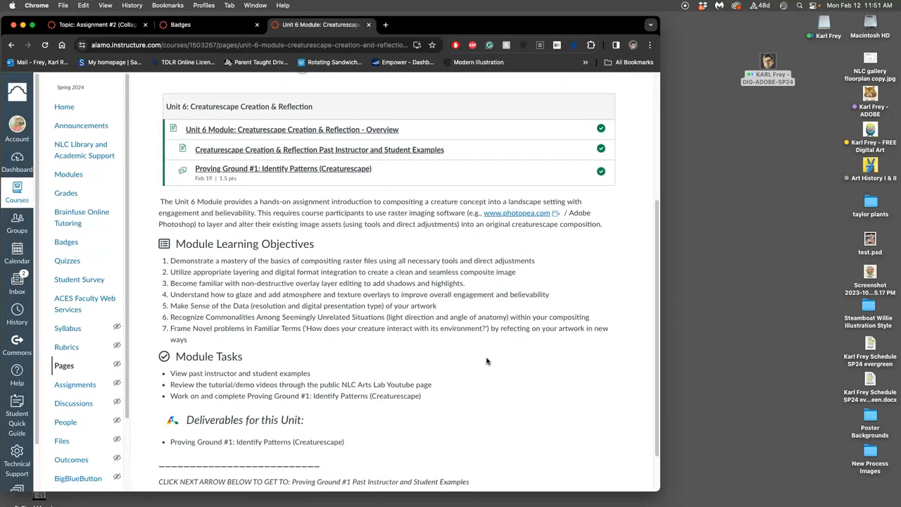
scroll("down", 3)
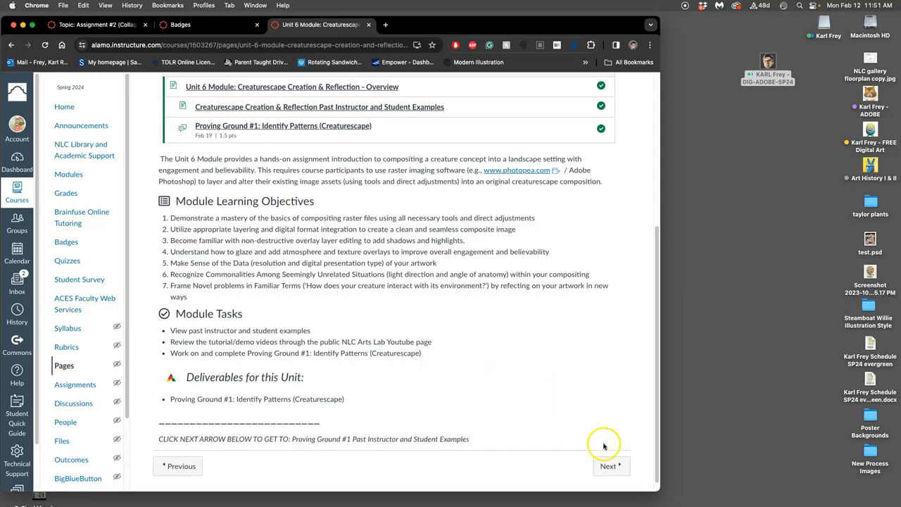
left_click(608, 465)
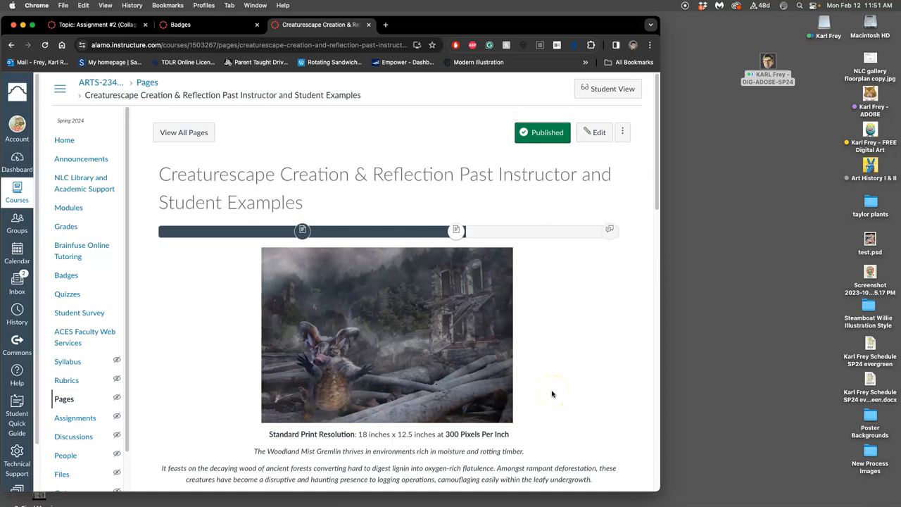
scroll("down", 3)
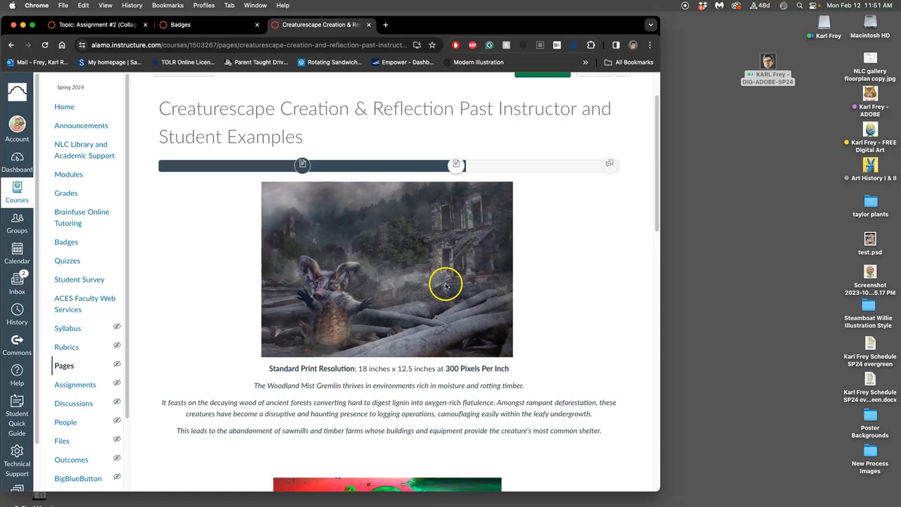
mouse_move(365, 249)
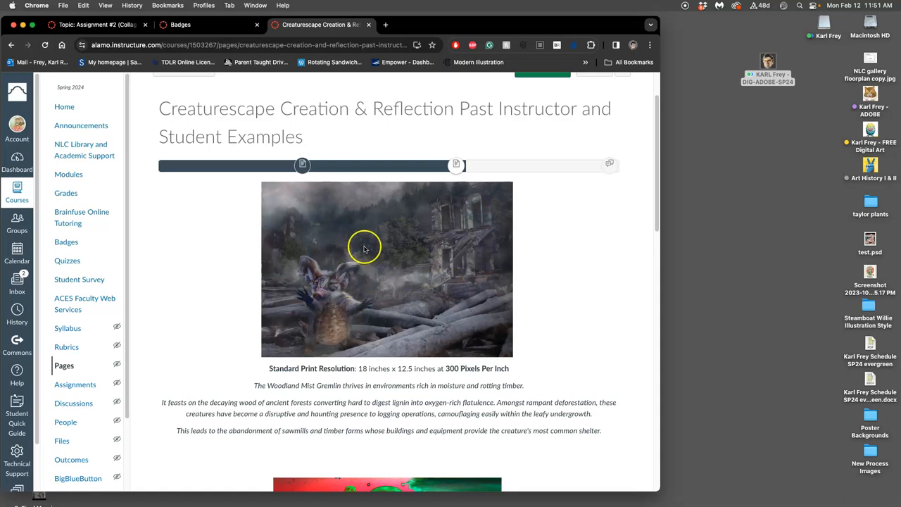
mouse_move(413, 279)
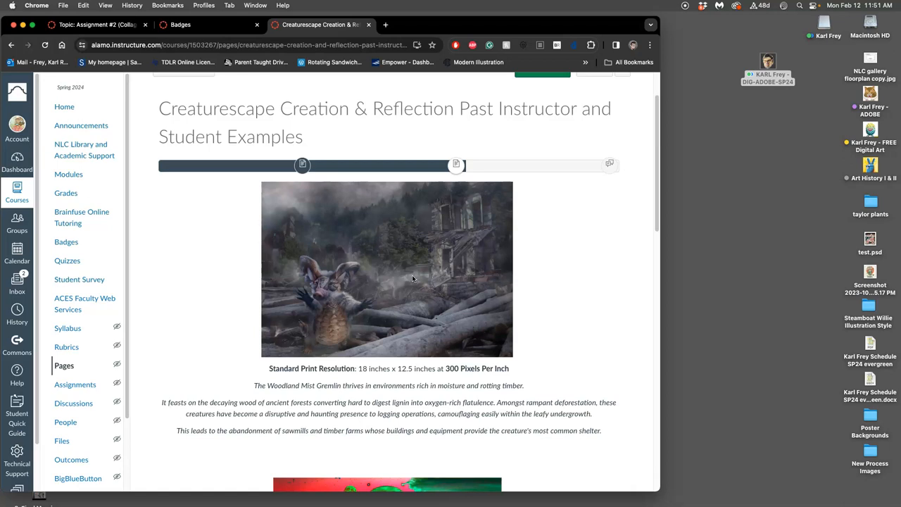
scroll("down", 3)
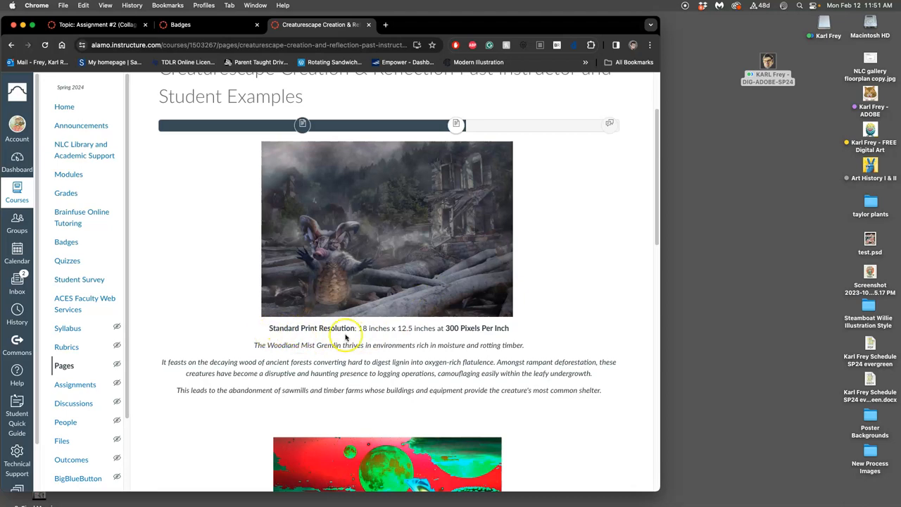
mouse_move(352, 340)
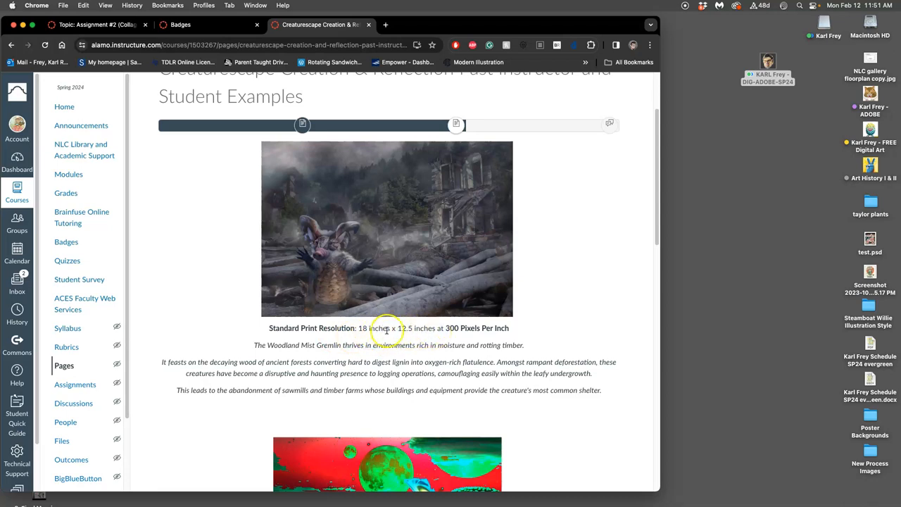
mouse_move(462, 331)
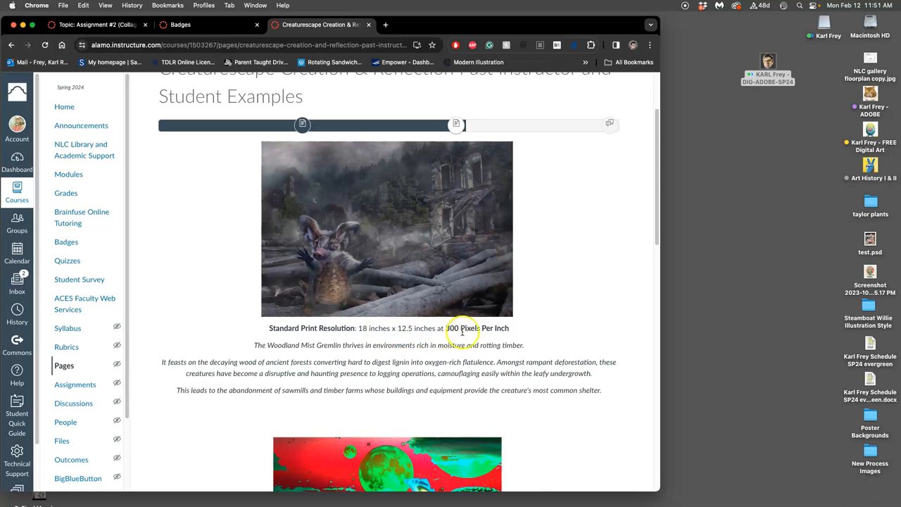
mouse_move(390, 336)
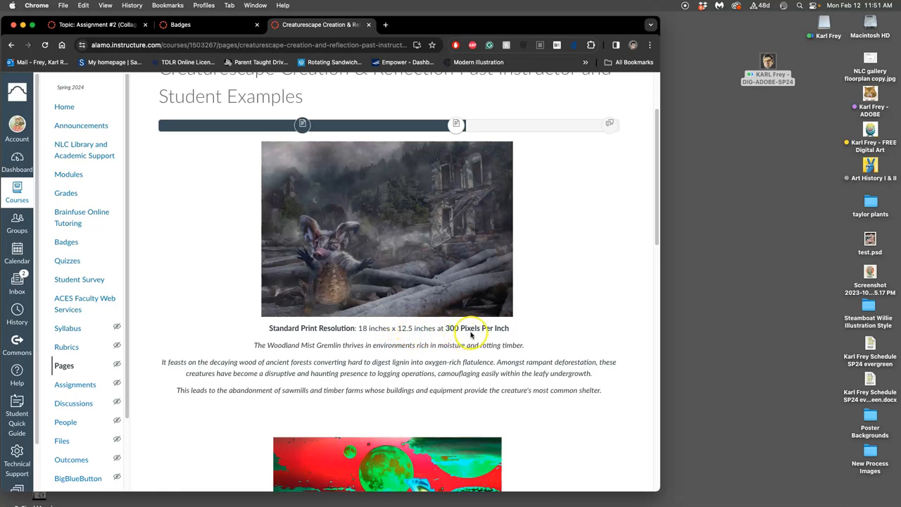
mouse_move(418, 330)
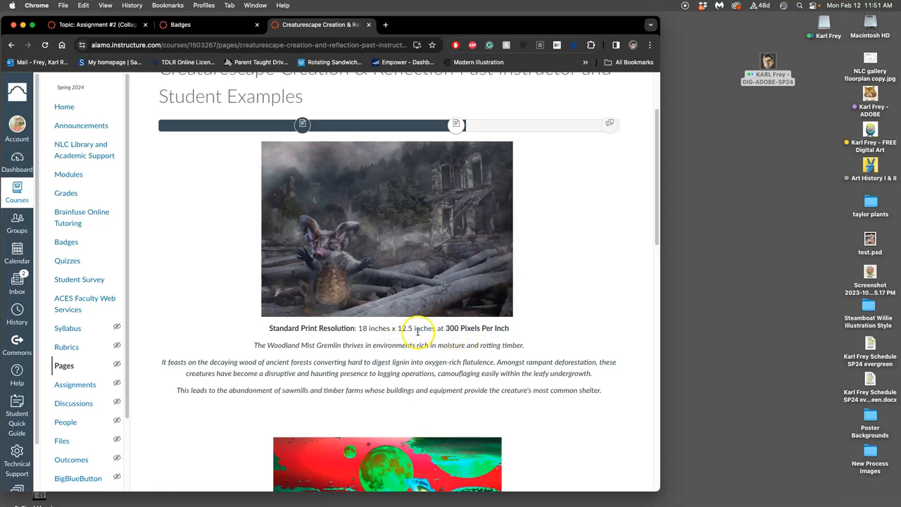
mouse_move(484, 325)
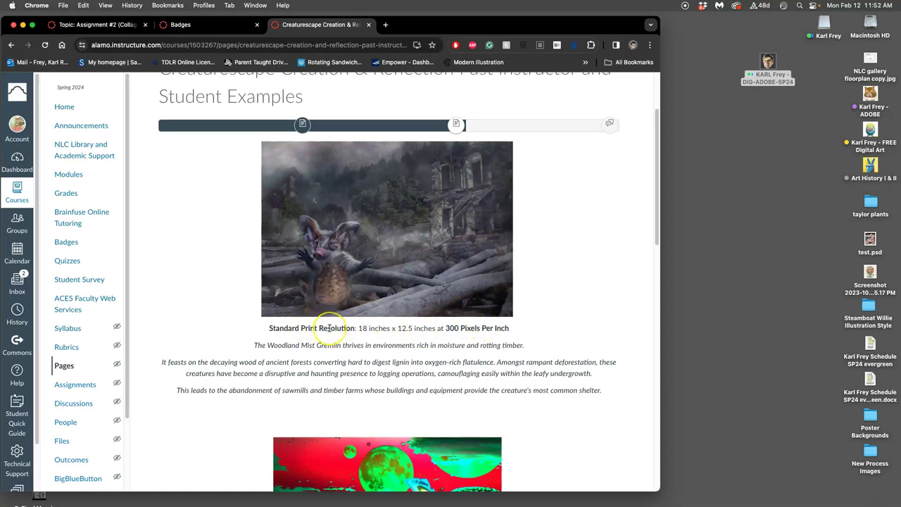
mouse_move(577, 392)
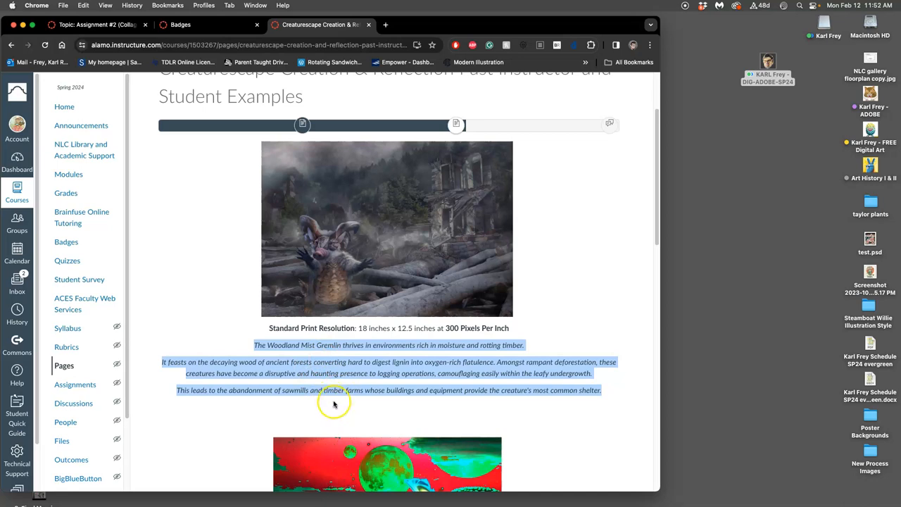
Scroll past the 72 ppi and three-column creature examples to the tutorial links.
scroll("down", 3)
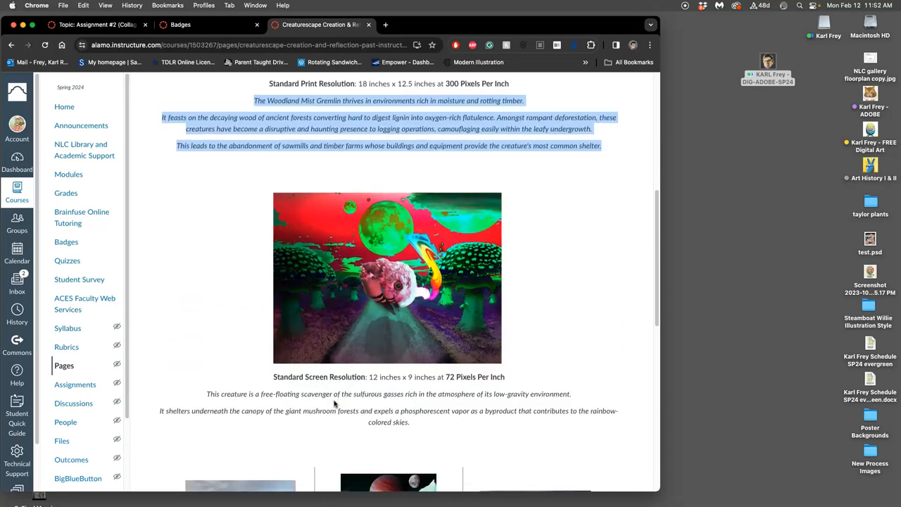
scroll("down", 3)
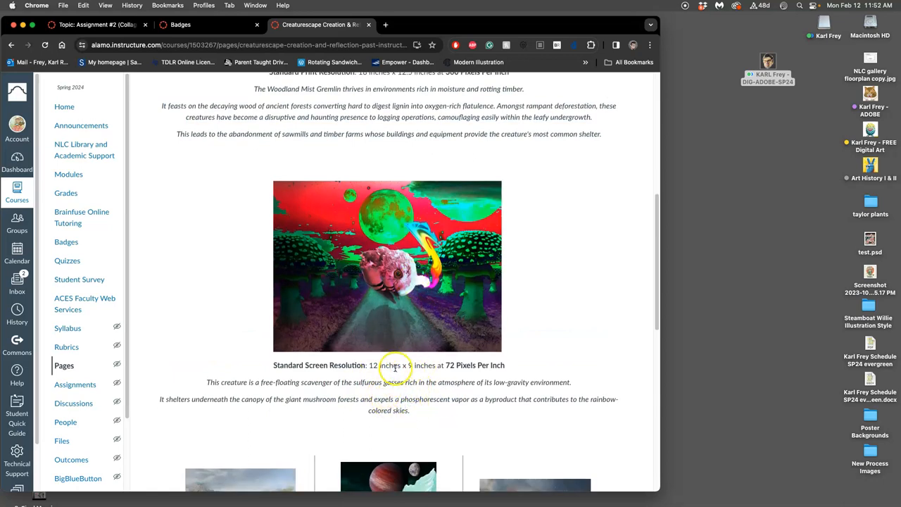
mouse_move(409, 324)
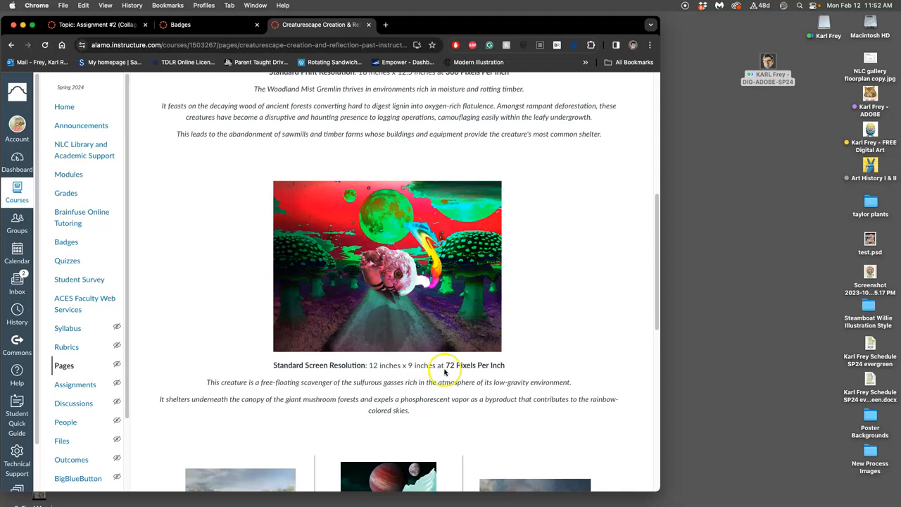
mouse_move(445, 370)
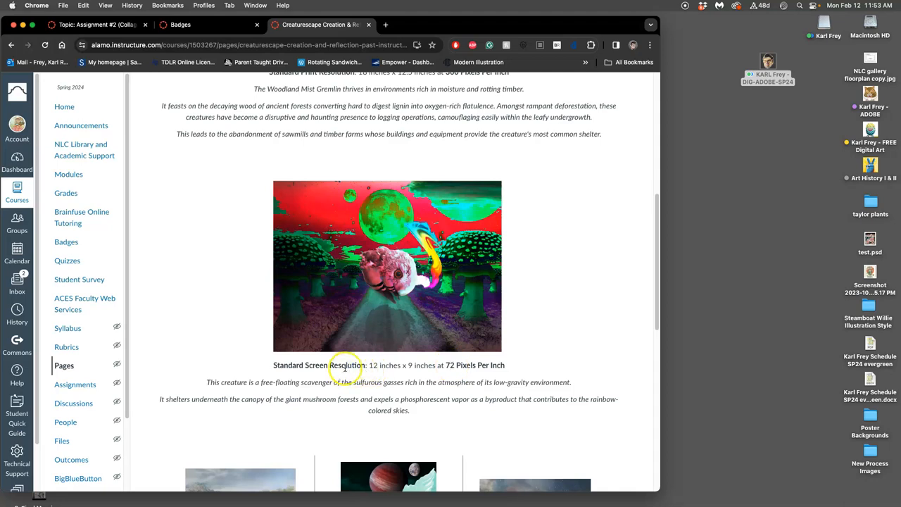
scroll("down", 3)
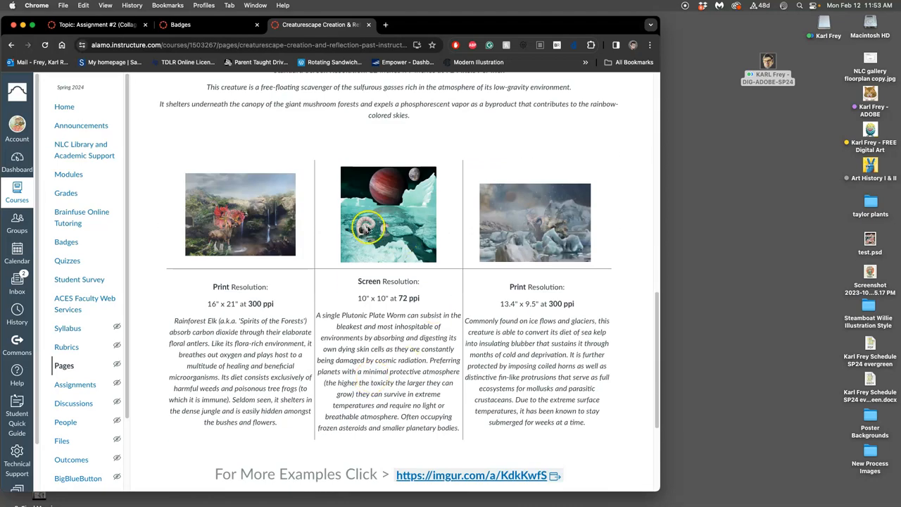
scroll("down", 3)
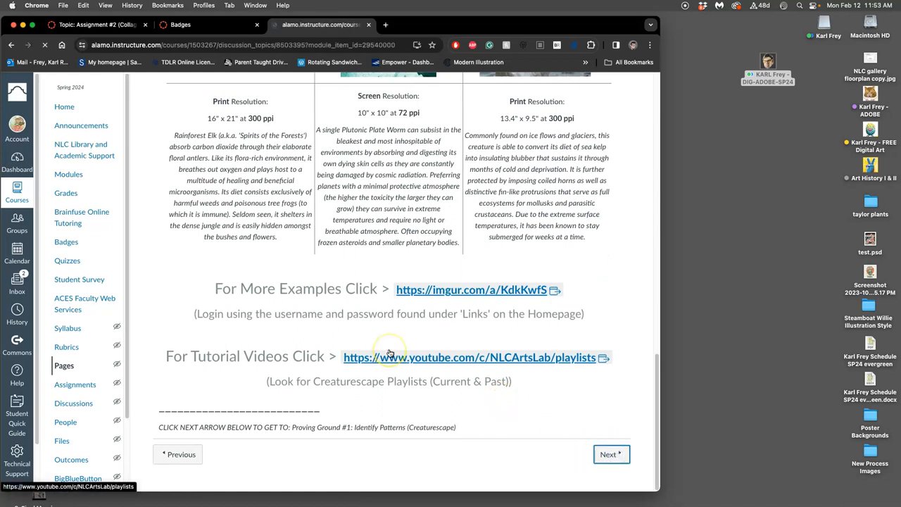
Open the Proving Ground #1 discussion and scroll to the Space Jam still and scoring rubric.
left_click(608, 454)
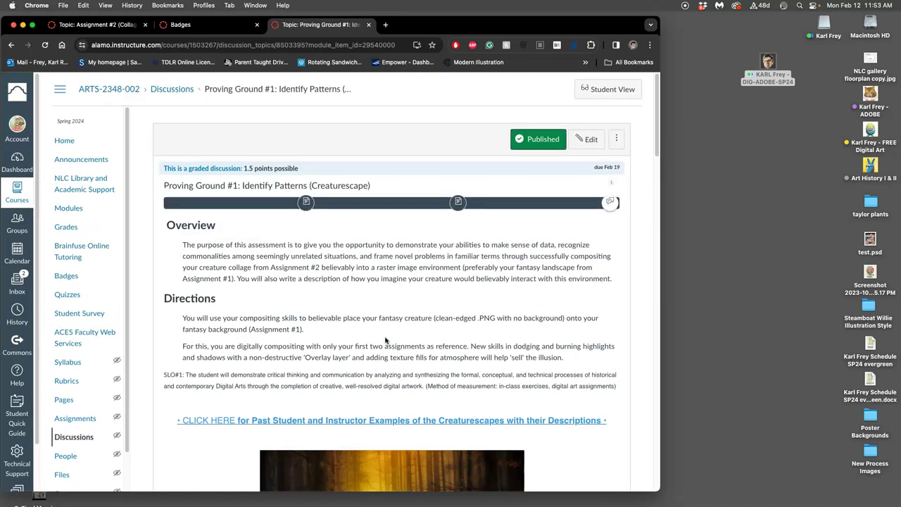
scroll("down", 3)
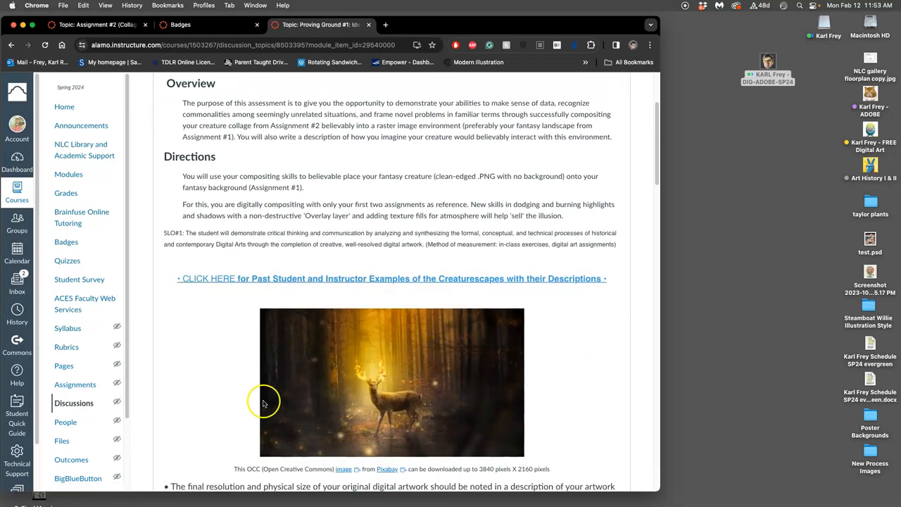
mouse_move(484, 405)
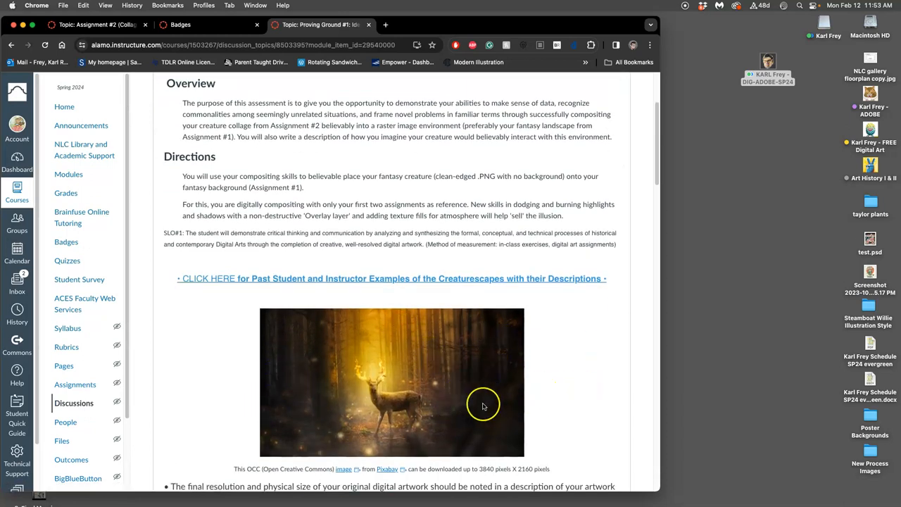
scroll("down", 3)
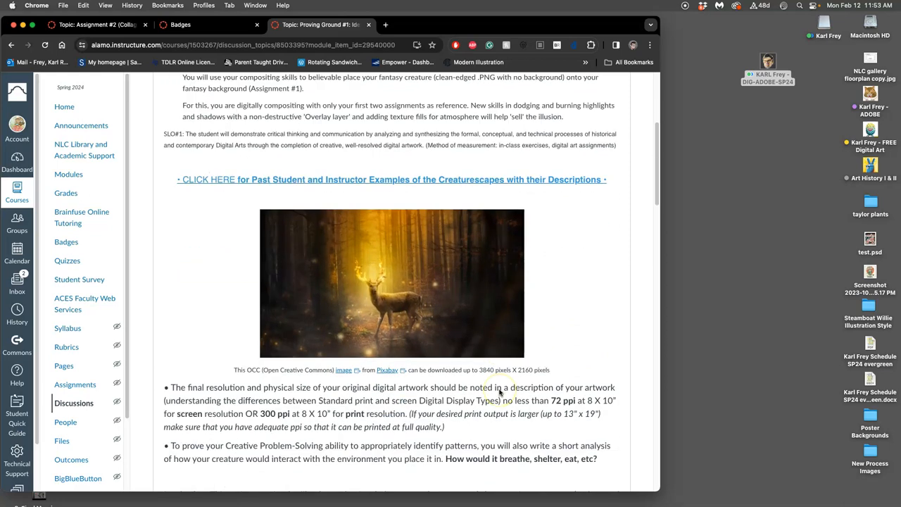
scroll("down", 3)
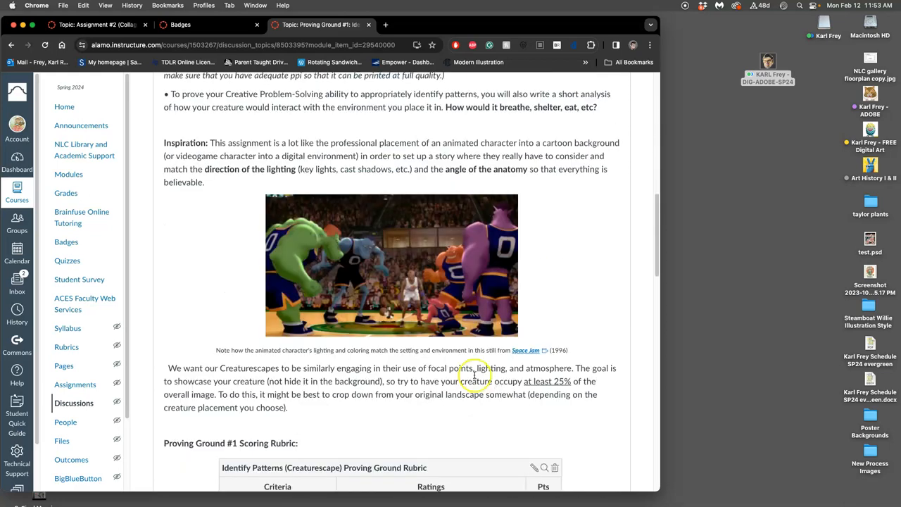
mouse_move(474, 374)
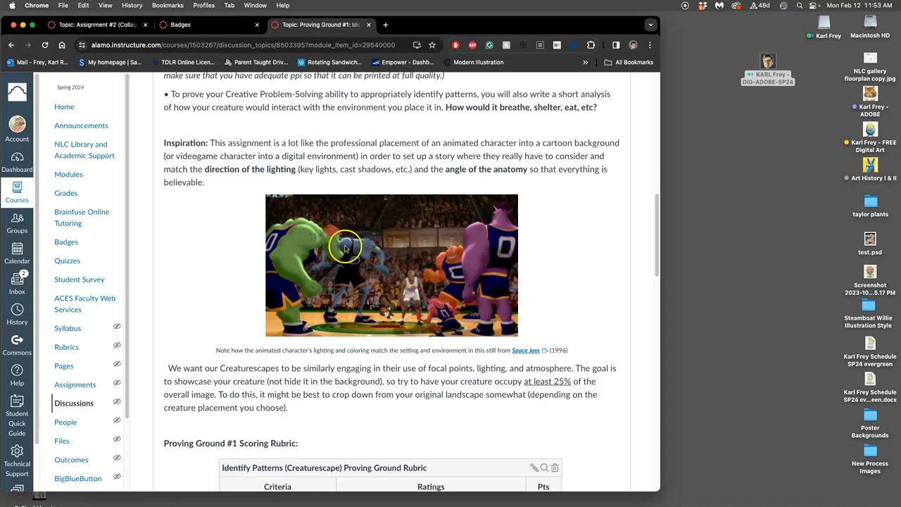
mouse_move(307, 315)
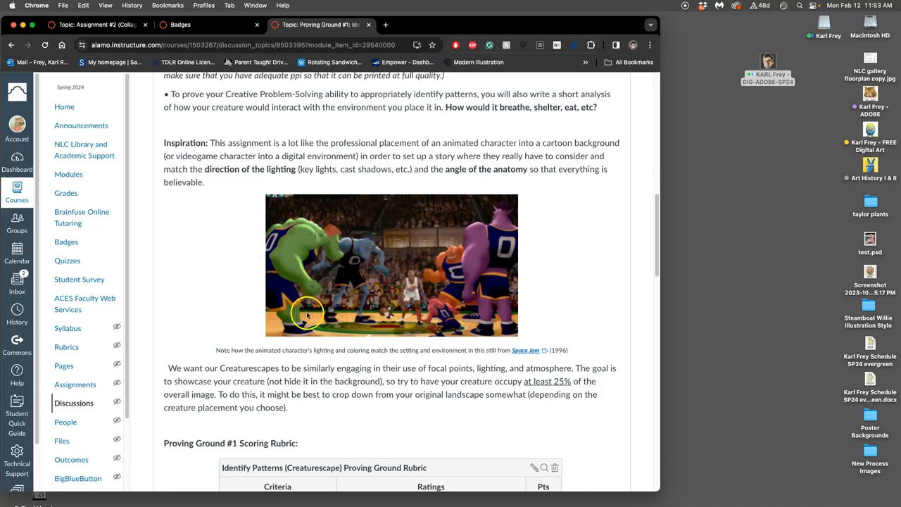
mouse_move(398, 330)
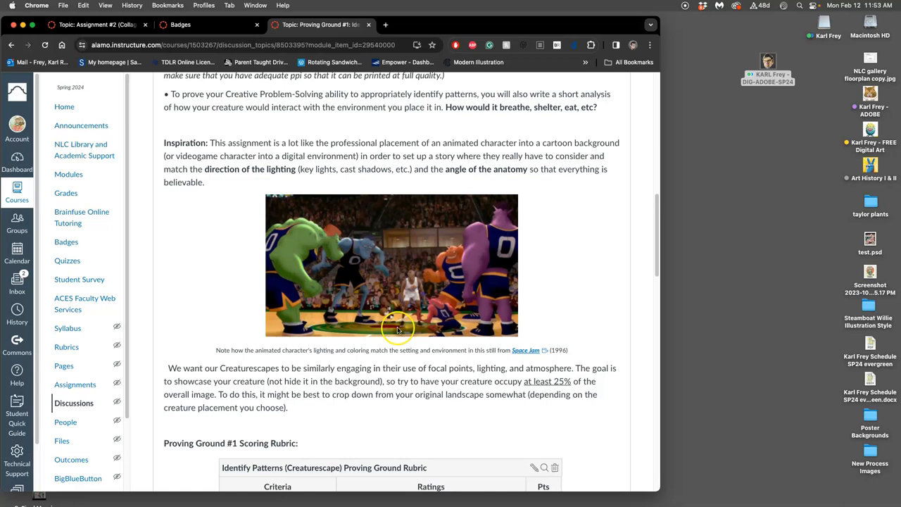
mouse_move(468, 312)
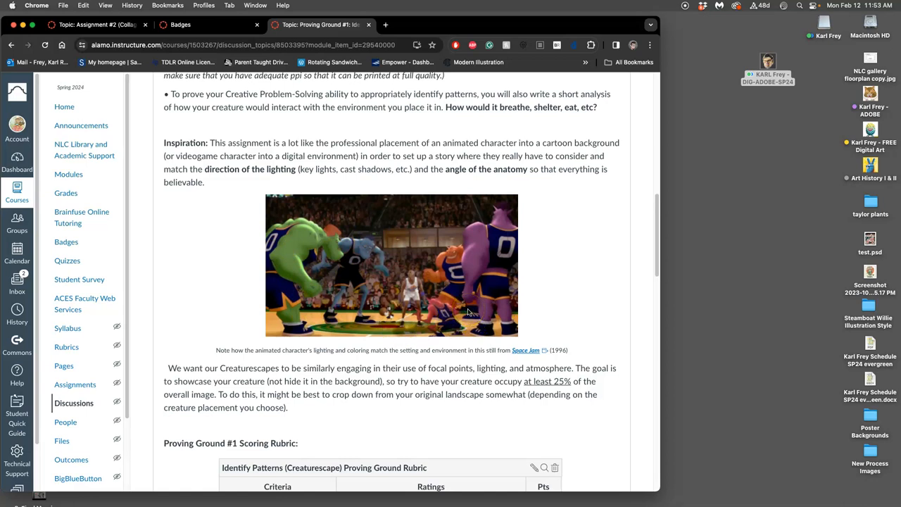
mouse_move(470, 293)
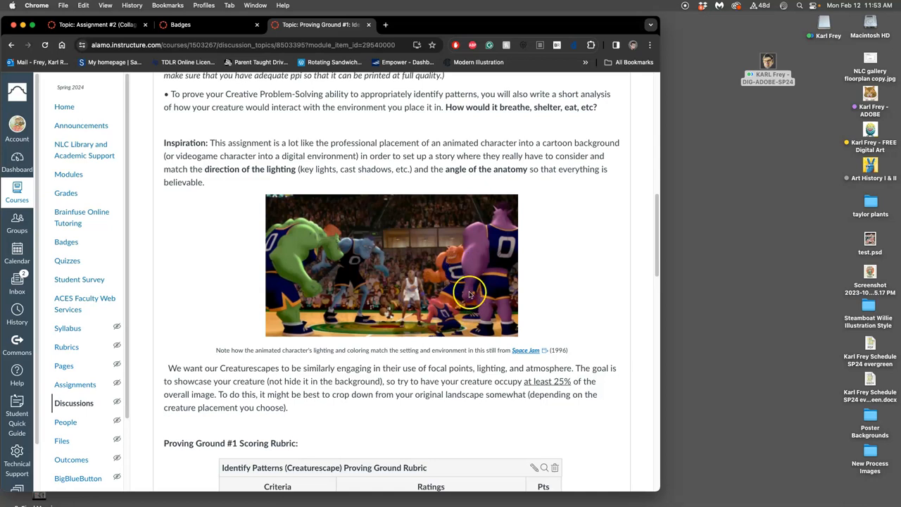
mouse_move(470, 303)
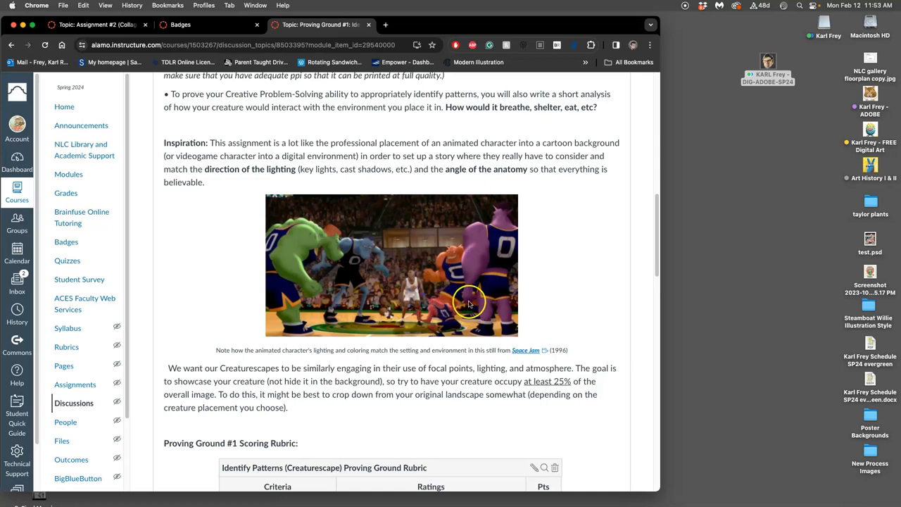
scroll("down", 3)
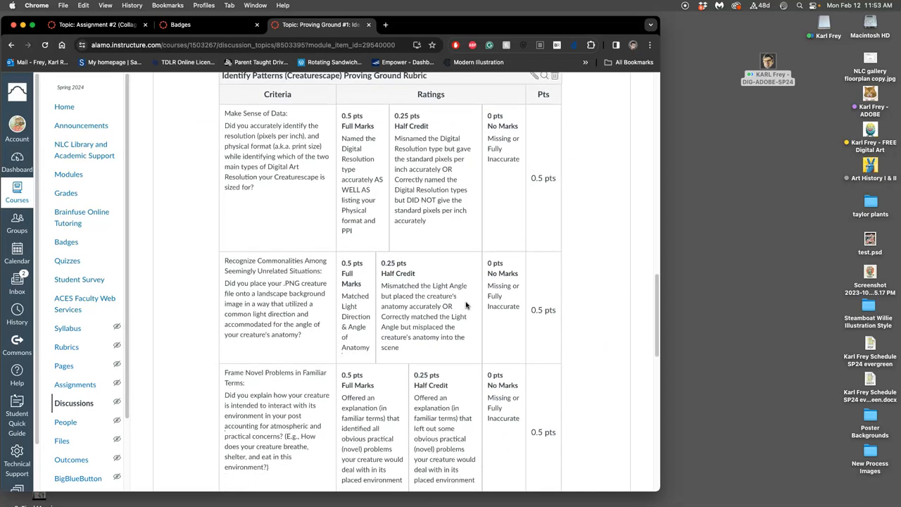
scroll("up", 3)
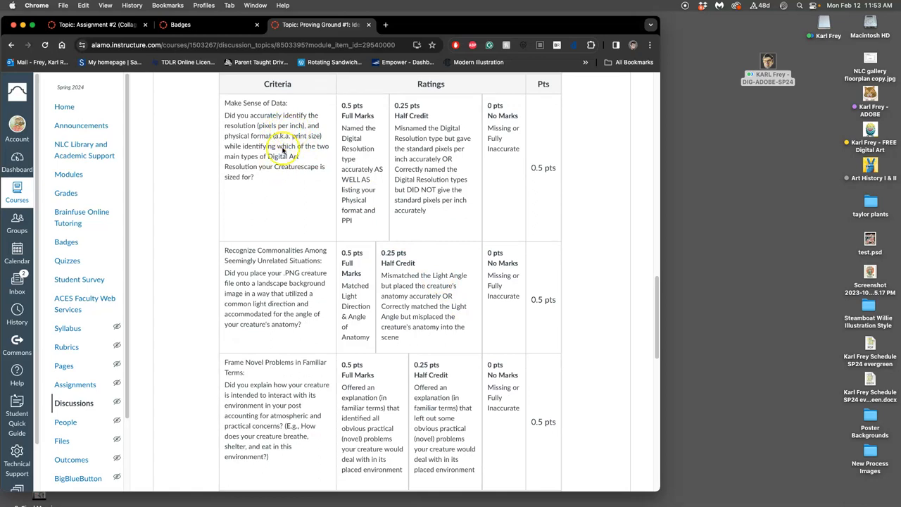
mouse_move(323, 224)
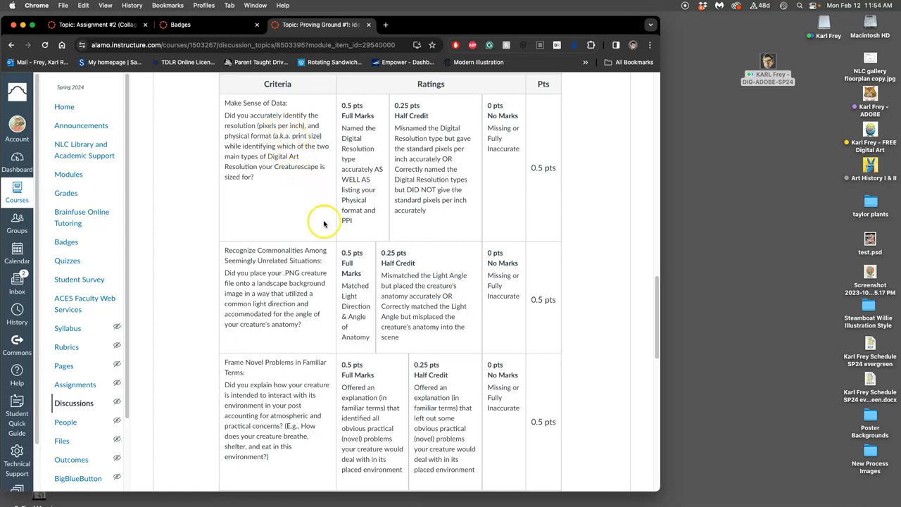
mouse_move(340, 255)
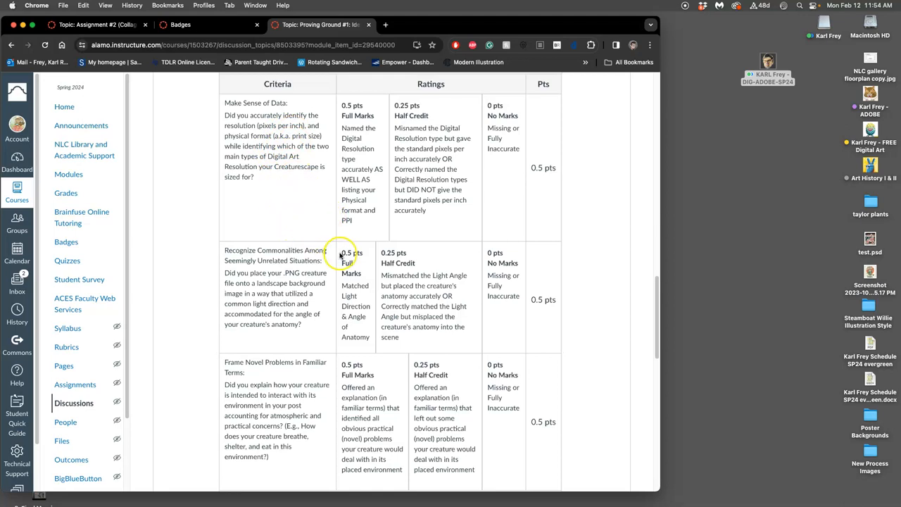
mouse_move(309, 295)
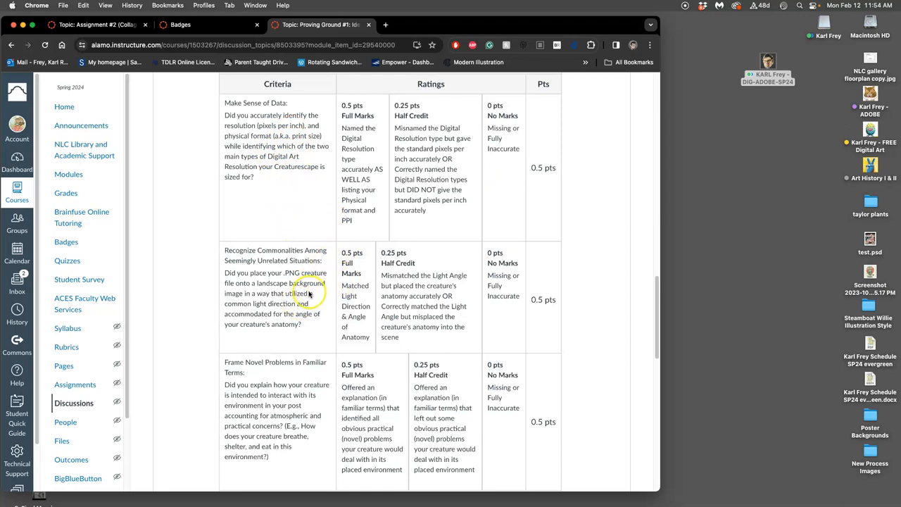
mouse_move(282, 289)
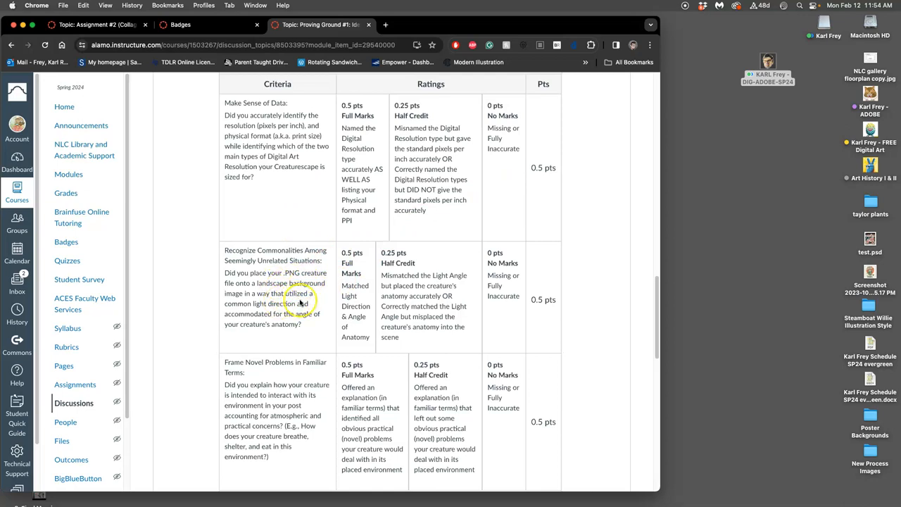
mouse_move(325, 324)
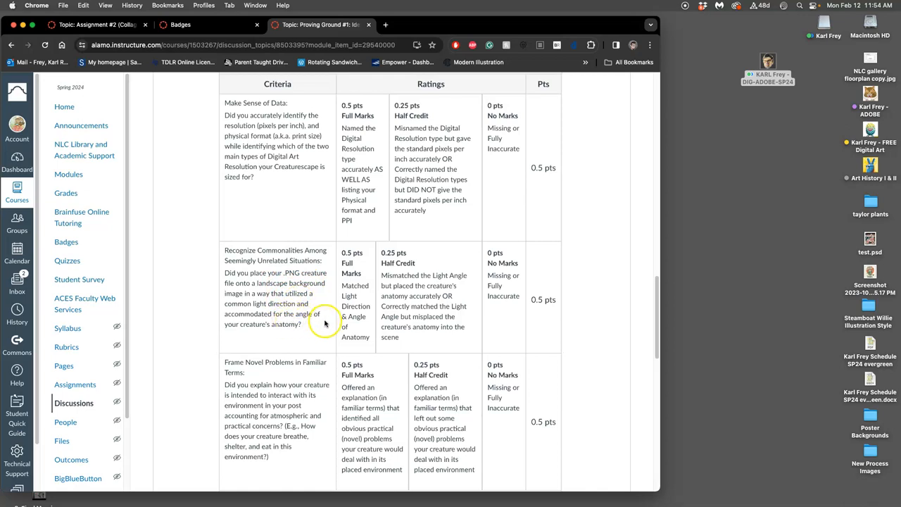
mouse_move(293, 334)
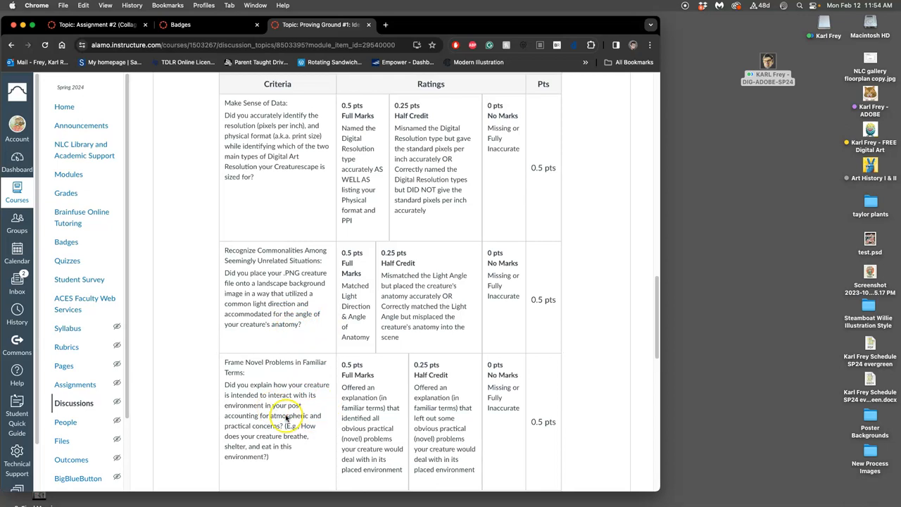
mouse_move(303, 396)
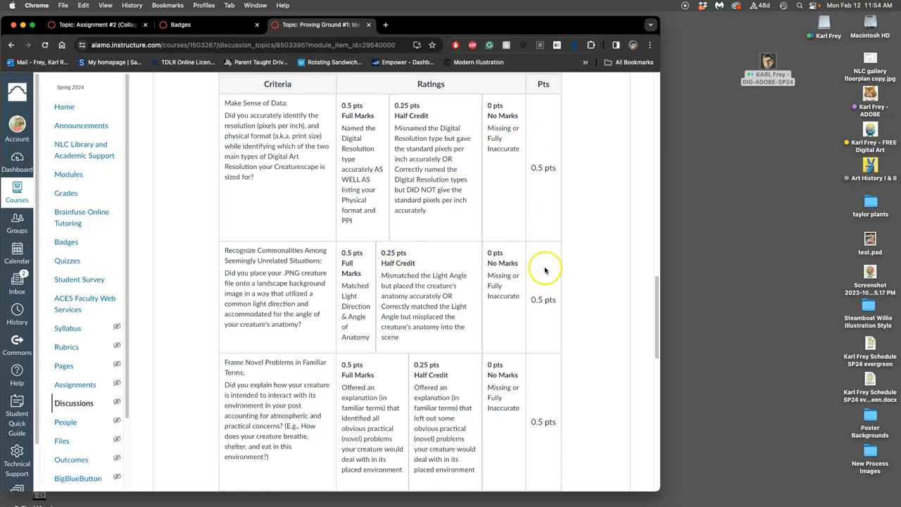
mouse_move(440, 182)
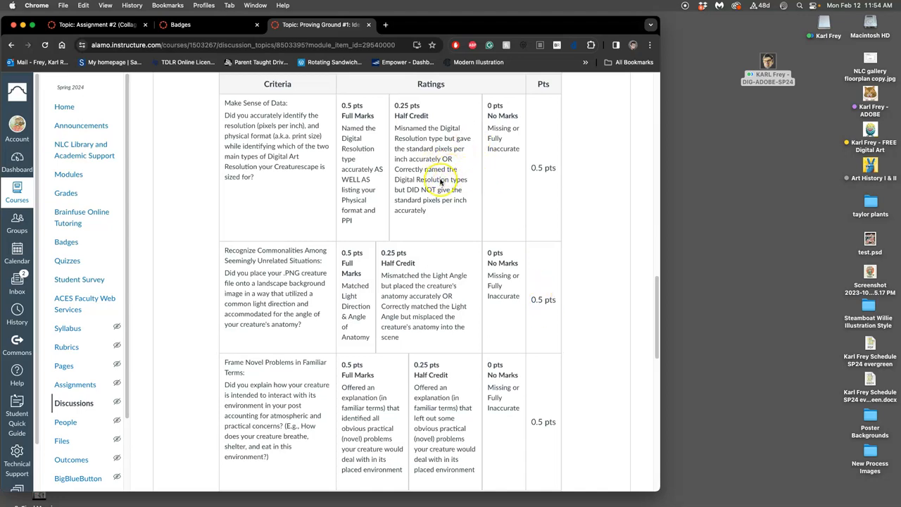
mouse_move(468, 178)
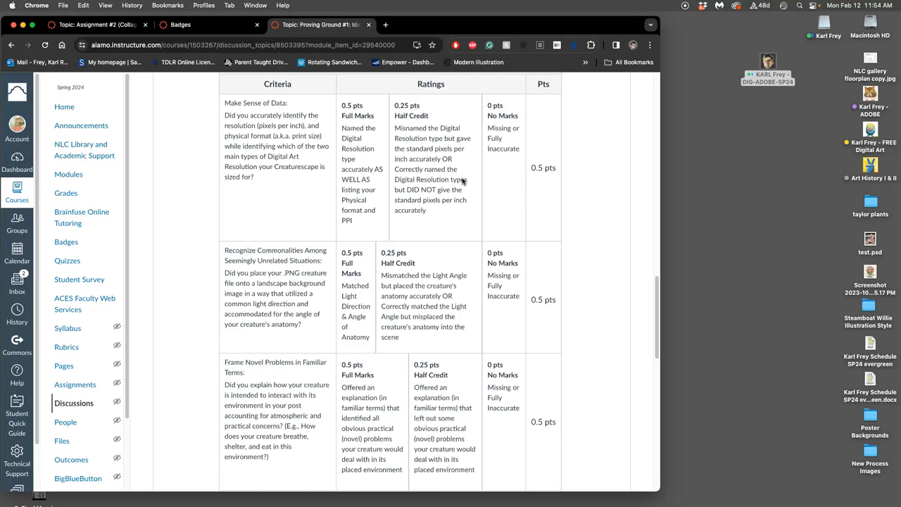
Scroll past the 1.5-point rubric to the submission directions and instructor's example post.
scroll("down", 3)
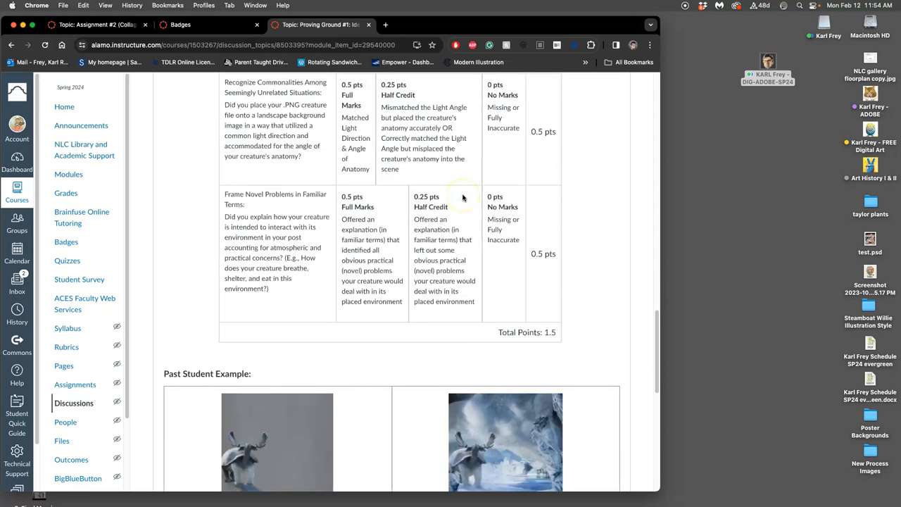
scroll("down", 3)
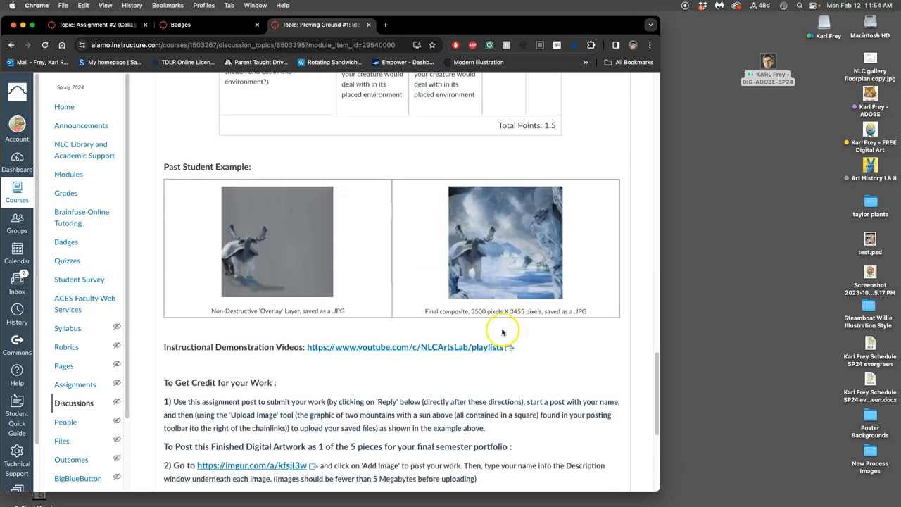
scroll("down", 3)
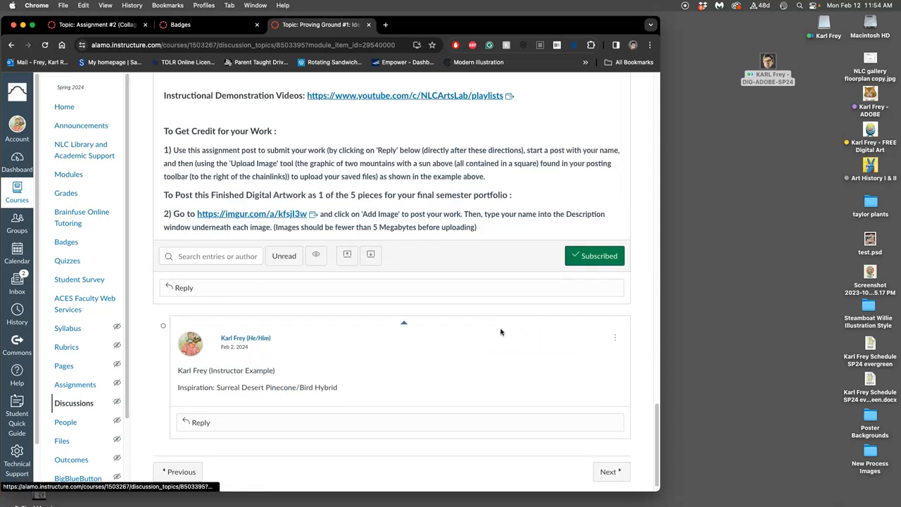
scroll("up", 3)
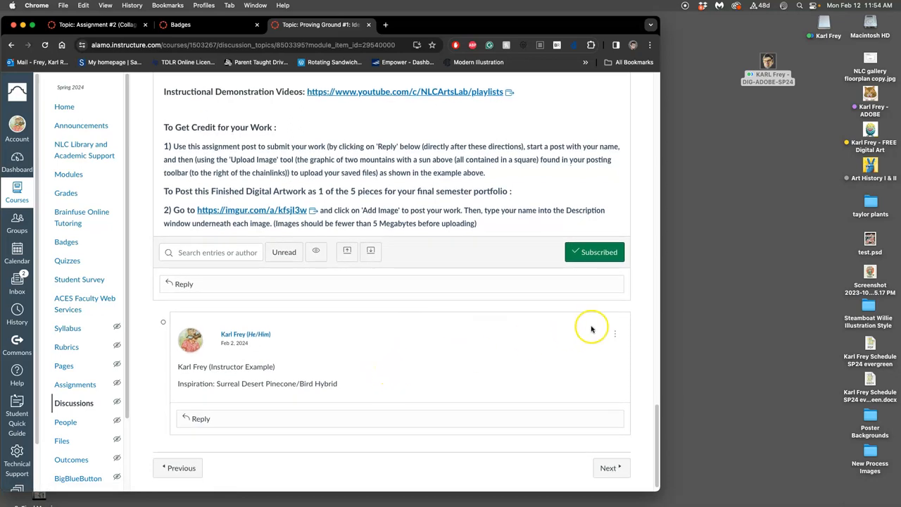
mouse_move(770, 65)
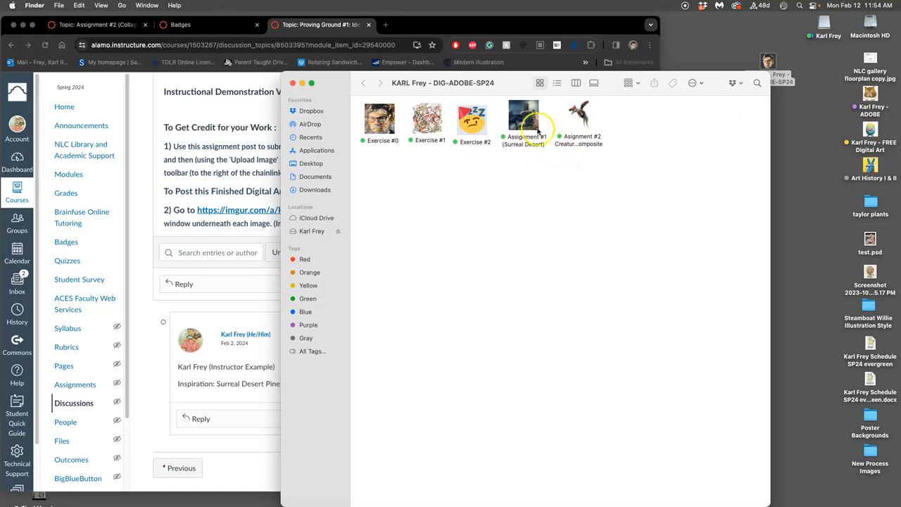
Open the desert landscape PSD from the Assignment #1 Surreal Desert folder in Photoshop.
double_click(523, 118)
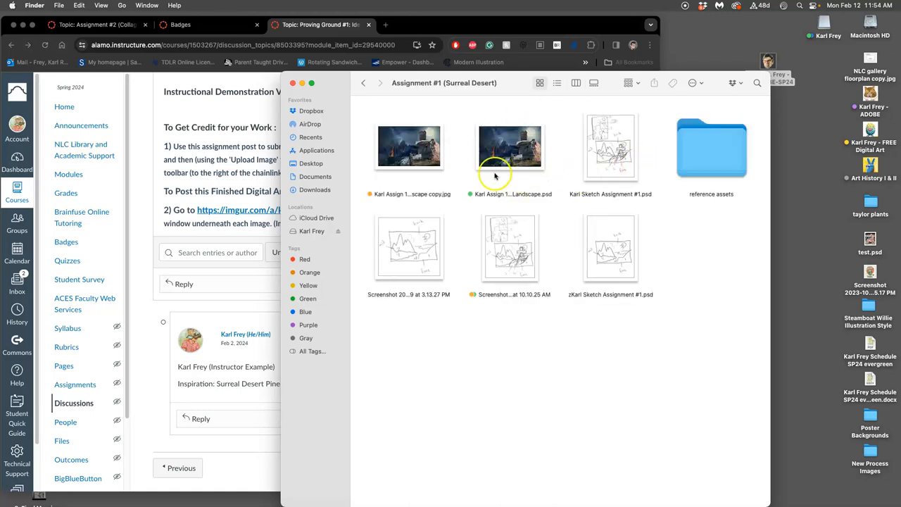
left_click(510, 146)
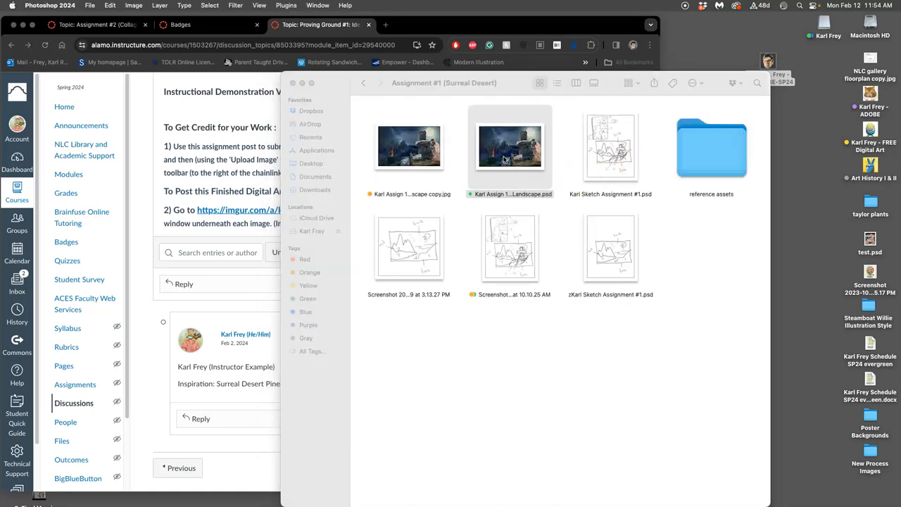
double_click(510, 146)
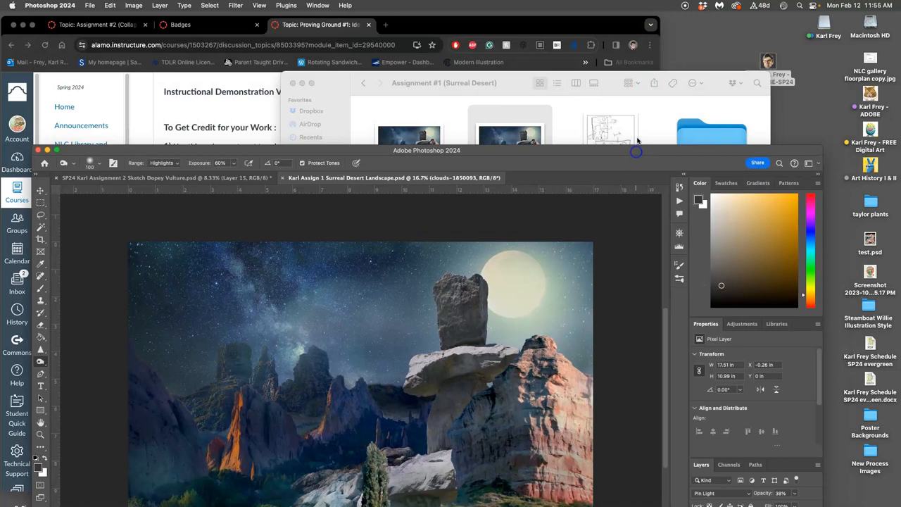
mouse_move(495, 345)
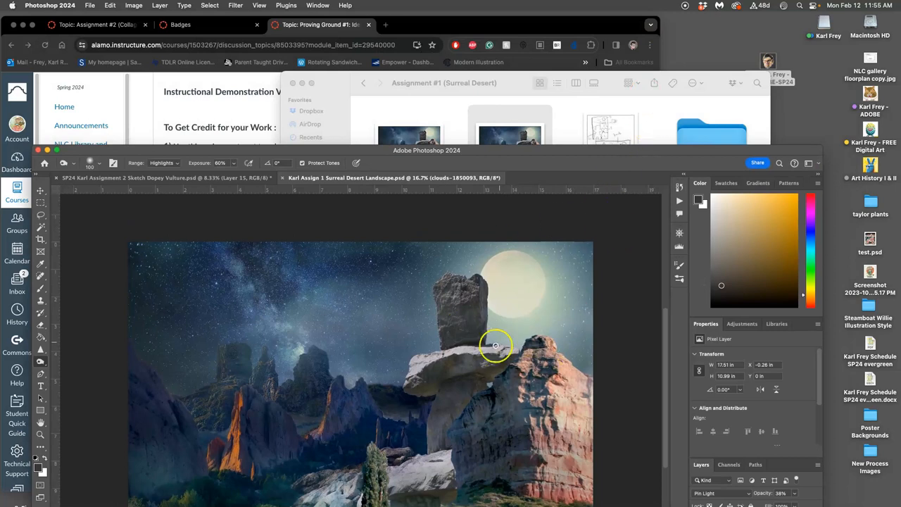
mouse_move(581, 120)
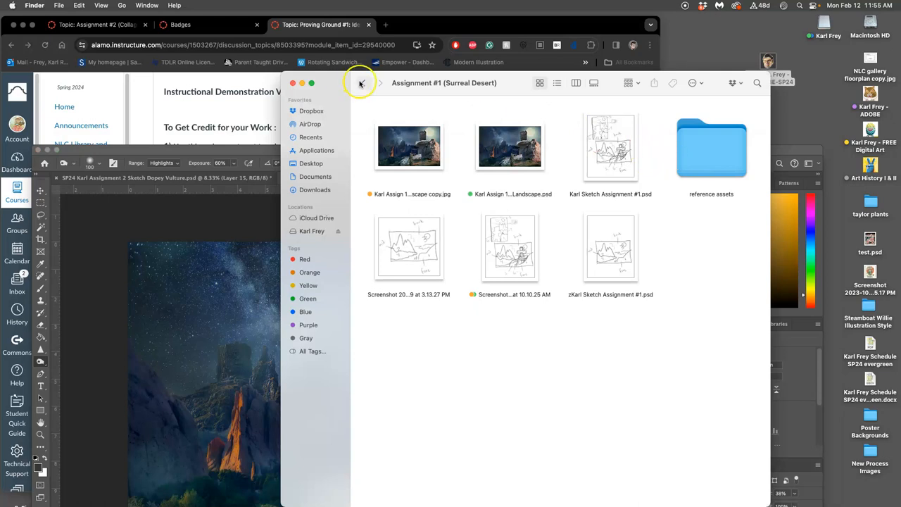
Go back and open the creature cutout PNG from the Assignment #2 Creature Composite folder.
left_click(363, 84)
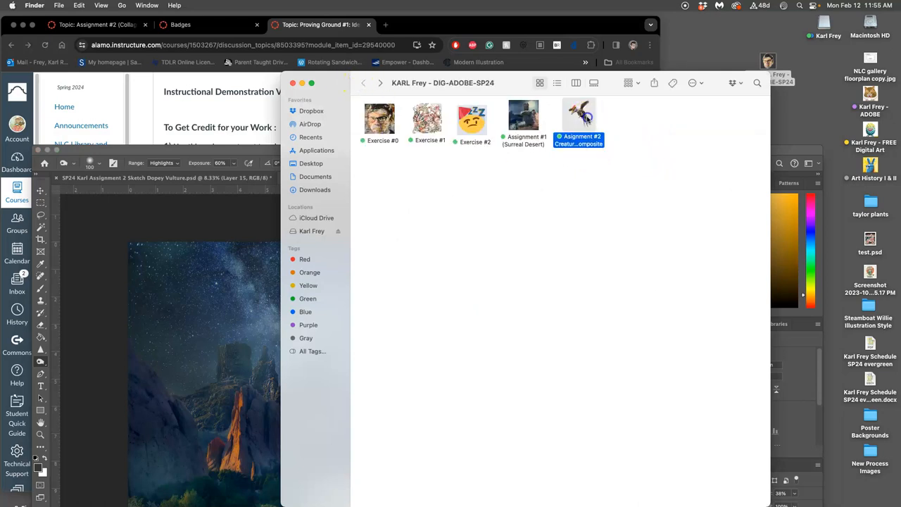
double_click(579, 117)
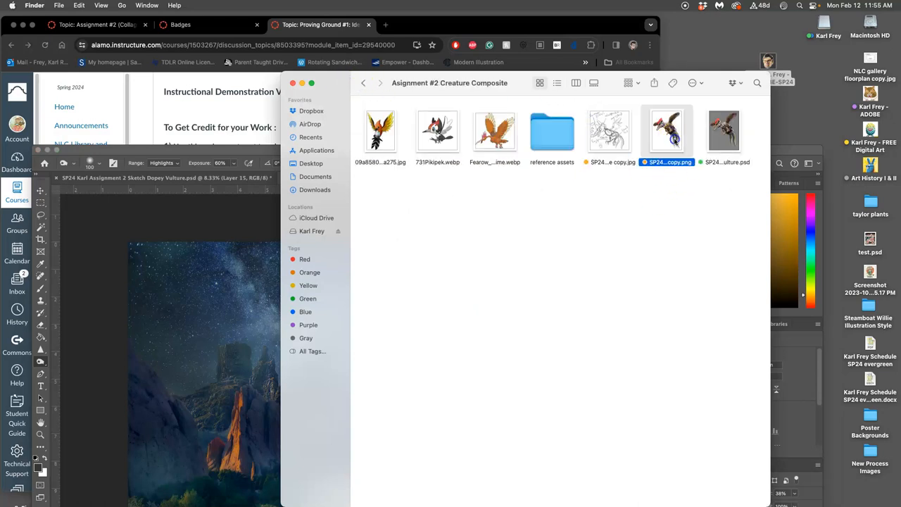
double_click(667, 131)
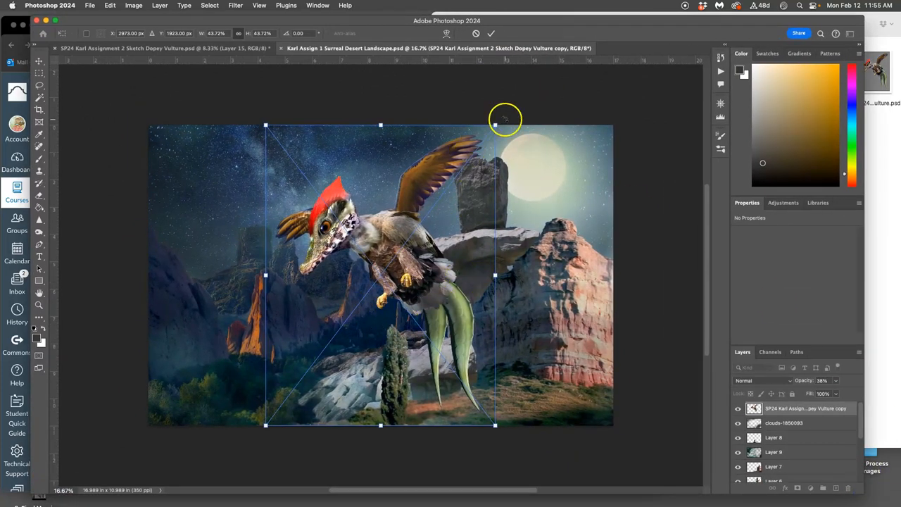
Enlarge, tilt and reposition the placed creature over the desert rocks.
left_click_drag(506, 118, 434, 104)
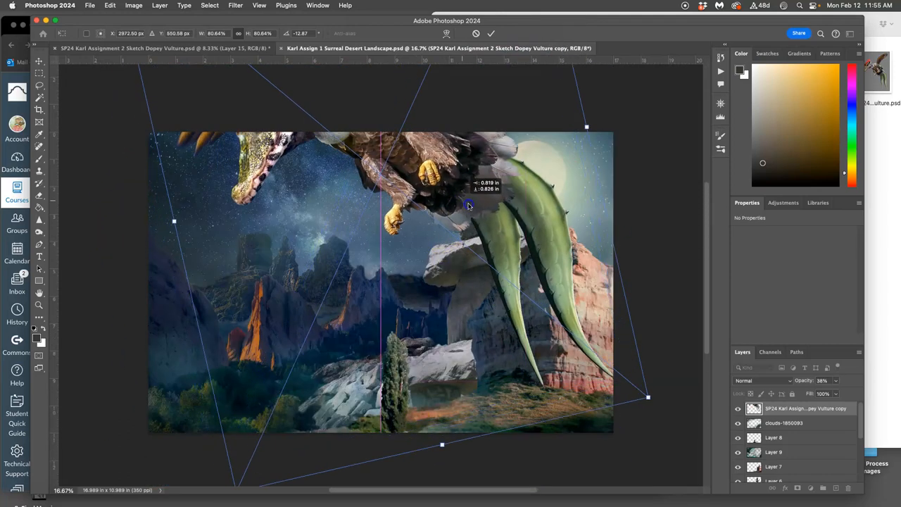
left_click_drag(468, 205, 499, 259)
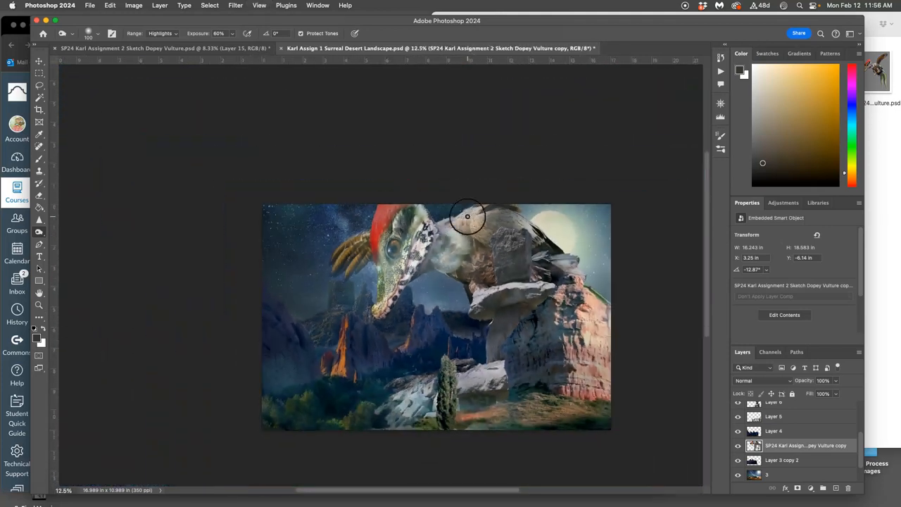
Rotate and shrink the creature in front of the moon, then crop to that corner.
left_click(39, 62)
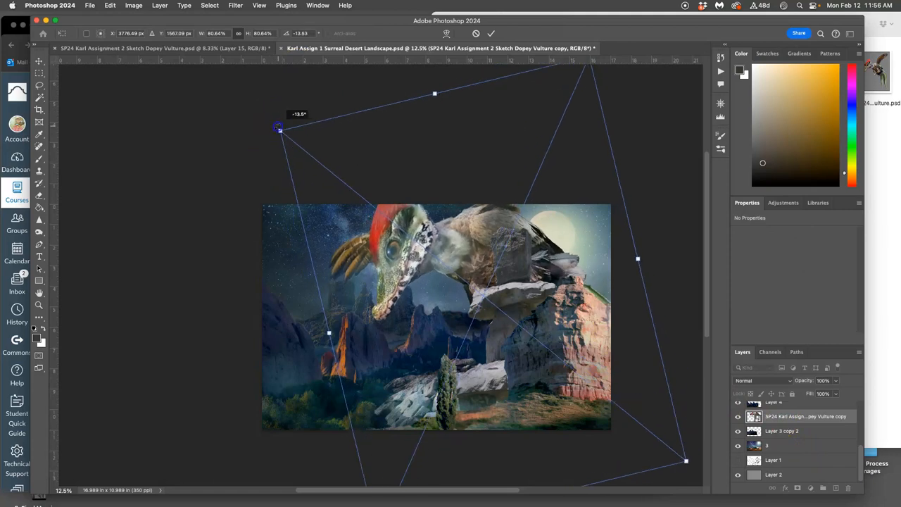
left_click_drag(280, 128, 284, 129)
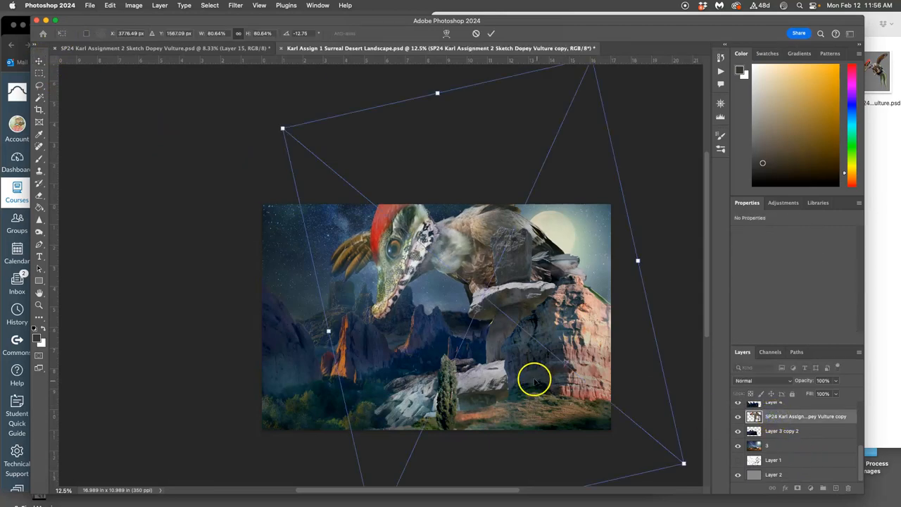
mouse_move(590, 69)
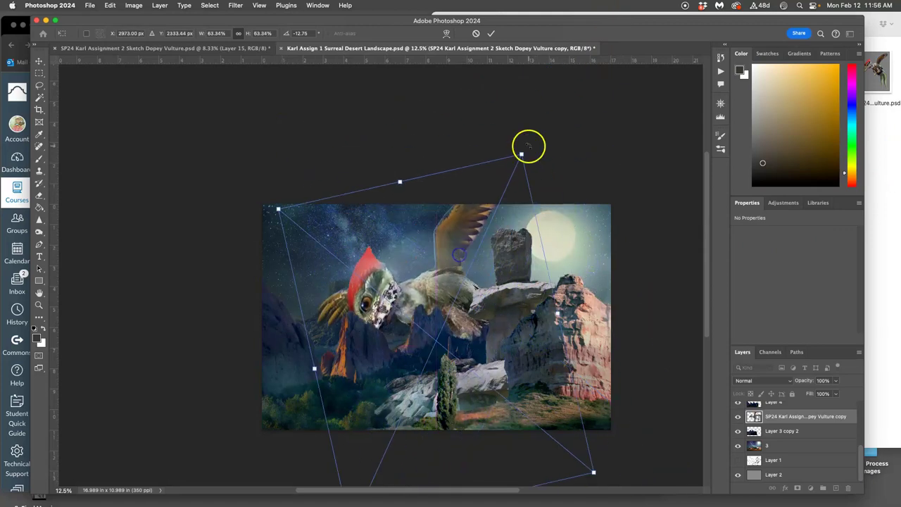
left_click_drag(528, 146, 553, 232)
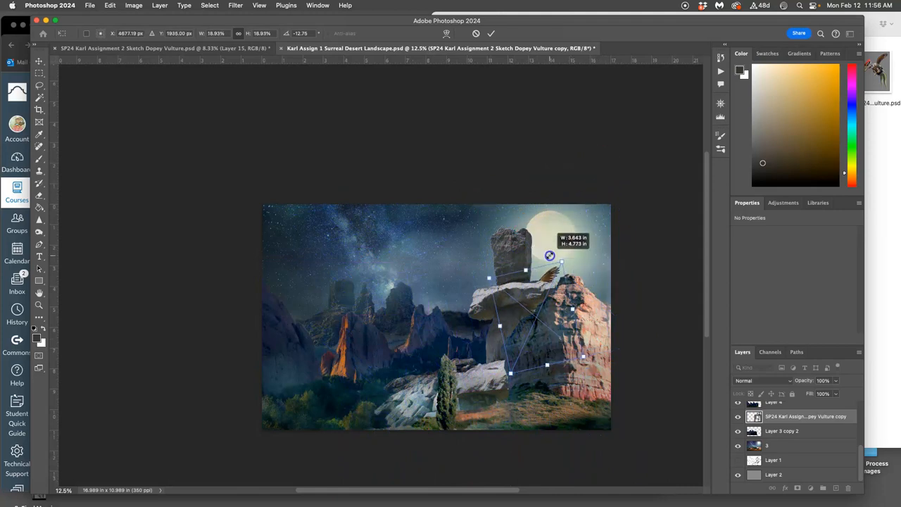
left_click_drag(549, 256, 583, 209)
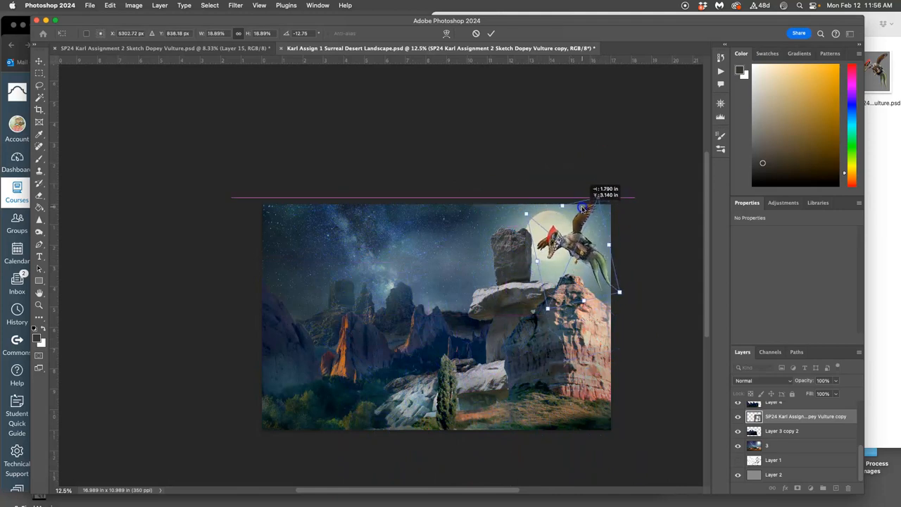
left_click_drag(585, 208, 580, 230)
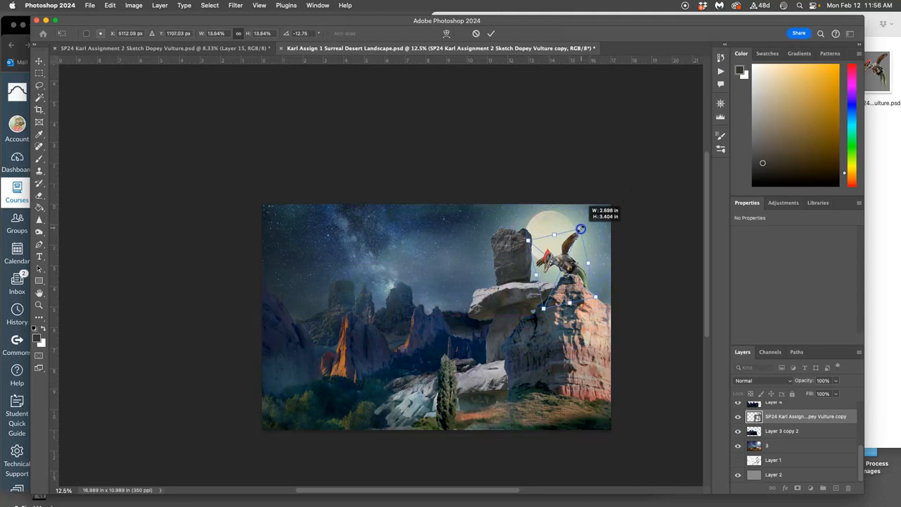
left_click_drag(581, 228, 590, 271)
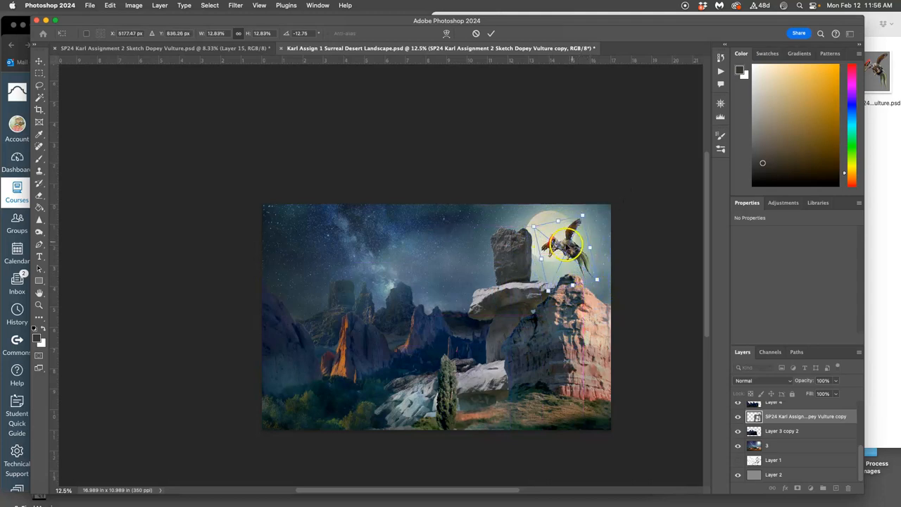
left_click(491, 33)
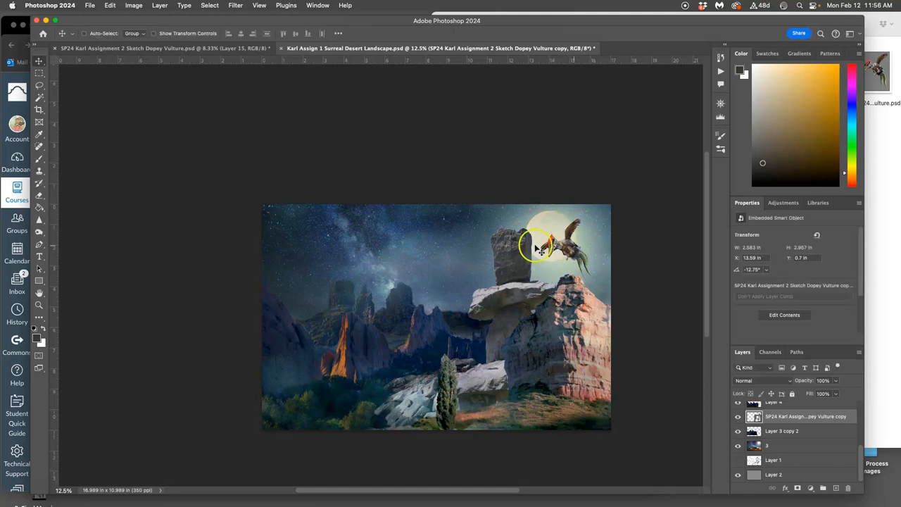
left_click(40, 110)
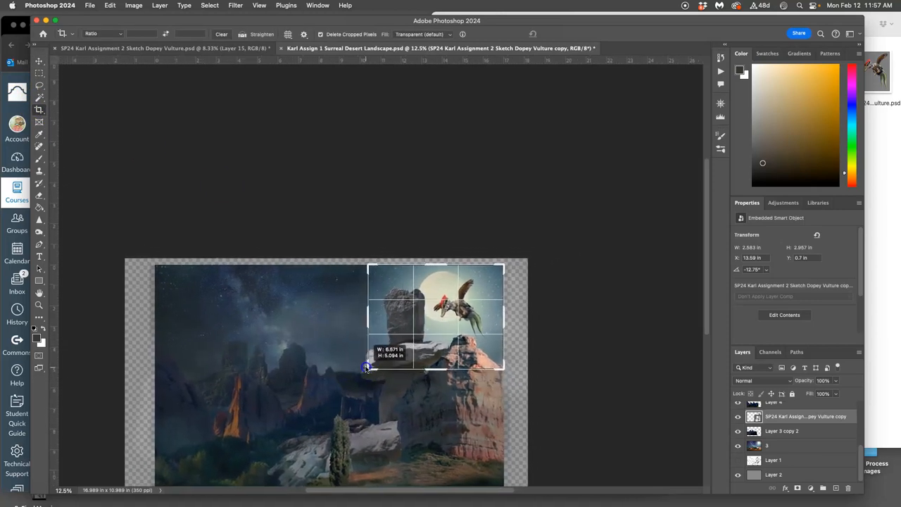
left_click_drag(366, 367, 372, 365)
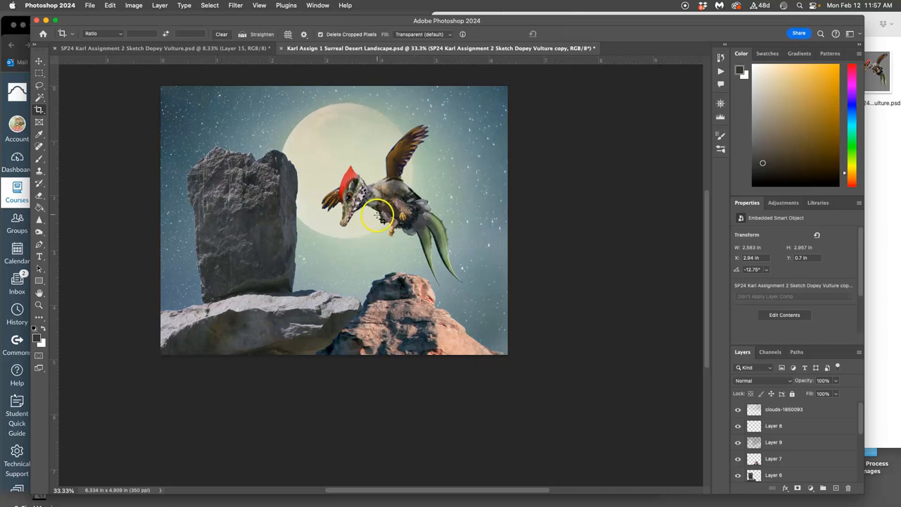
mouse_move(289, 137)
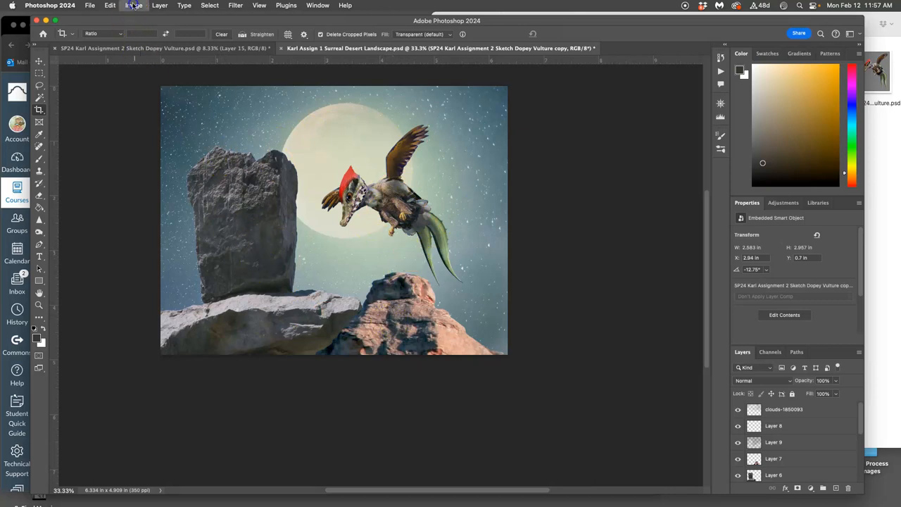
Set the image size to 72 ppi without resampling, giving 30.792 × 23.861 inches.
left_click(133, 5)
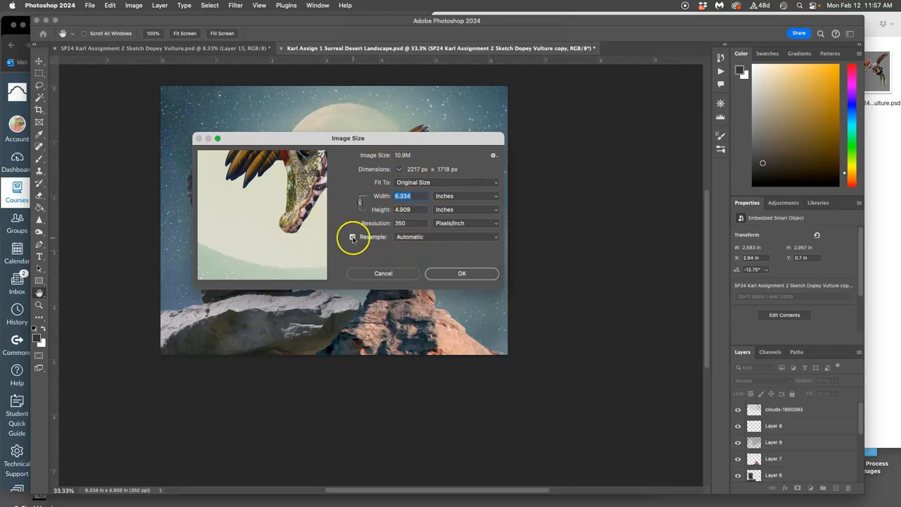
left_click(352, 237)
type("300")
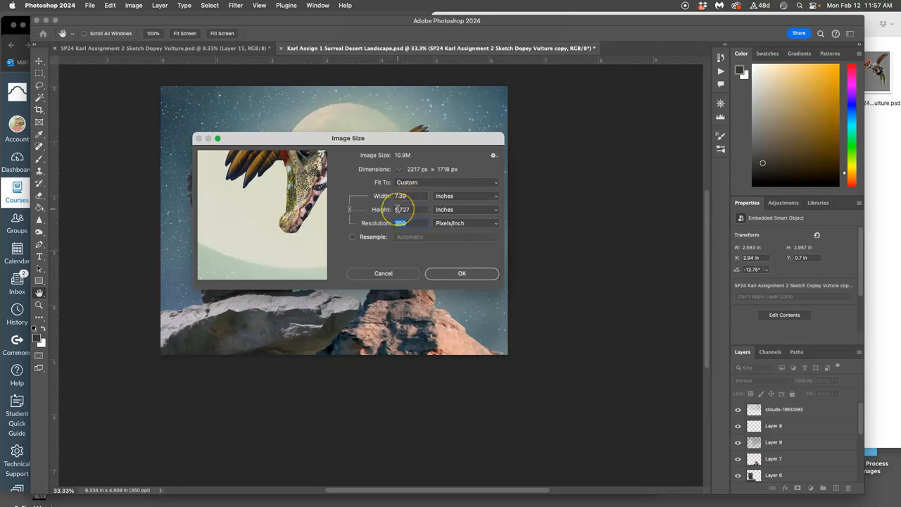
mouse_move(408, 209)
type("72")
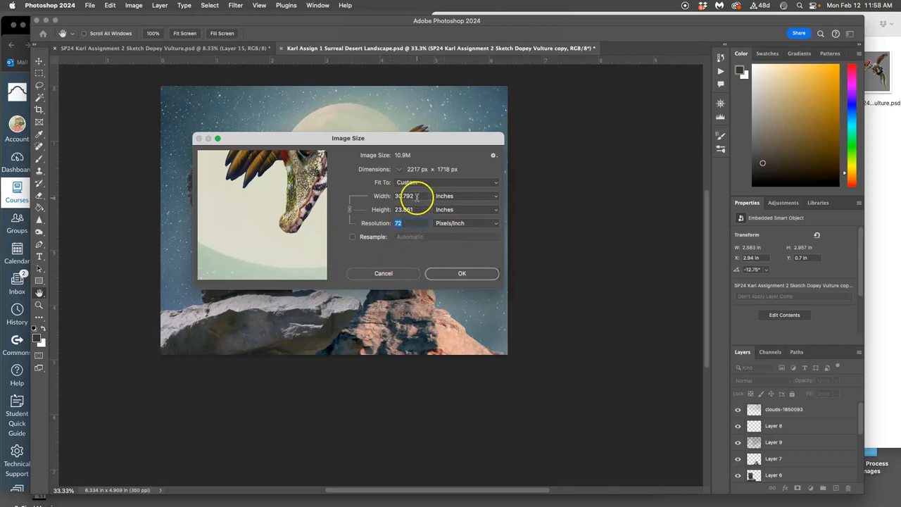
mouse_move(409, 218)
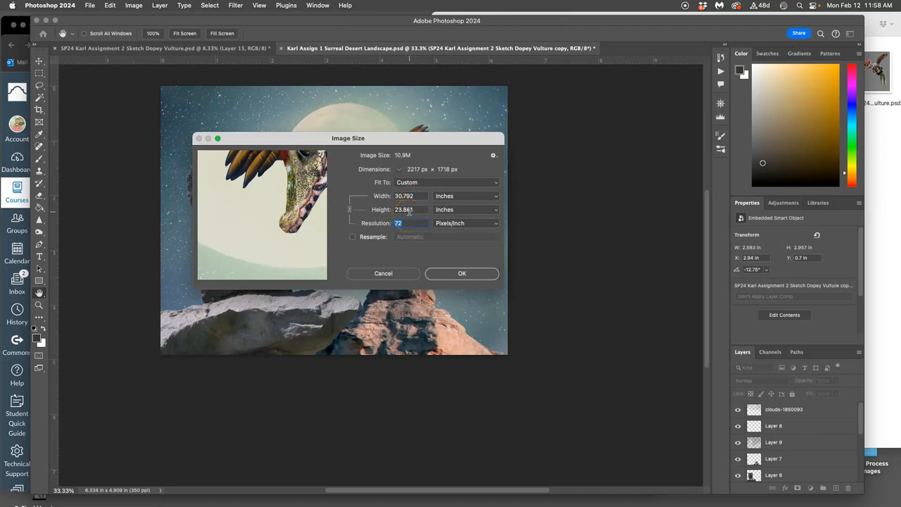
left_click(462, 273)
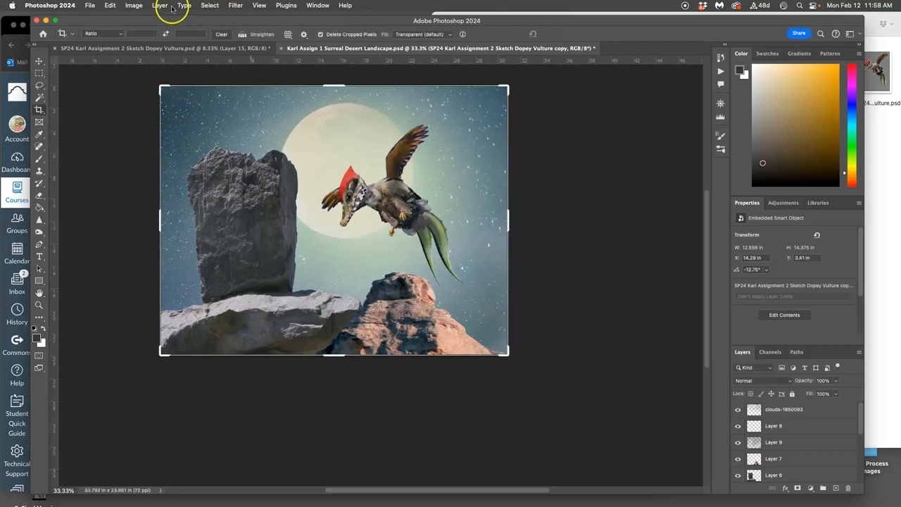
Zoom in to inspect the creature closely.
left_click(210, 5)
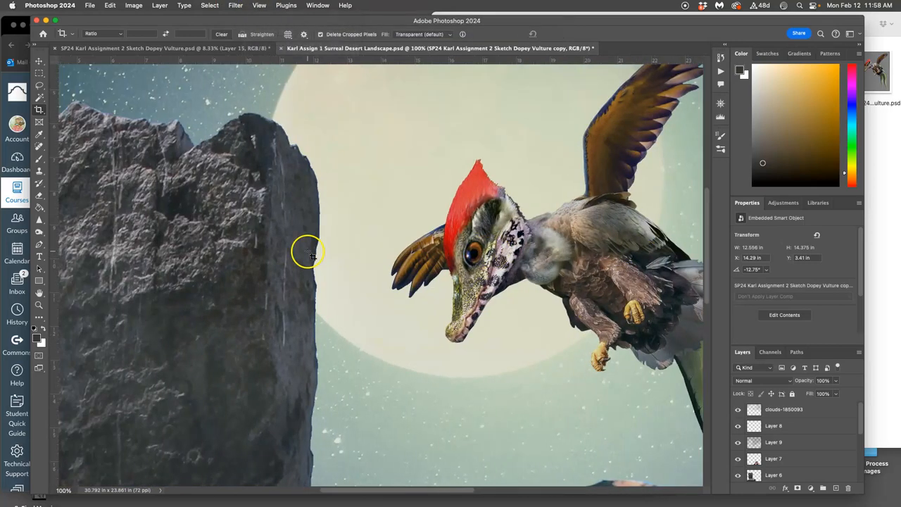
scroll("down", 3)
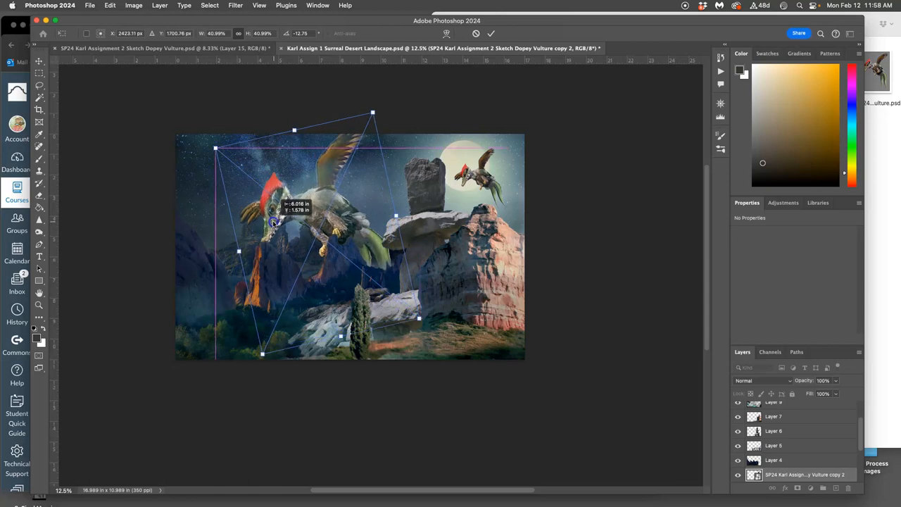
Settle the large creature copy over the left mountains, hide the small moon copy, and dismiss the crop.
left_click_drag(273, 221, 417, 340)
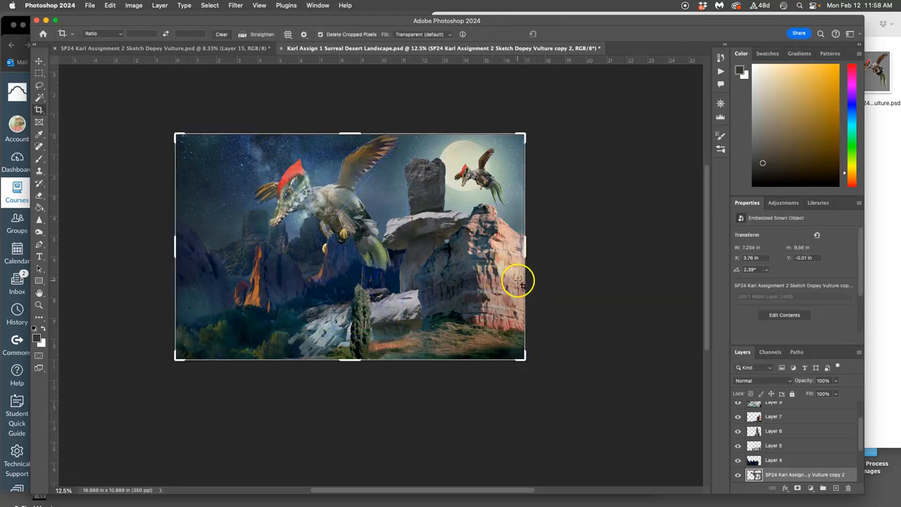
mouse_move(610, 311)
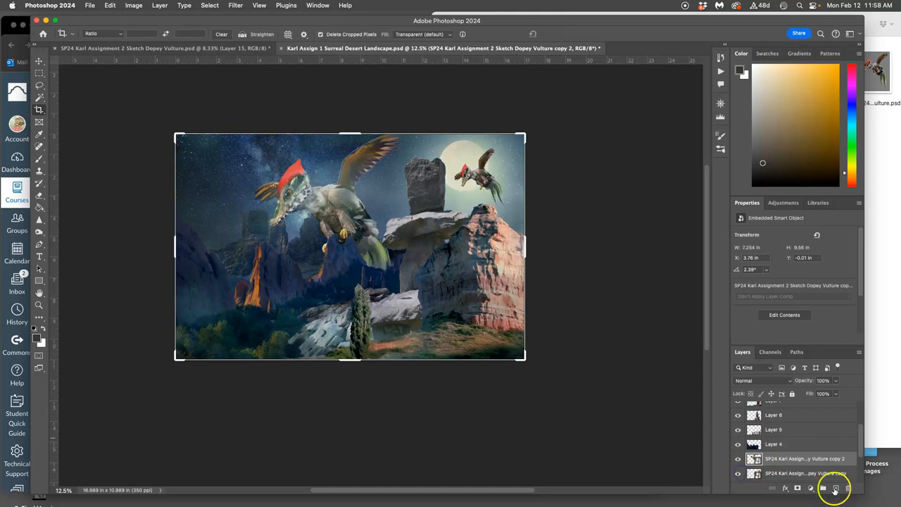
left_click(837, 488)
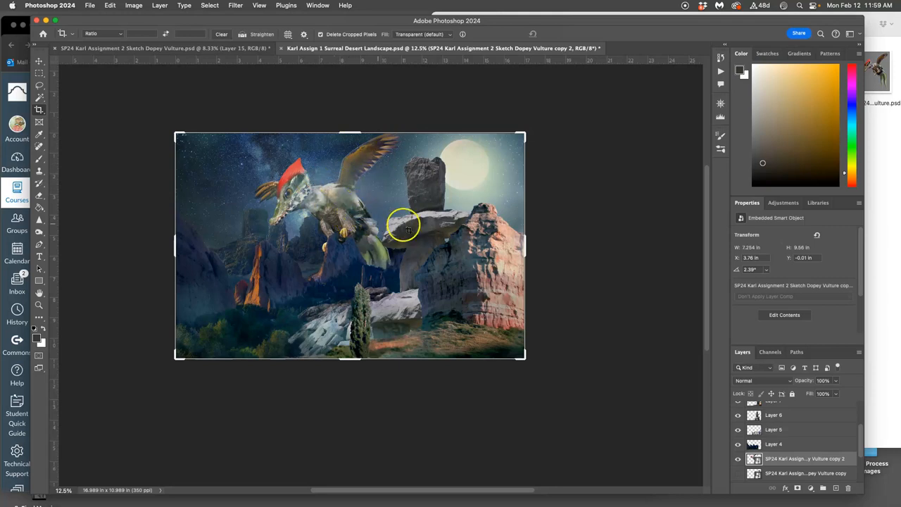
mouse_move(164, 117)
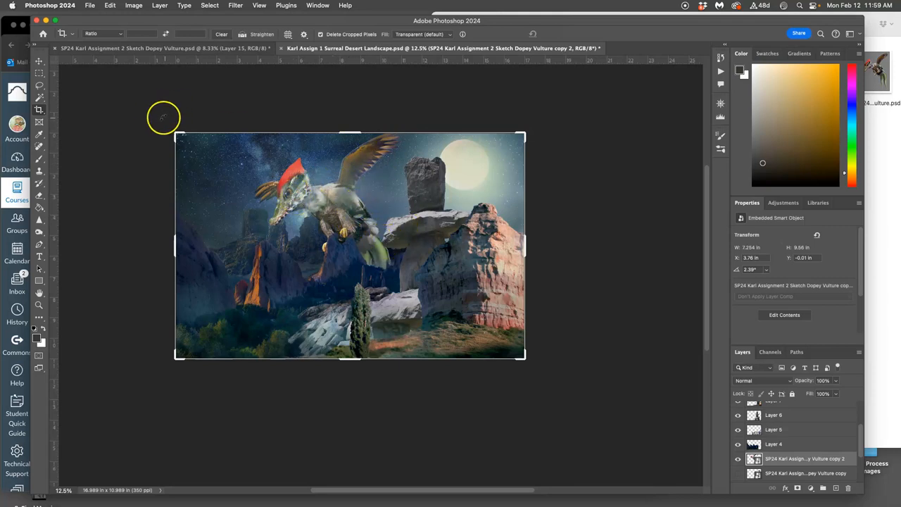
left_click(40, 85)
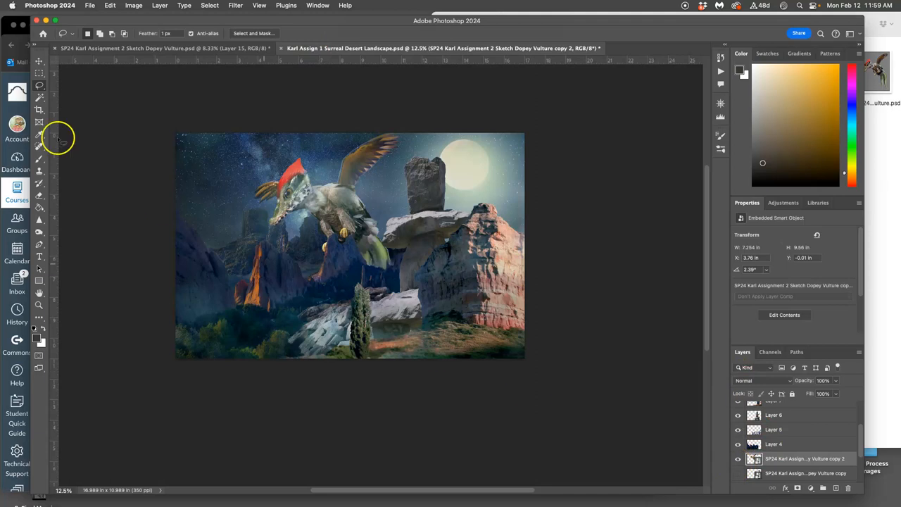
left_click(90, 5)
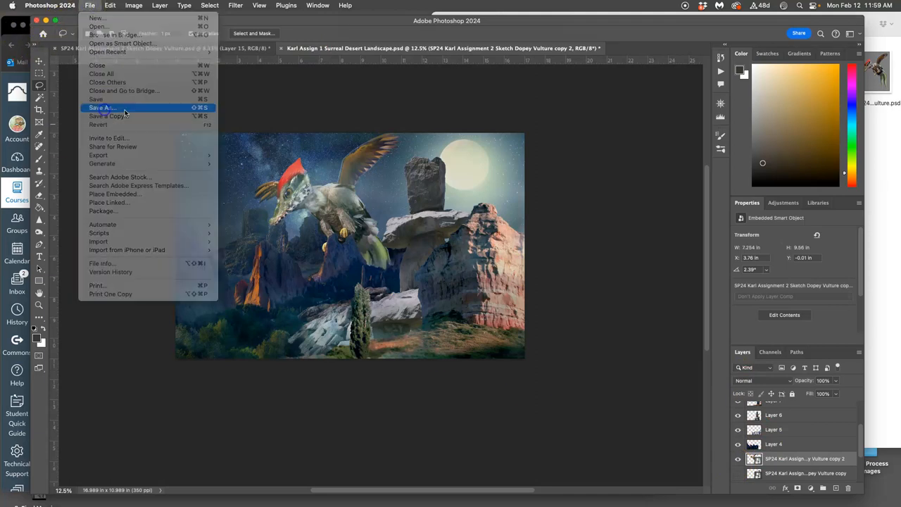
Save the composite to the Desktop as a 'Proving Ground 1 Surreal Dessert Creaturescape' PSD.
left_click(102, 108)
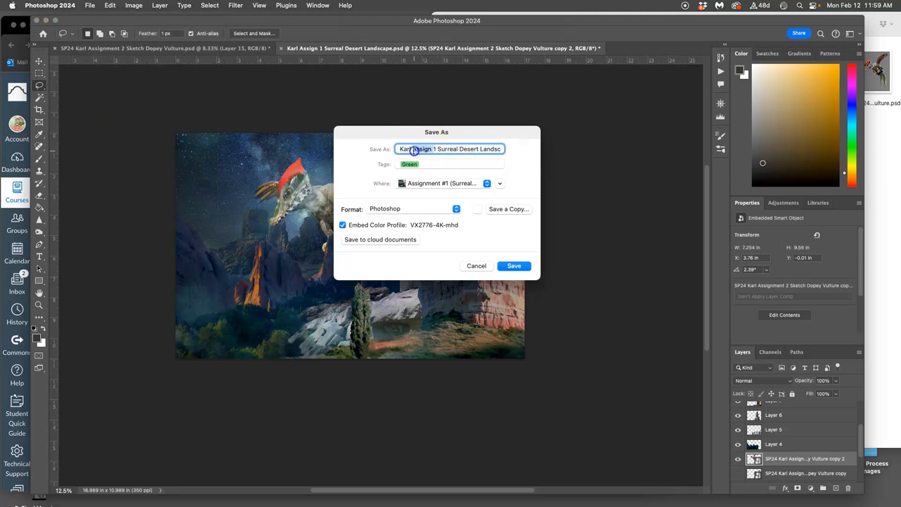
type("Proving")
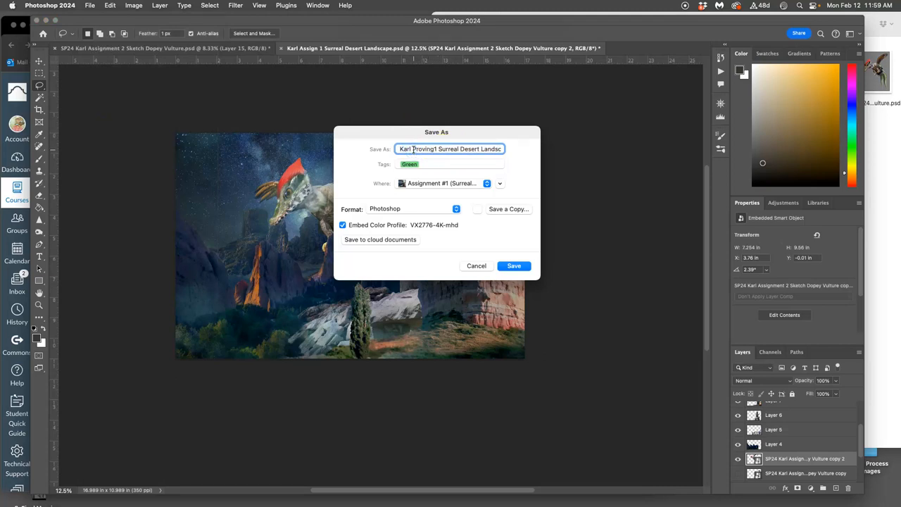
type("Ground")
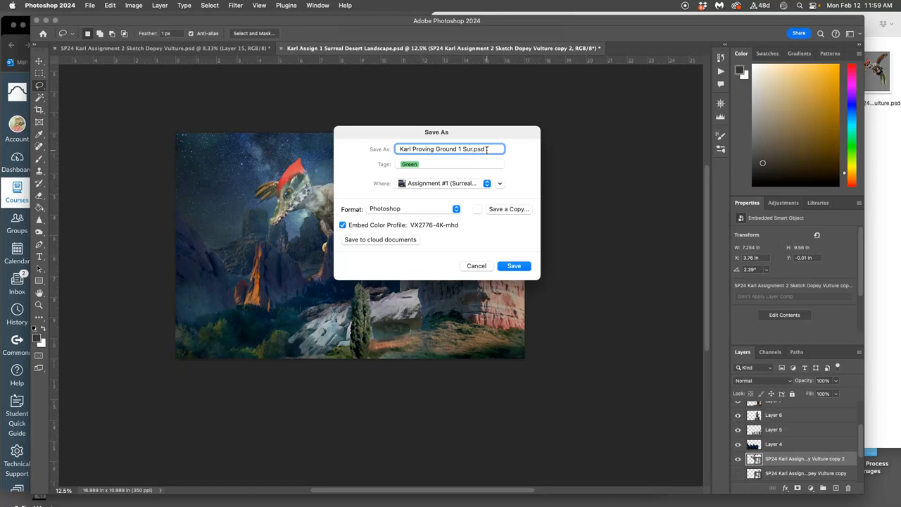
type("real Dessert Creaturescape.p")
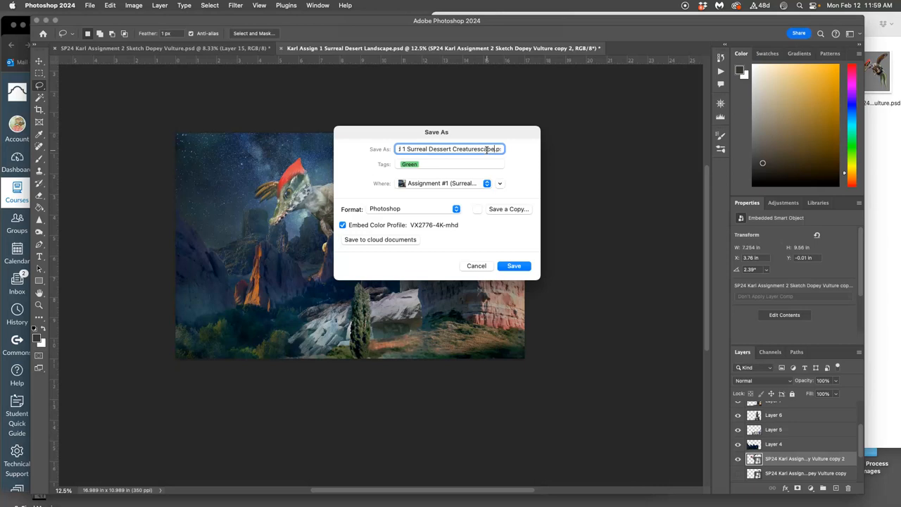
left_click(500, 183)
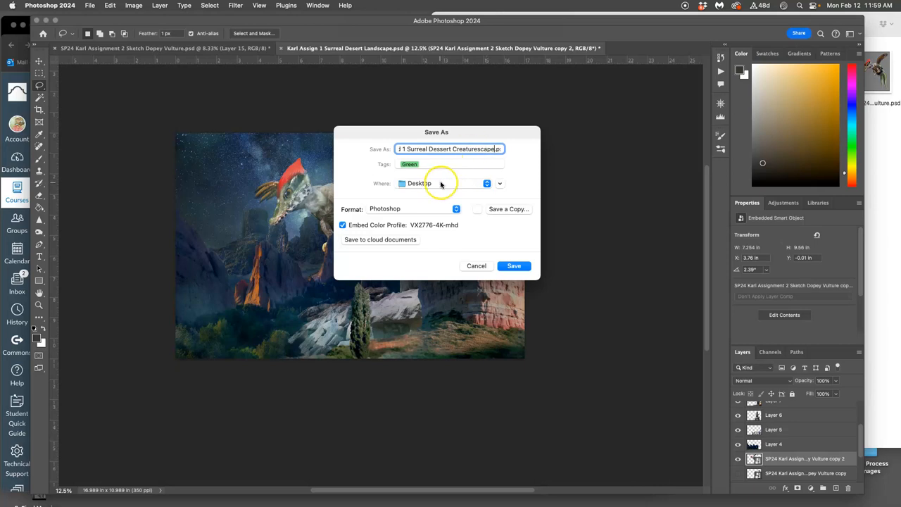
mouse_move(511, 248)
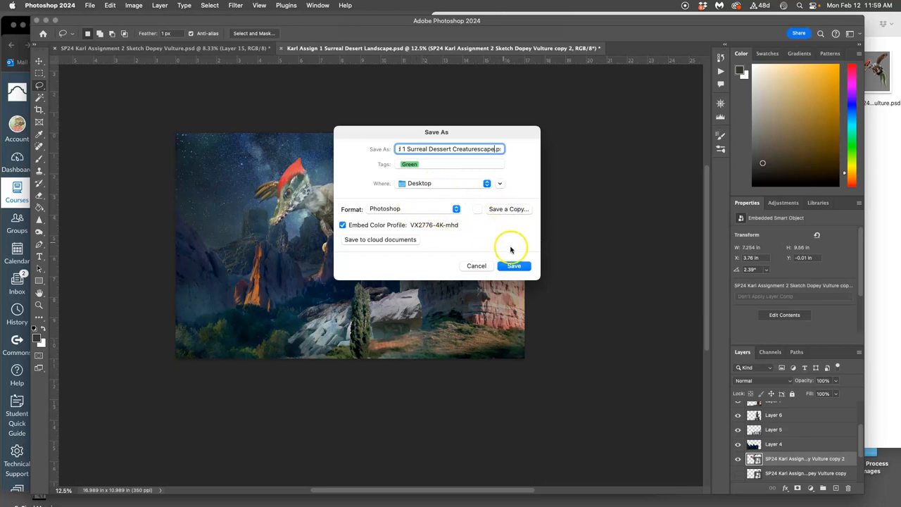
left_click(515, 266)
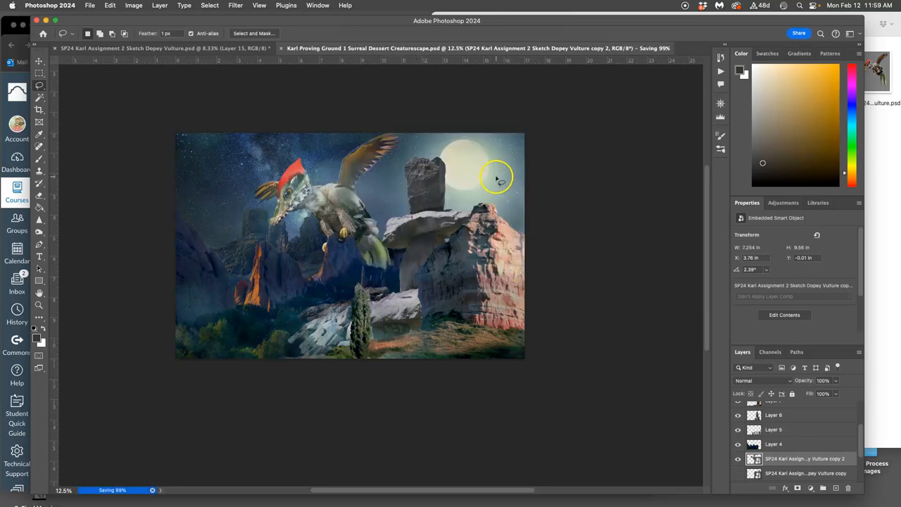
mouse_move(255, 85)
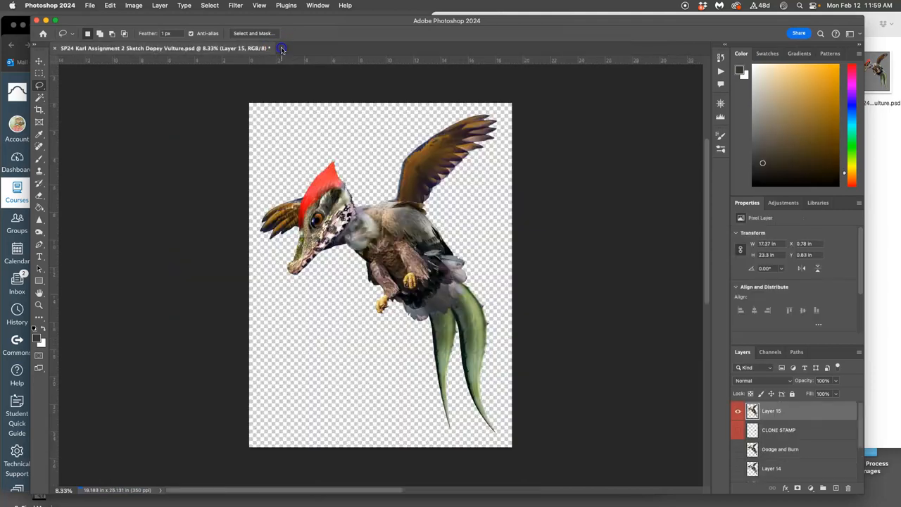
Close the vulture sketch with its changes saved, then bring the Chrome discussion page forward.
left_click(281, 48)
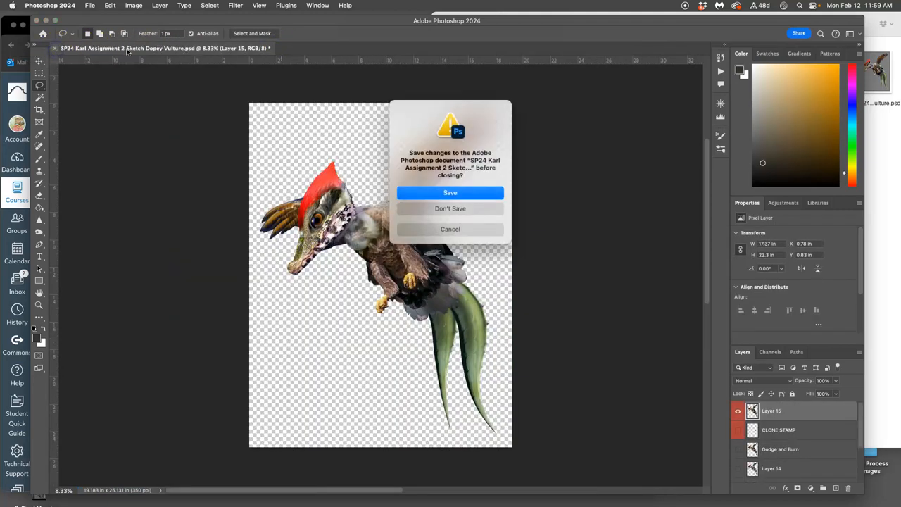
mouse_move(450, 229)
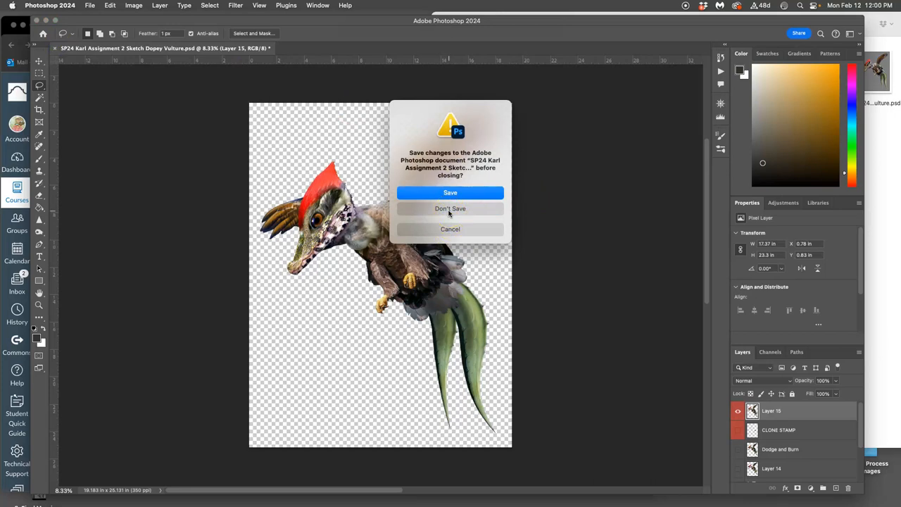
mouse_move(450, 229)
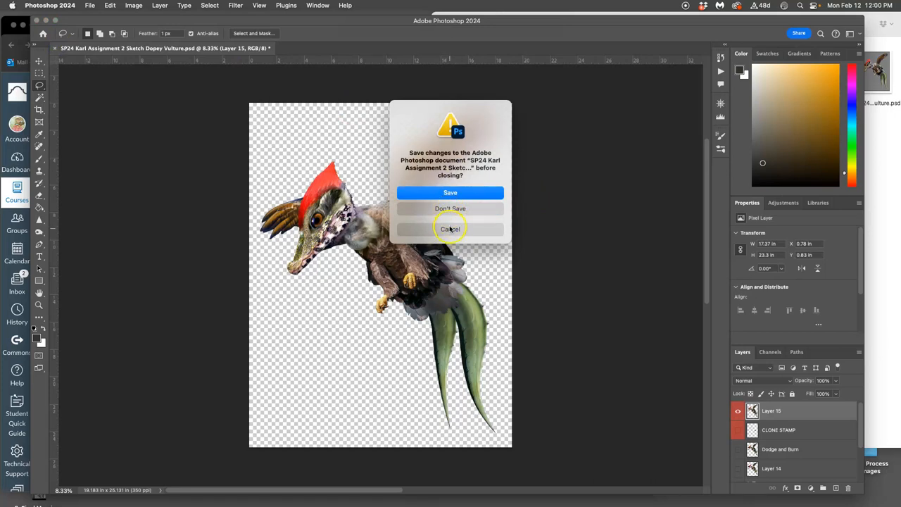
left_click(450, 193)
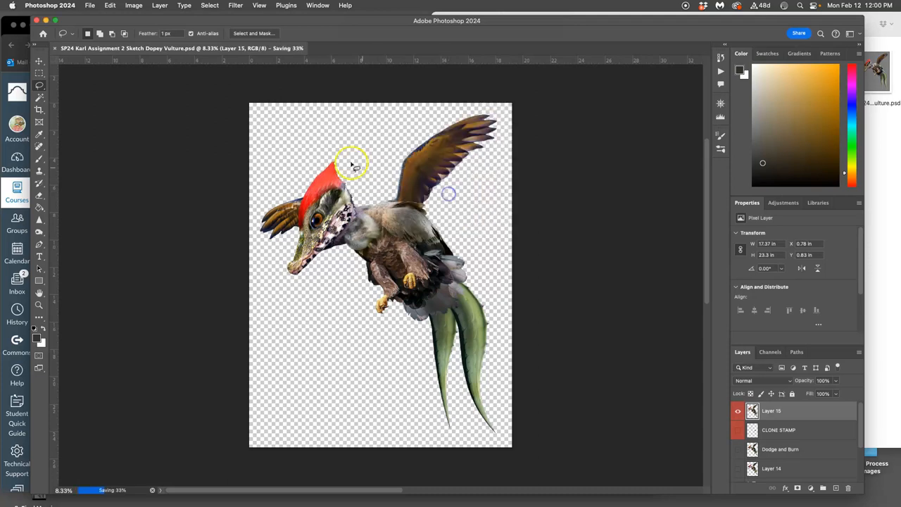
left_click(43, 34)
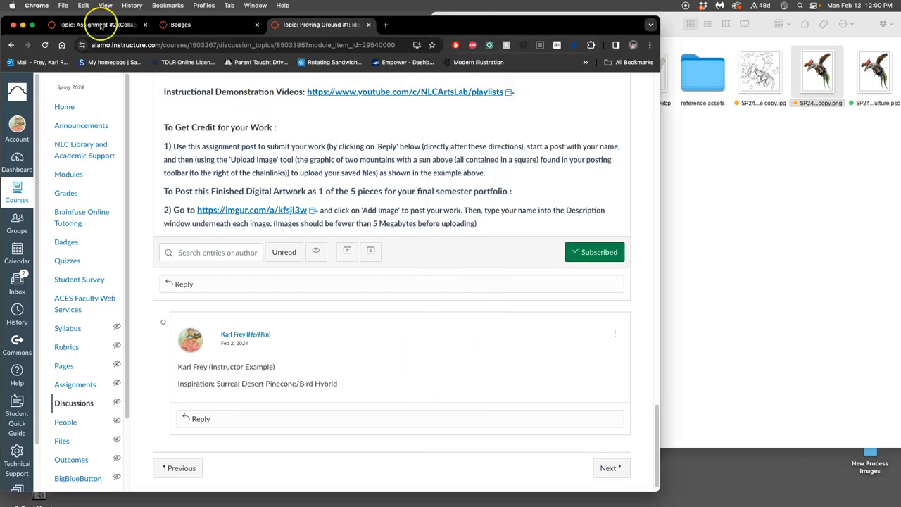
Make a 'Proving Ground #1' folder and drag the Creaturescape PSD from the Desktop into it.
scroll("up", 3)
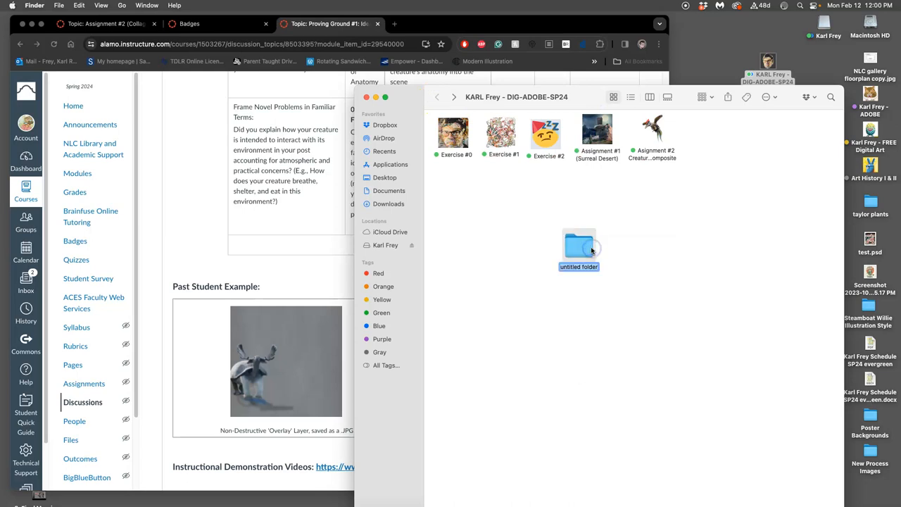
type("Proving")
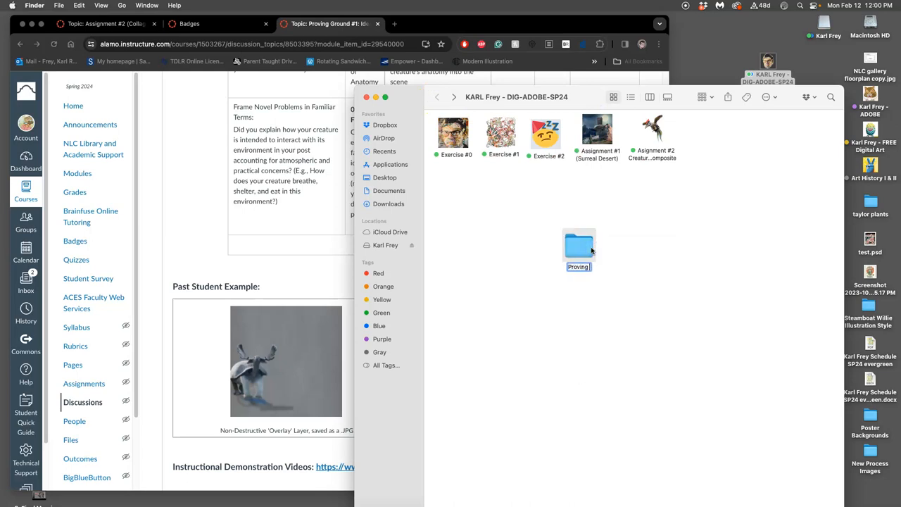
type("Proving Ground #1")
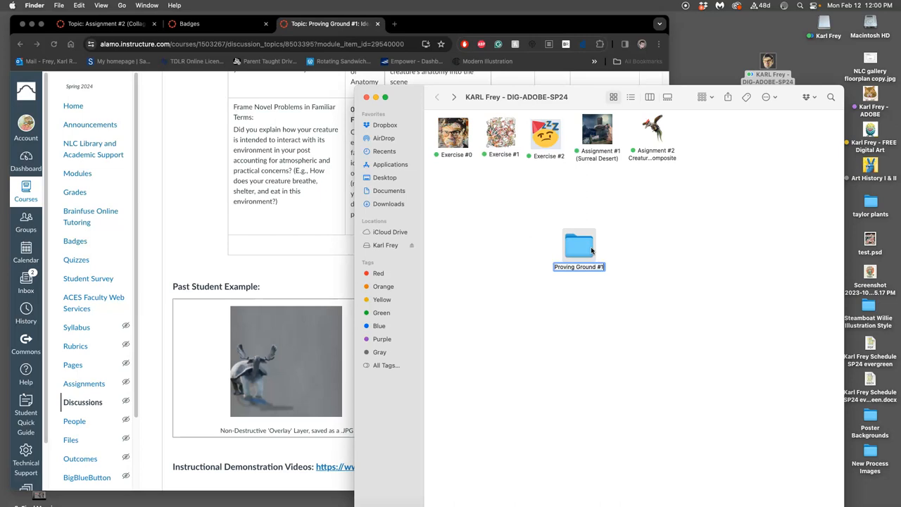
right_click(579, 247)
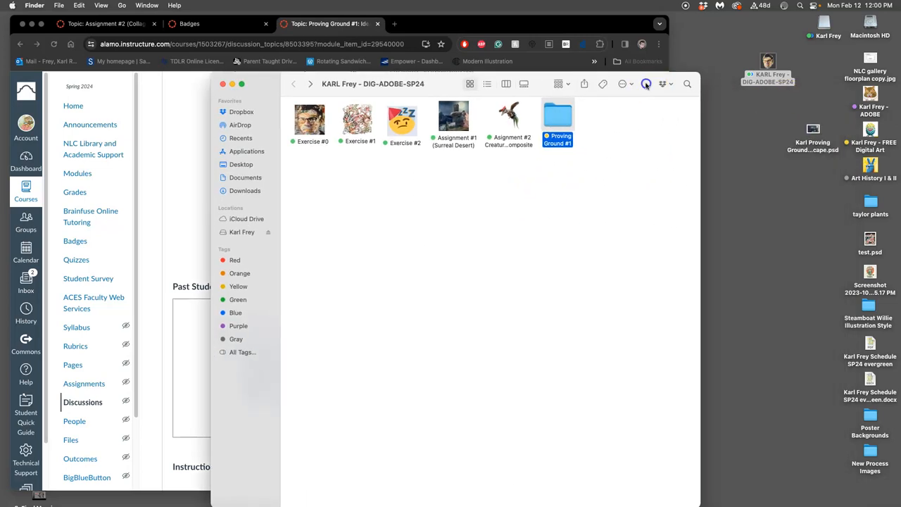
left_click(557, 114)
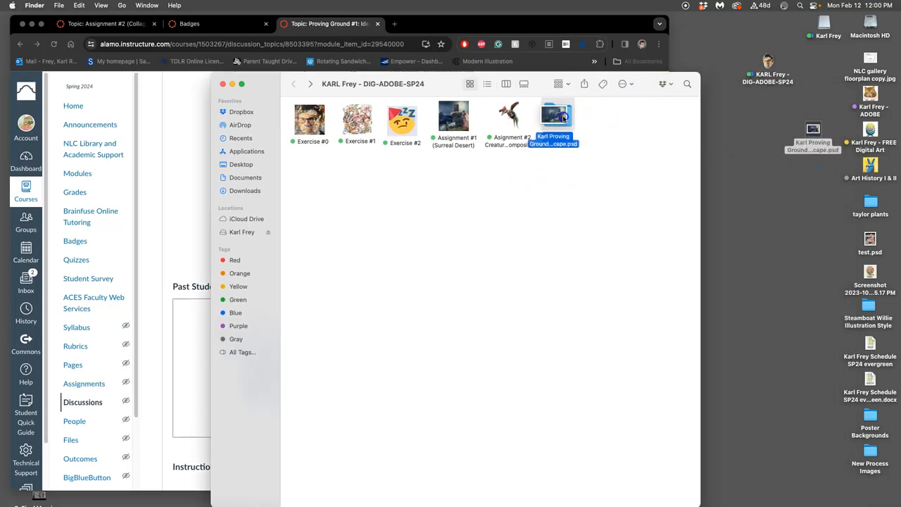